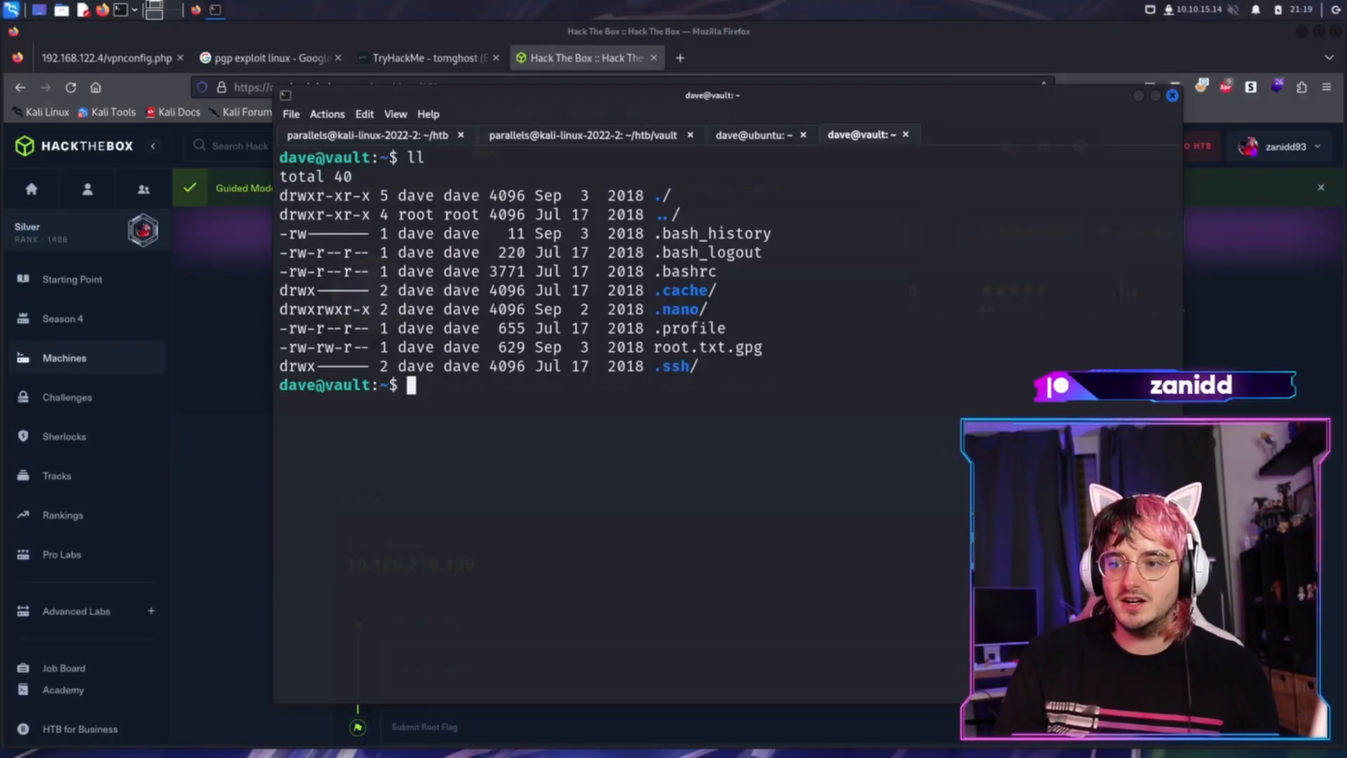
Try decrypting root.txt.gpg on the vault and copy the missing RSA key ID D1EB1F03
double_click(707, 348)
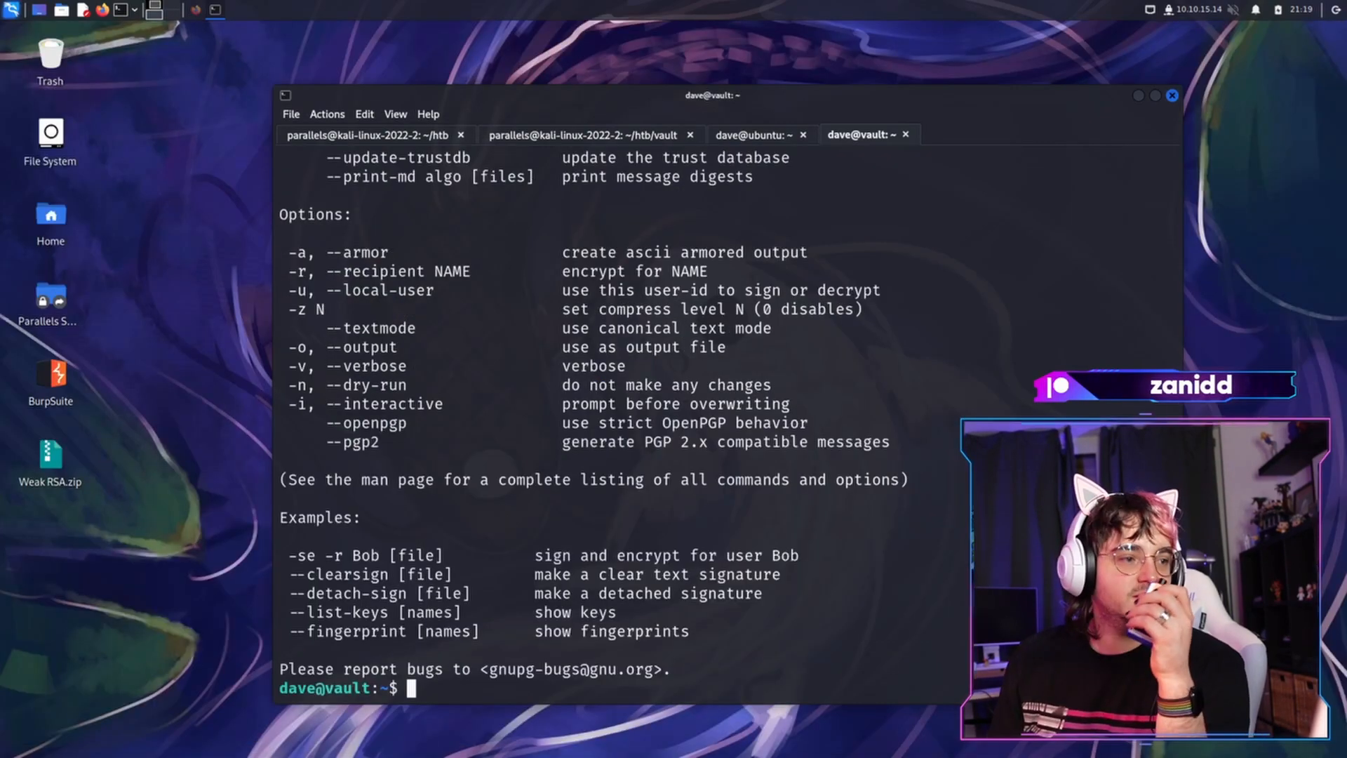
double_click(349, 611)
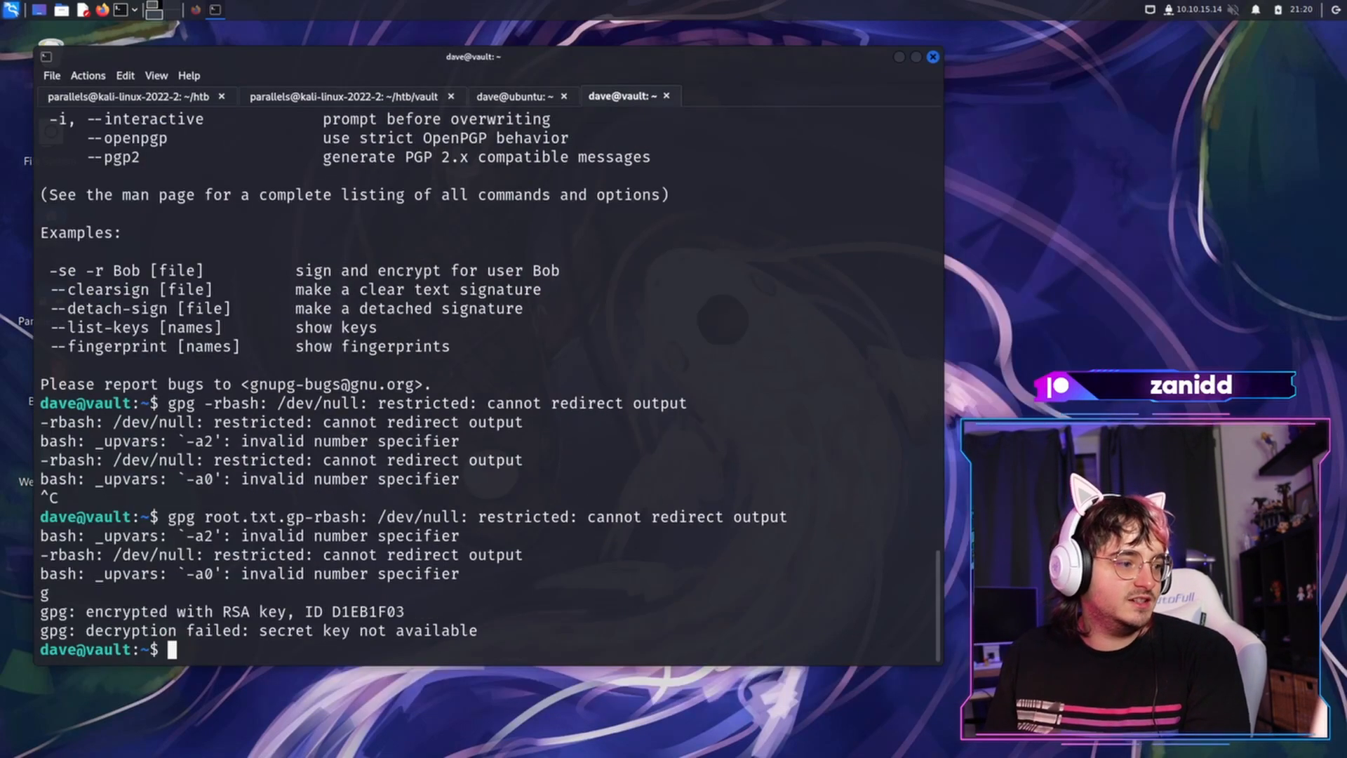
double_click(367, 611)
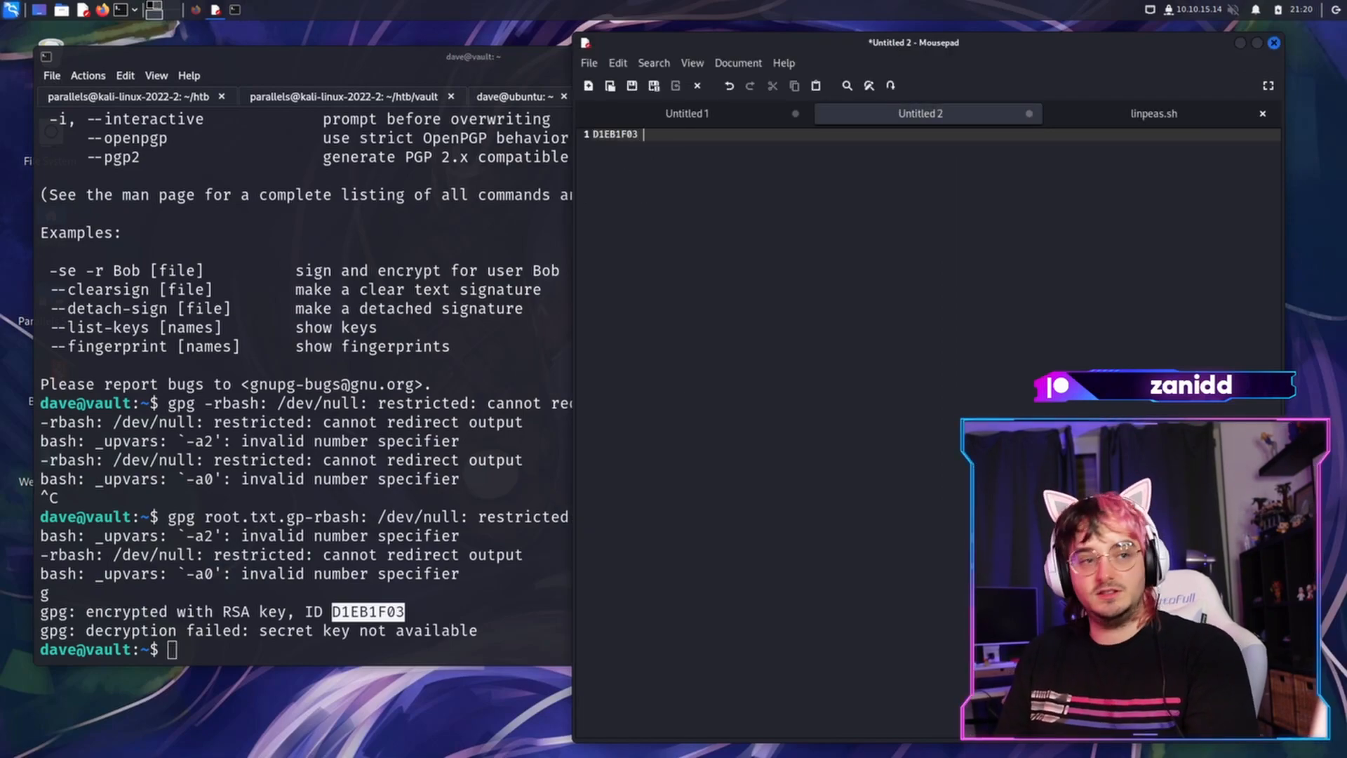
Label the pasted D1EB1F03 in Untitled 2 with '← KEY!!!!!!! ID'
type("← KEY!!!!!!!")
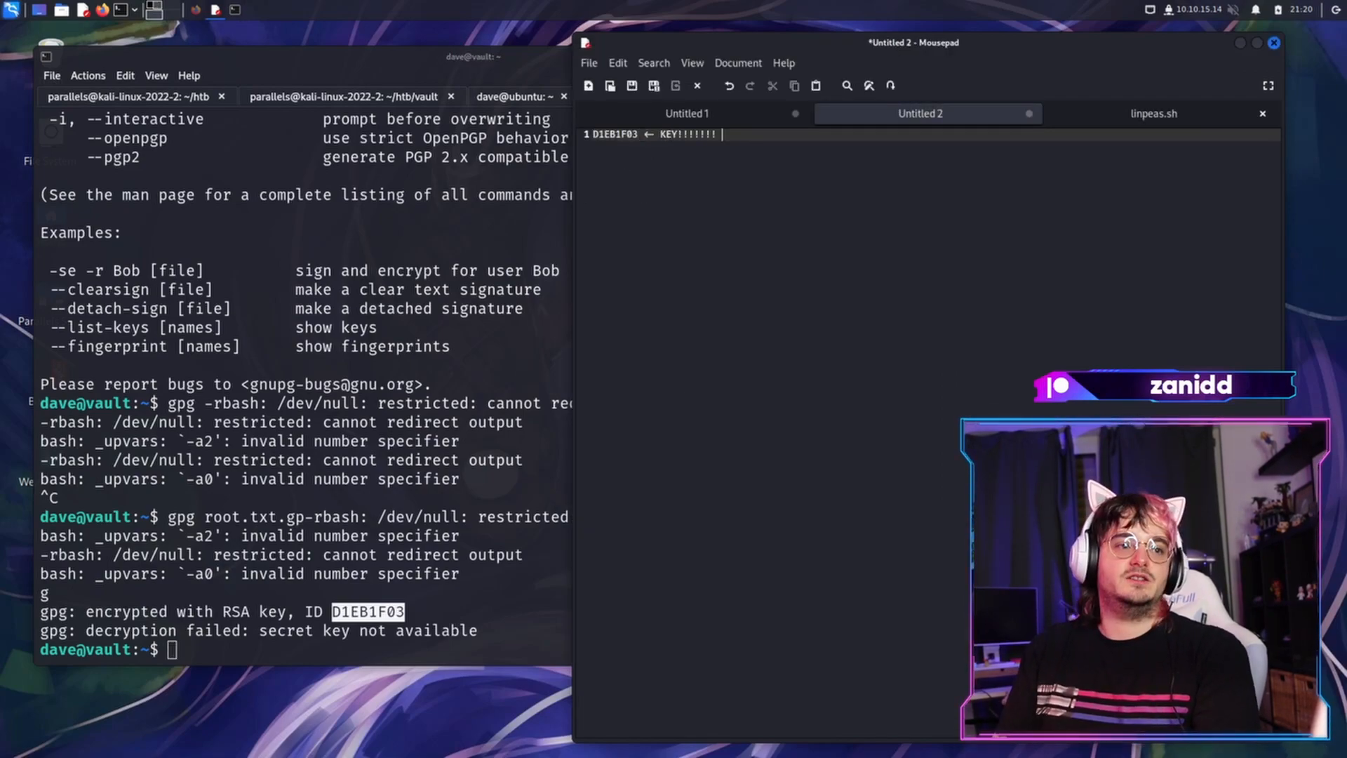
type("ID")
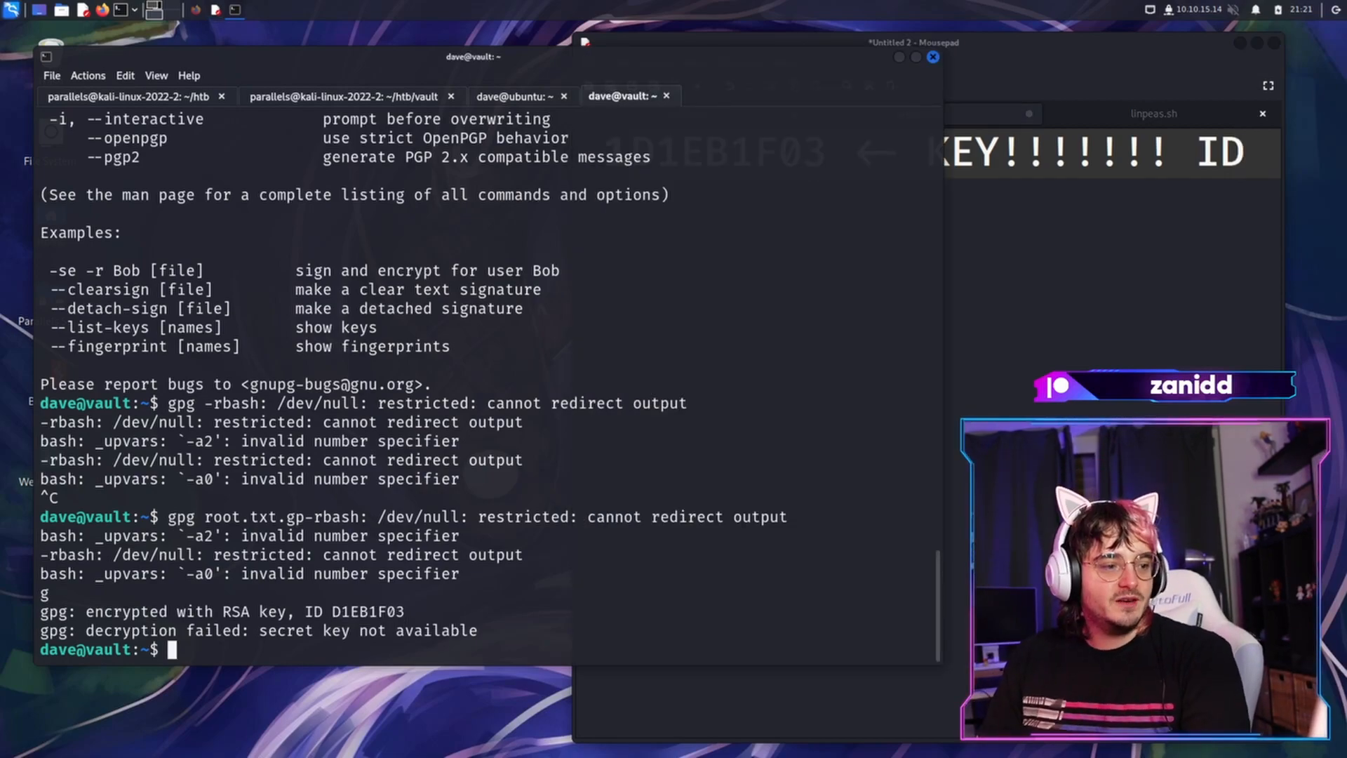
Run gpg --list-keys twice on the vault, which creates a trustdb but shows no keys
double_click(367, 611)
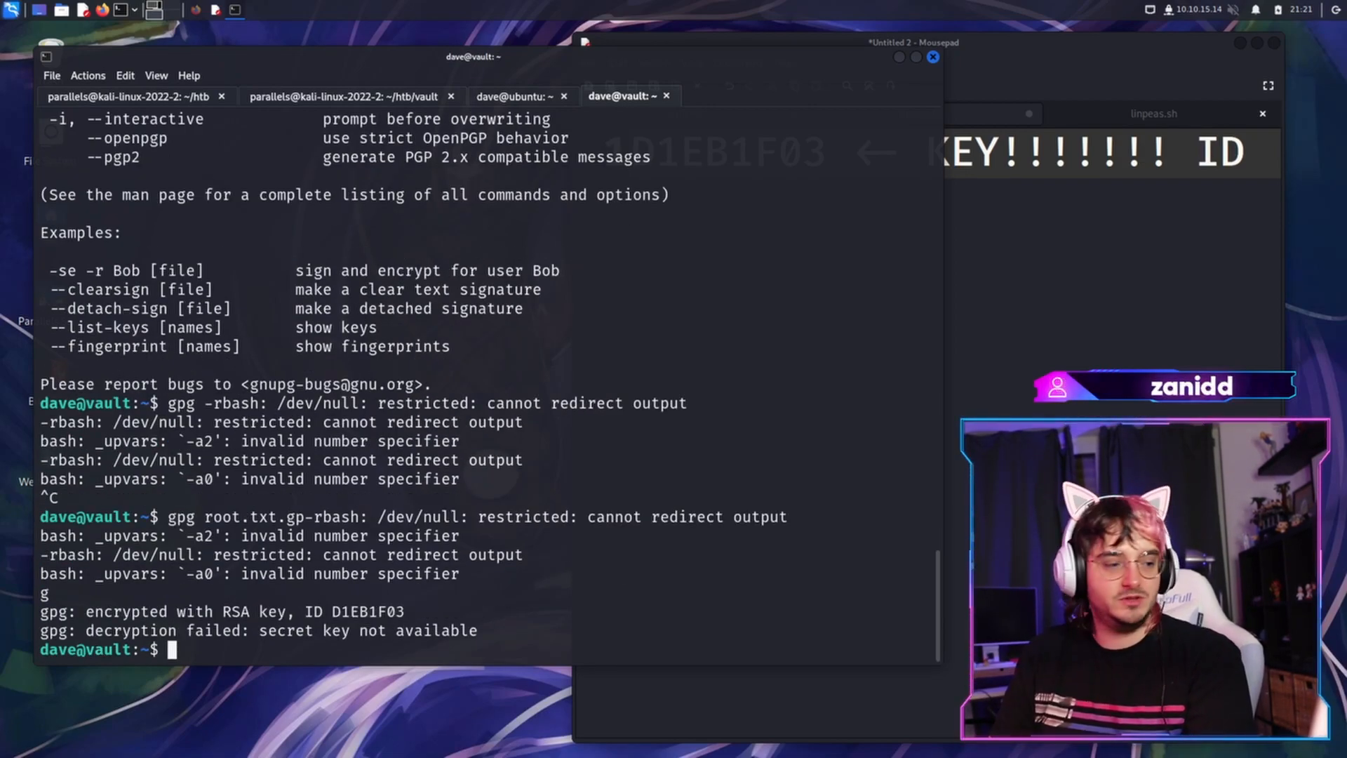
type("gpg --list-kl")
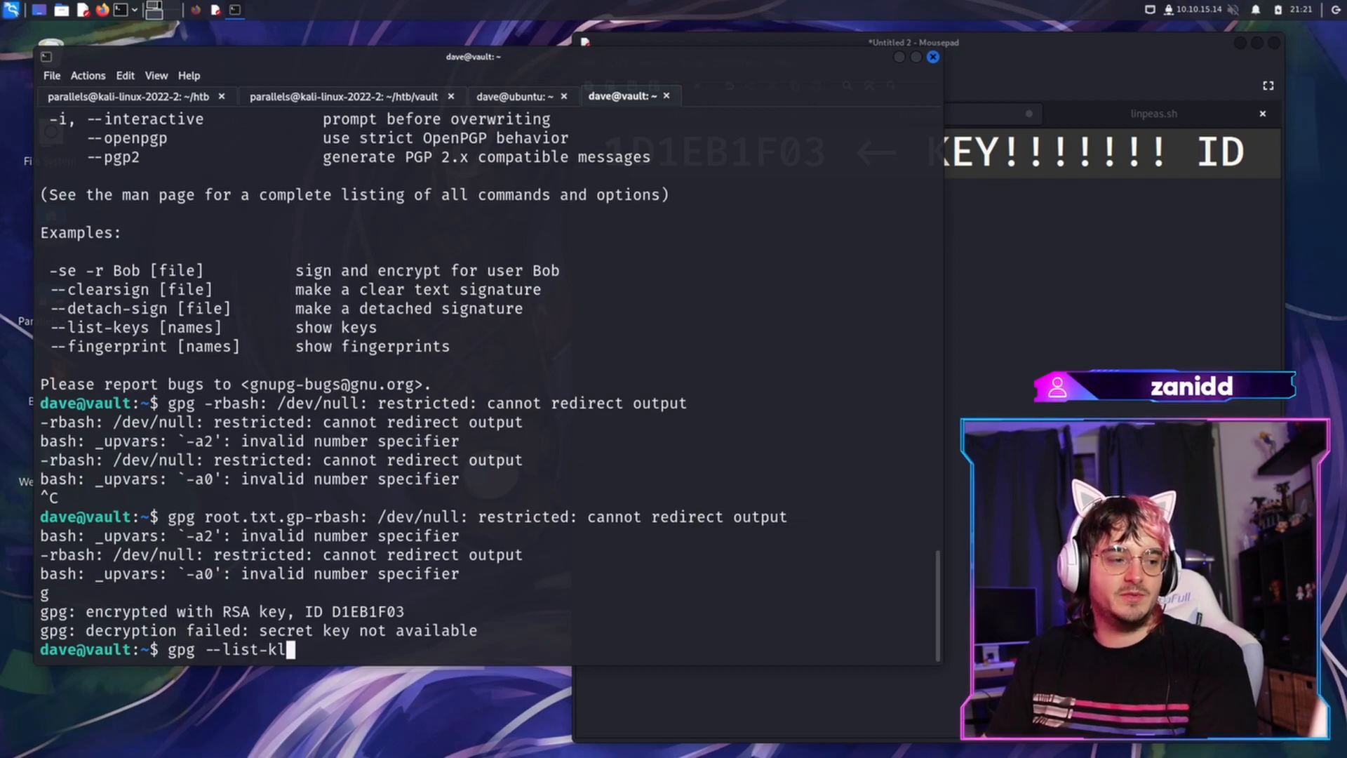
type("eys")
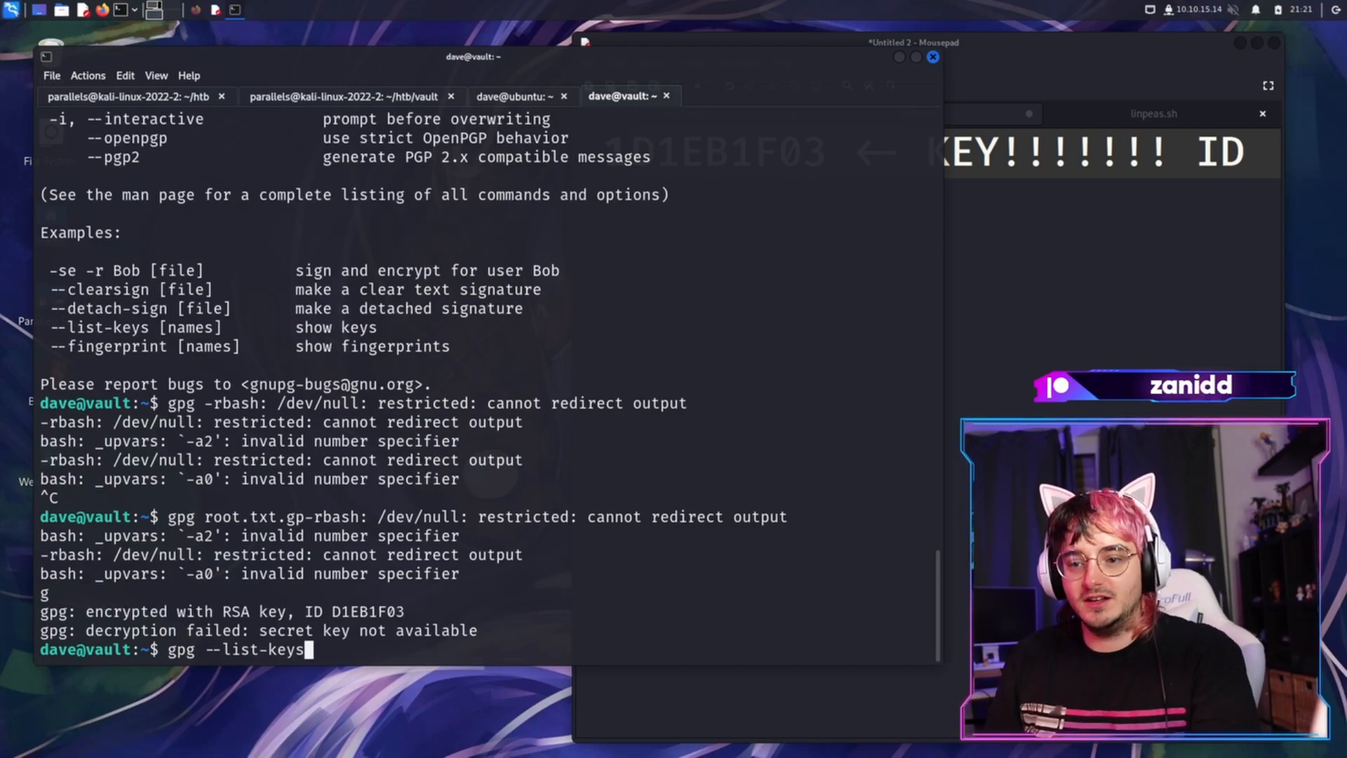
key("Return")
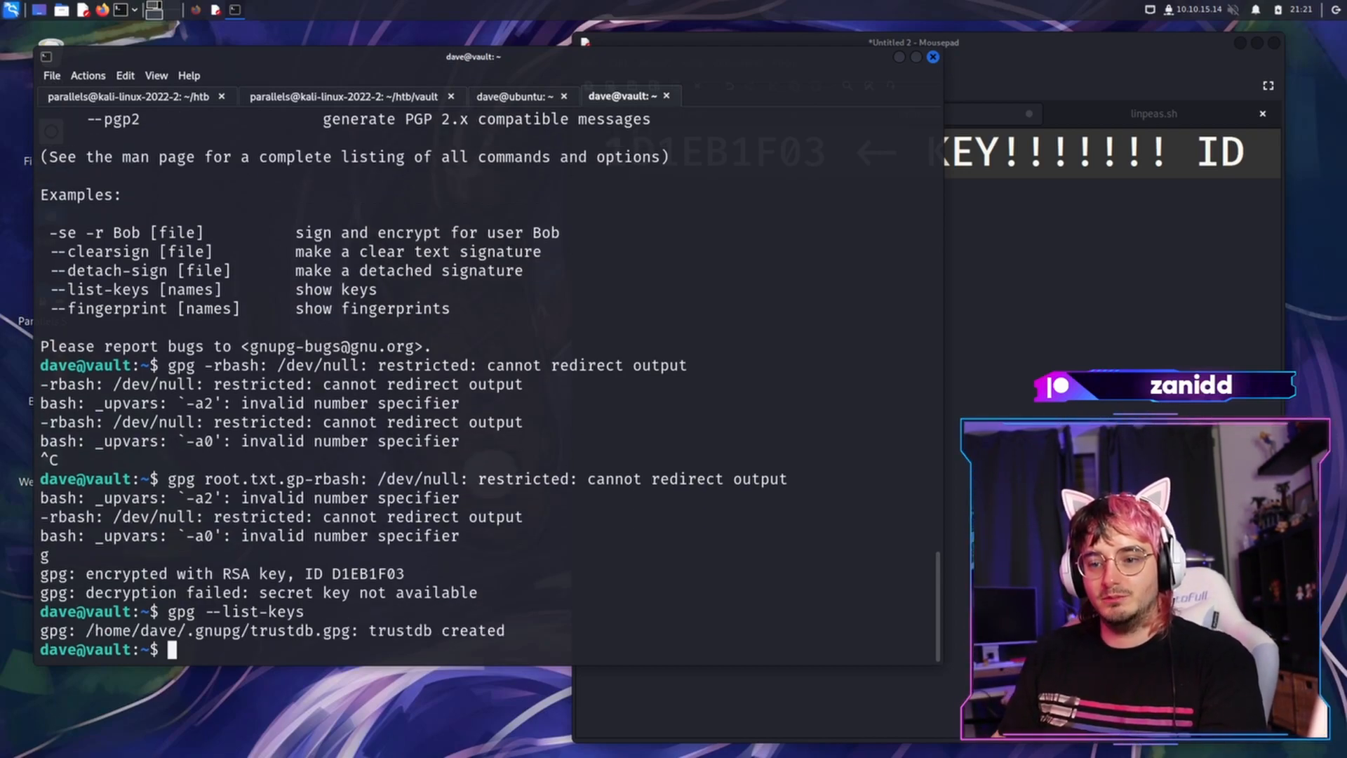
type("gpg --list-keys")
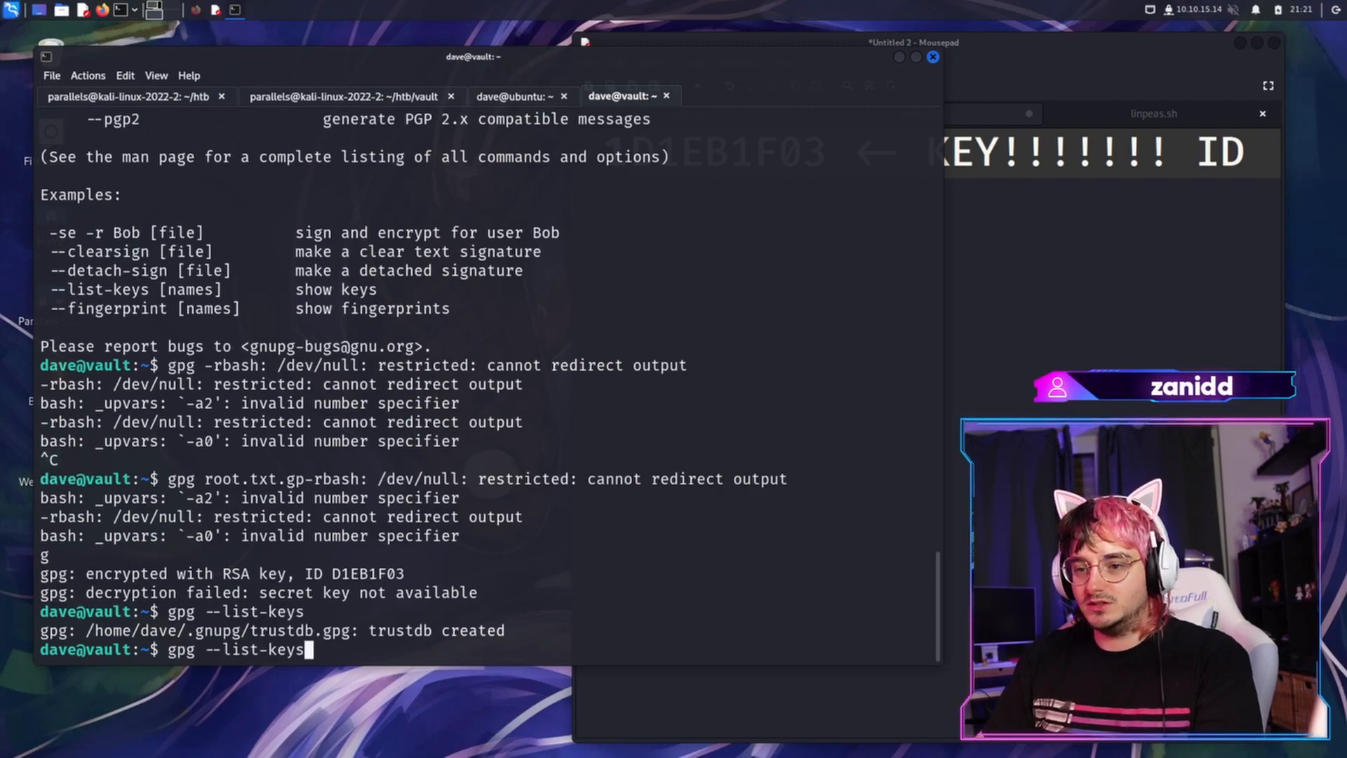
key("Return")
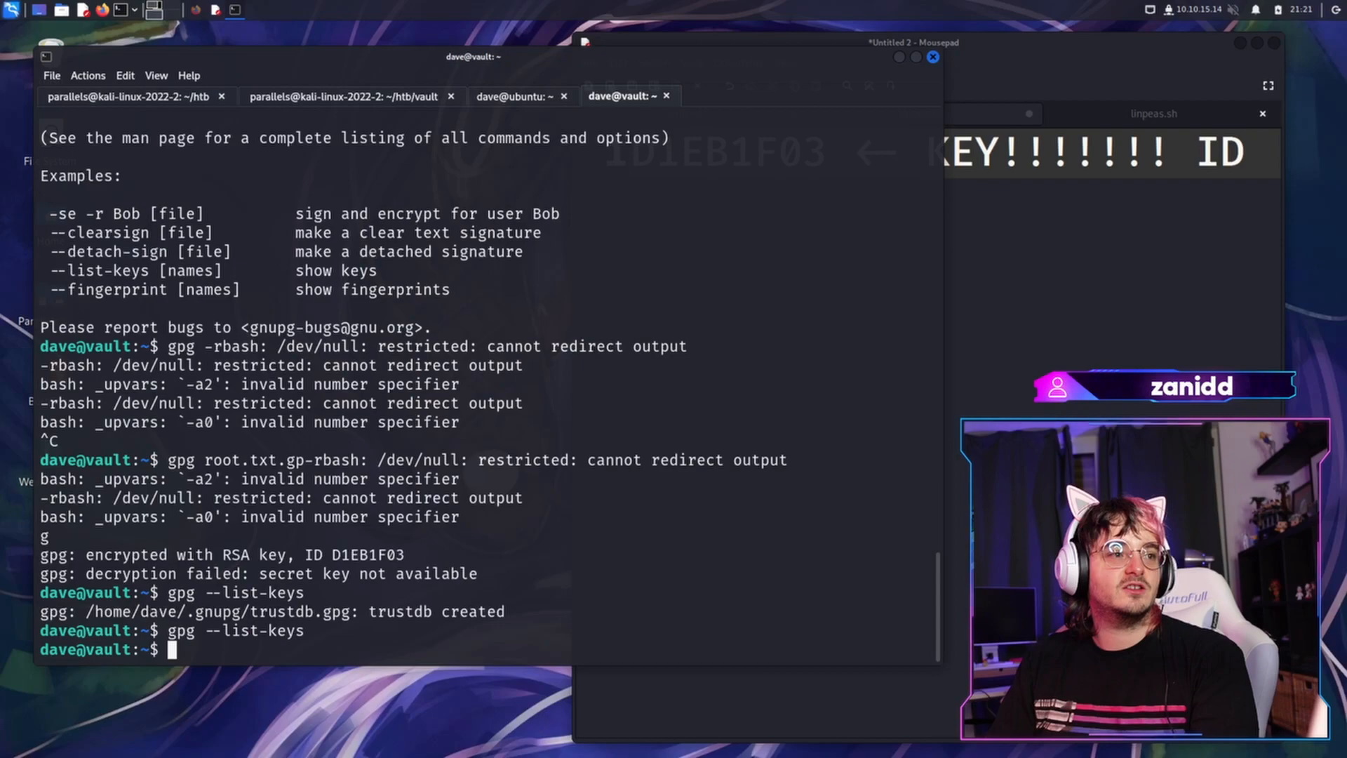
On the Ubuntu host, run gpg and list keys, finding david's subkey D1EB1F03
left_click(514, 96)
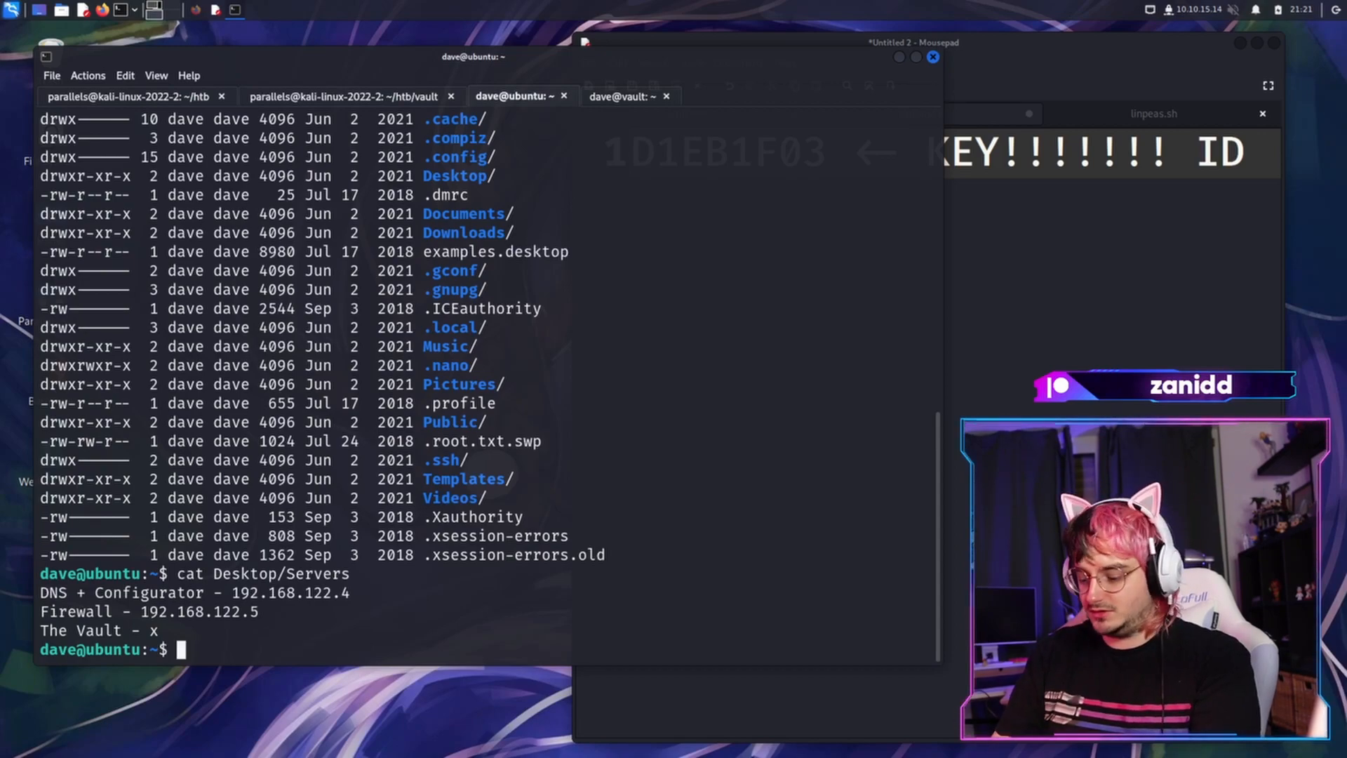
type("gpg -")
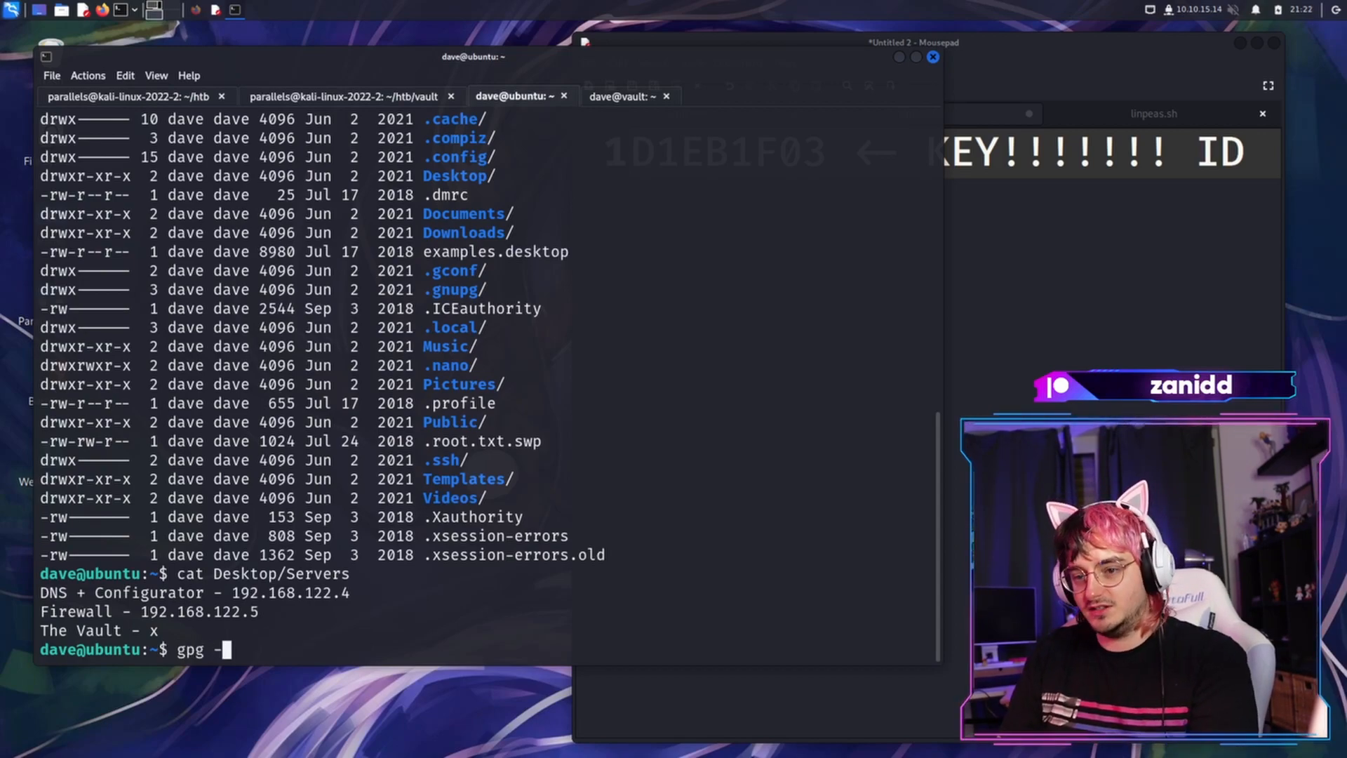
key("Return")
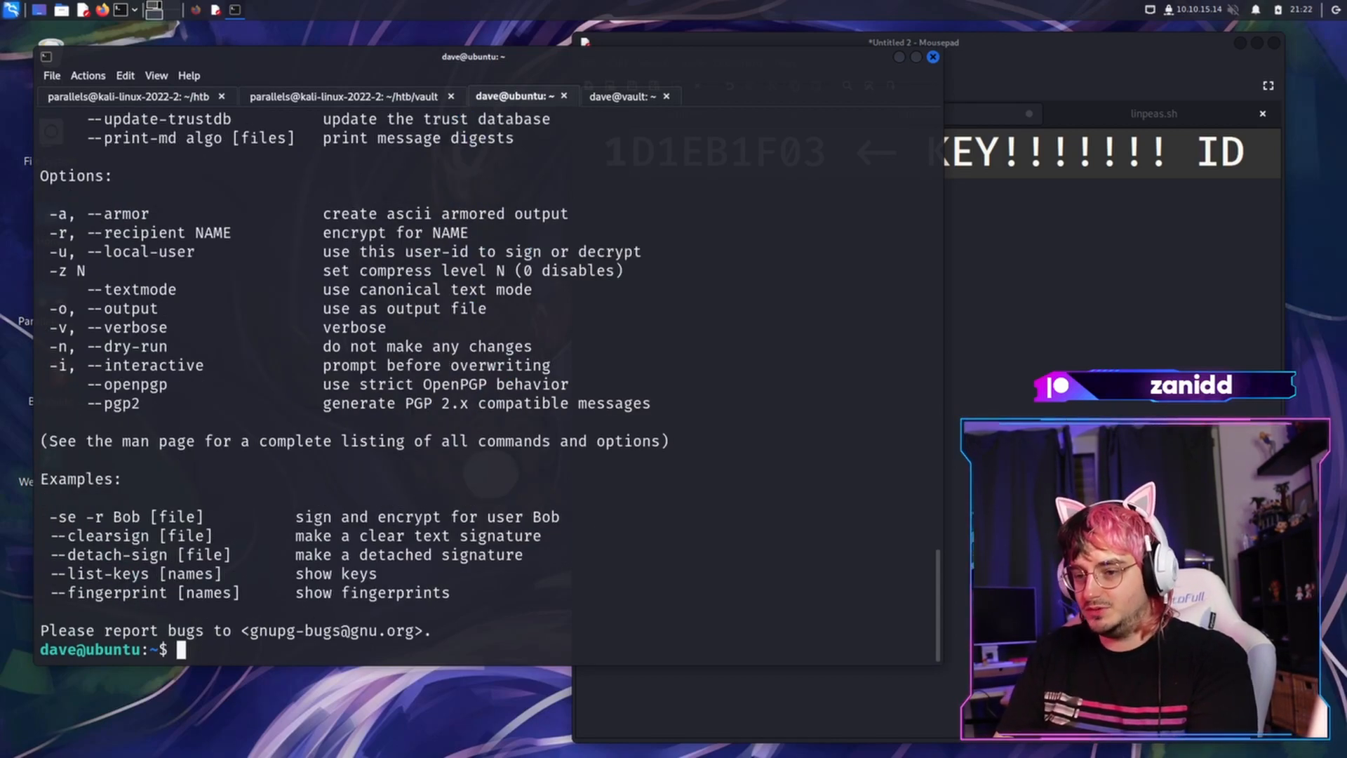
type("gpg --list.key")
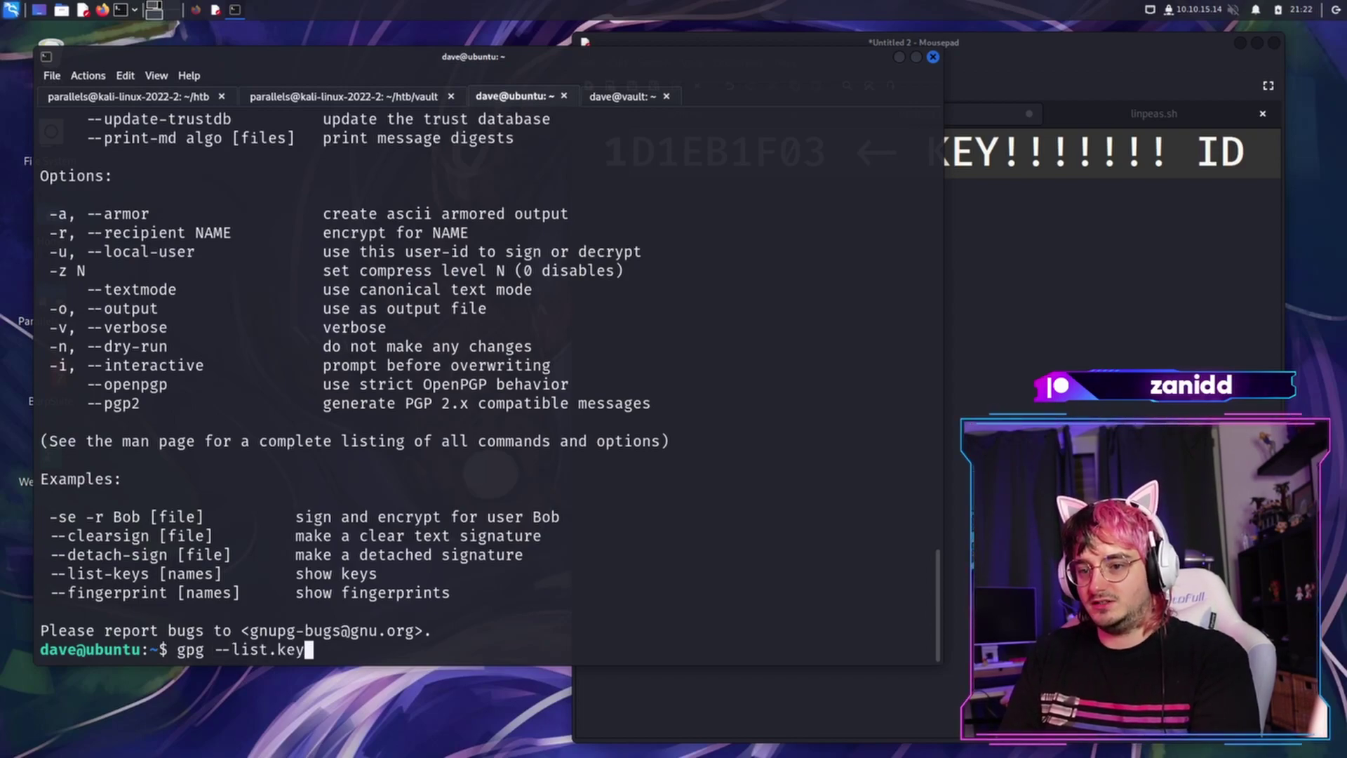
key("Return")
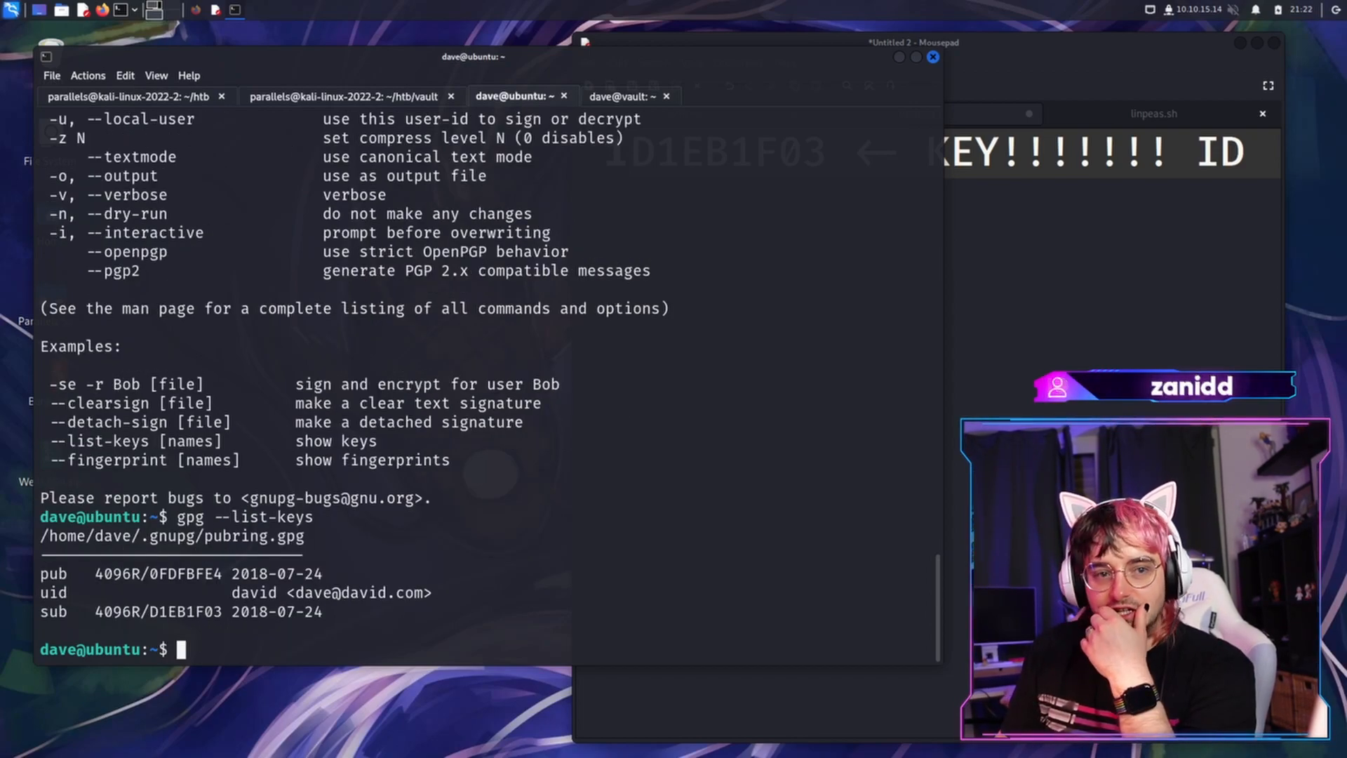
double_click(157, 612)
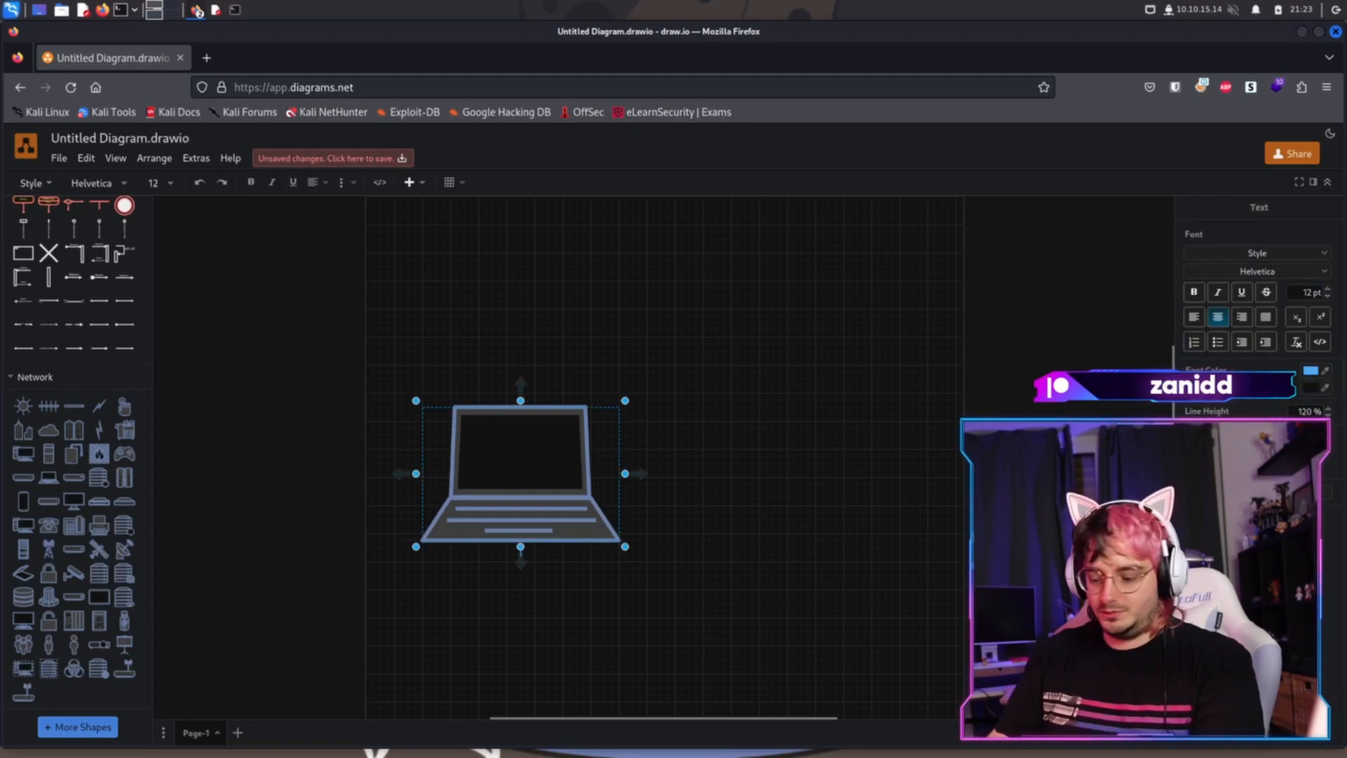
Label the laptop 'Hacker/Zanidd' and connect it to the vault.htb/ubuntu server, DNS server and firewall
type("Hacker/Zanidd")
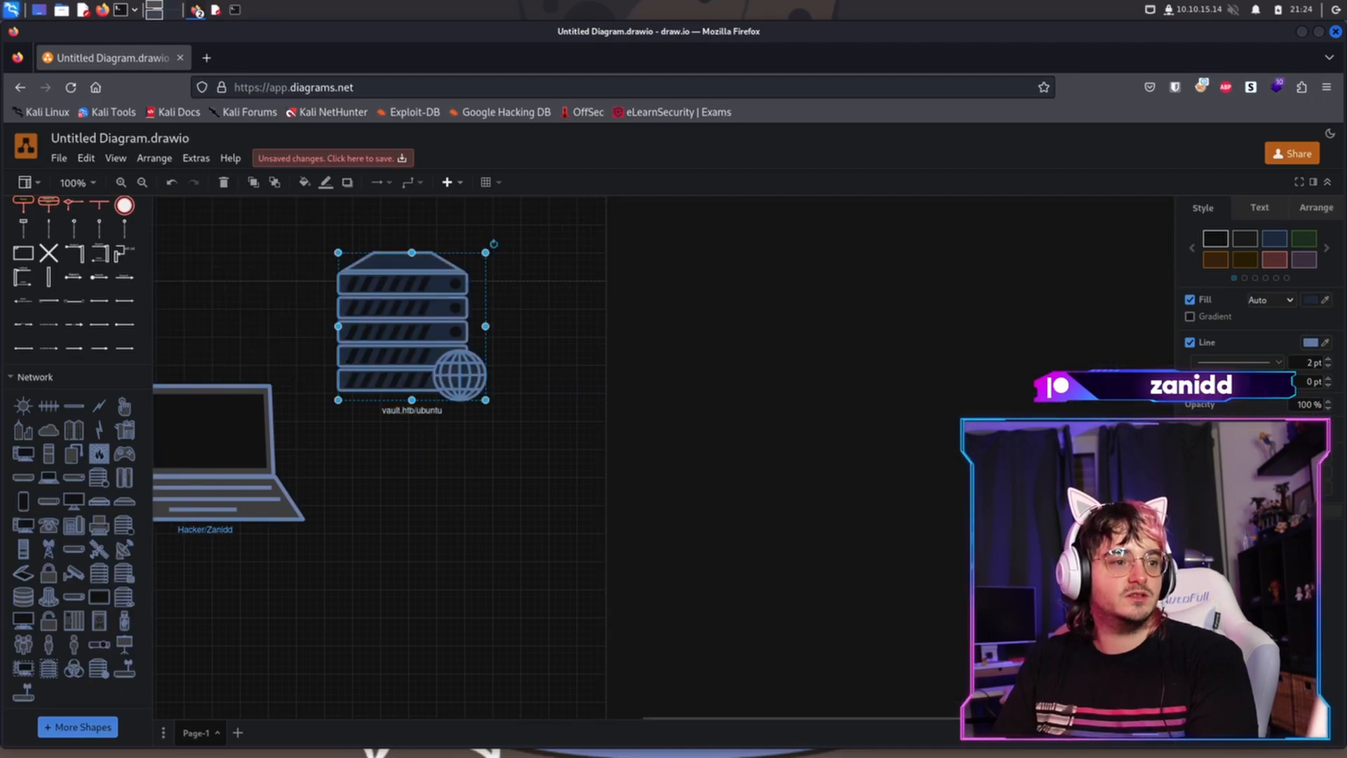
left_click(1304, 238)
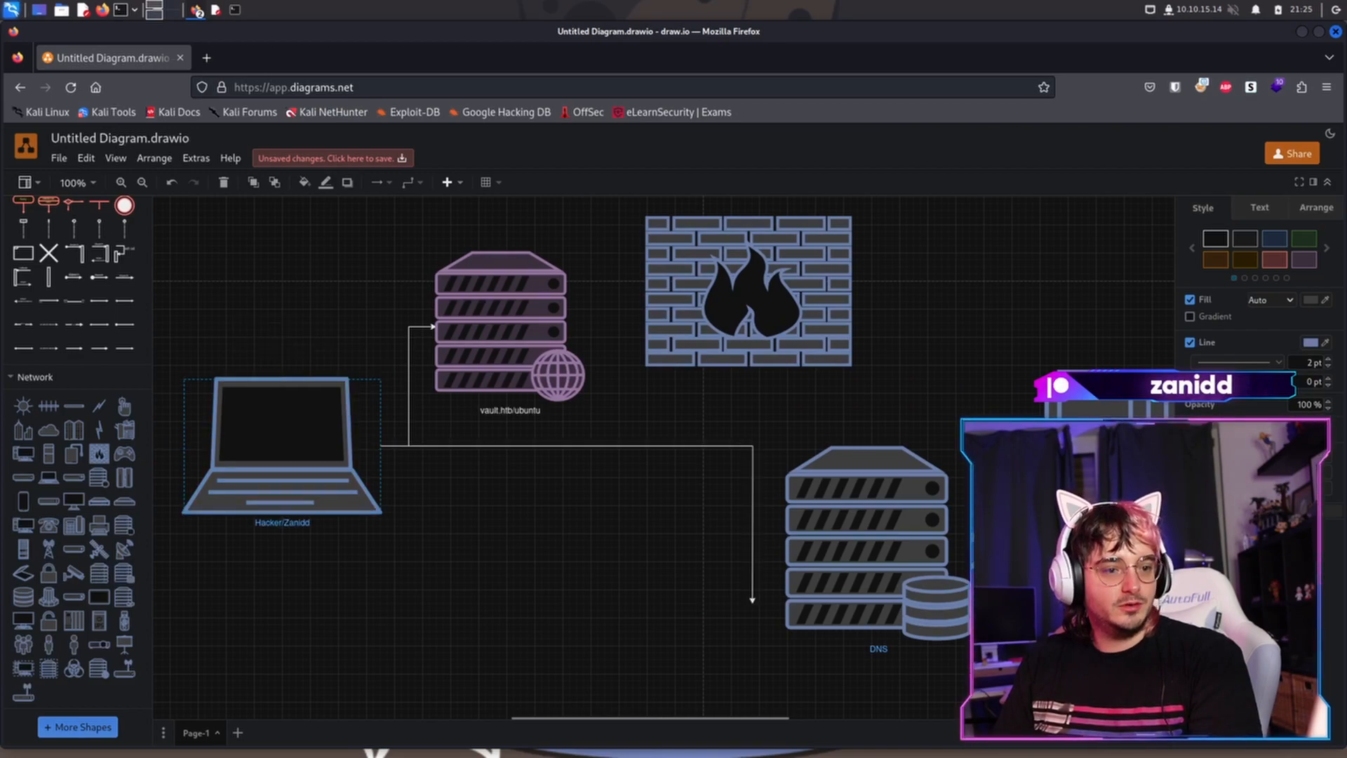
Reroute the DNS connector, block the direct path with an X, and add a second firewall
left_click(584, 494)
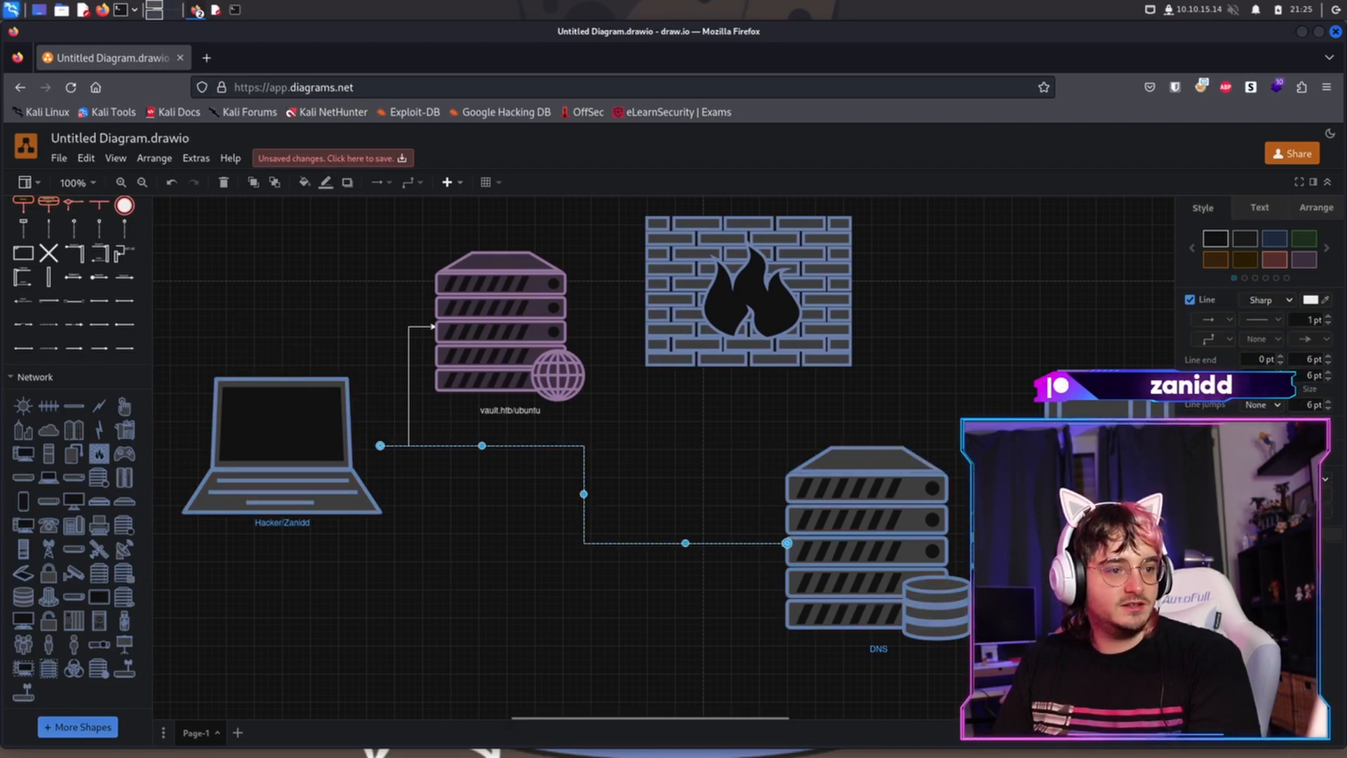
left_click(281, 447)
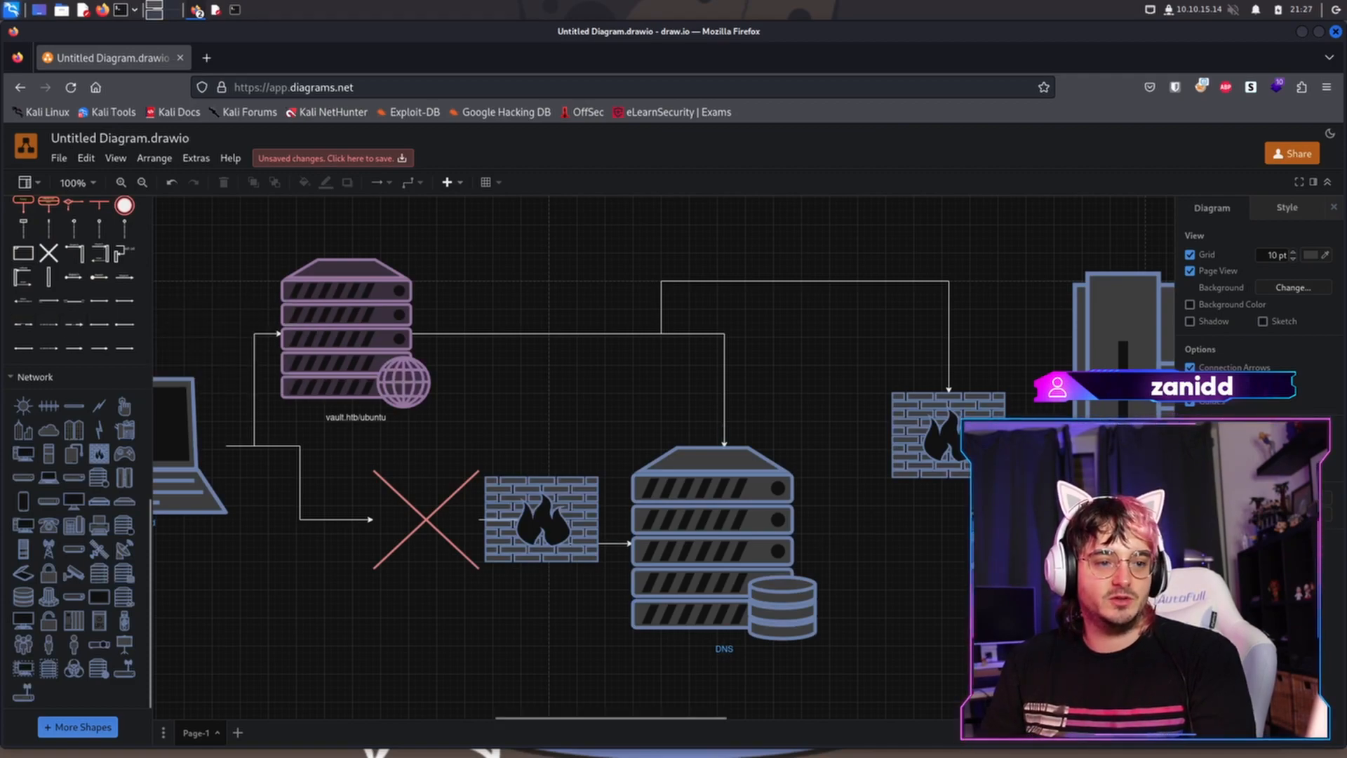
left_click(942, 429)
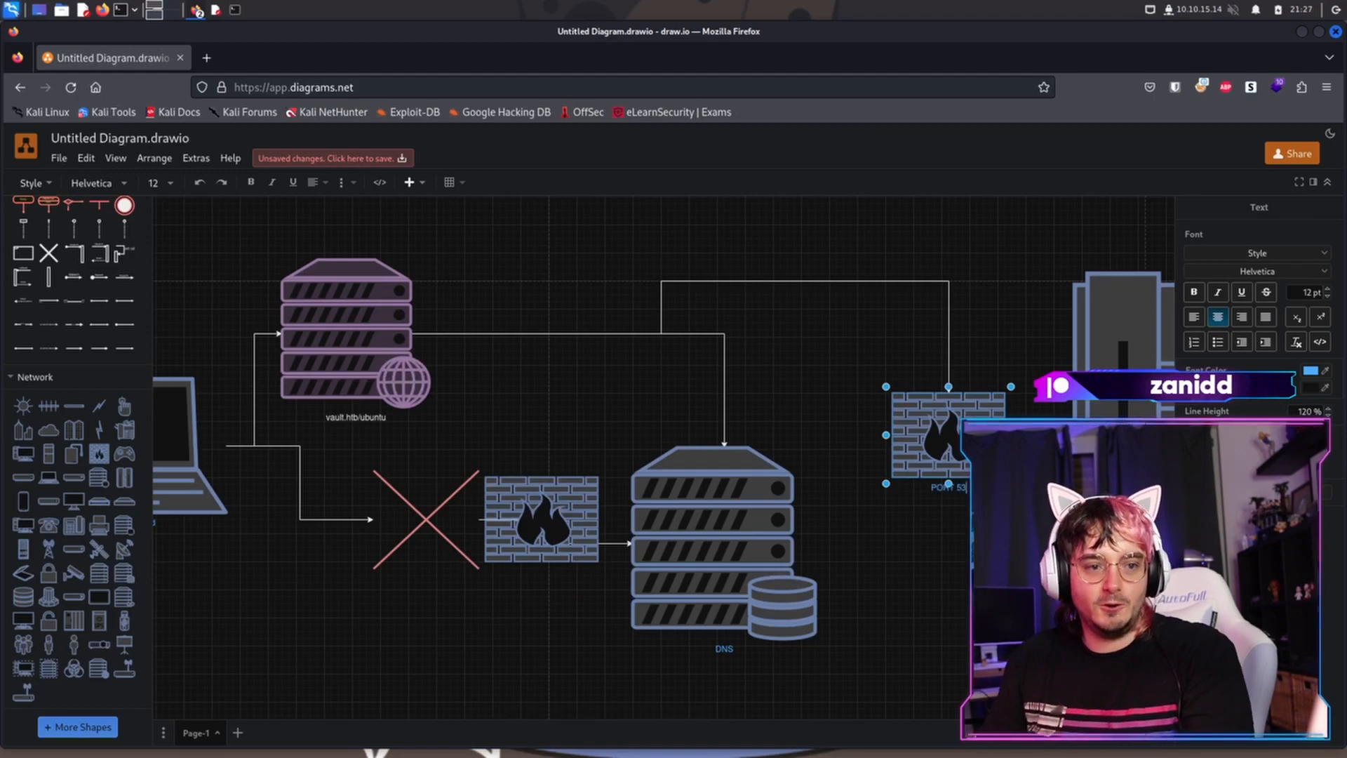
left_click(713, 541)
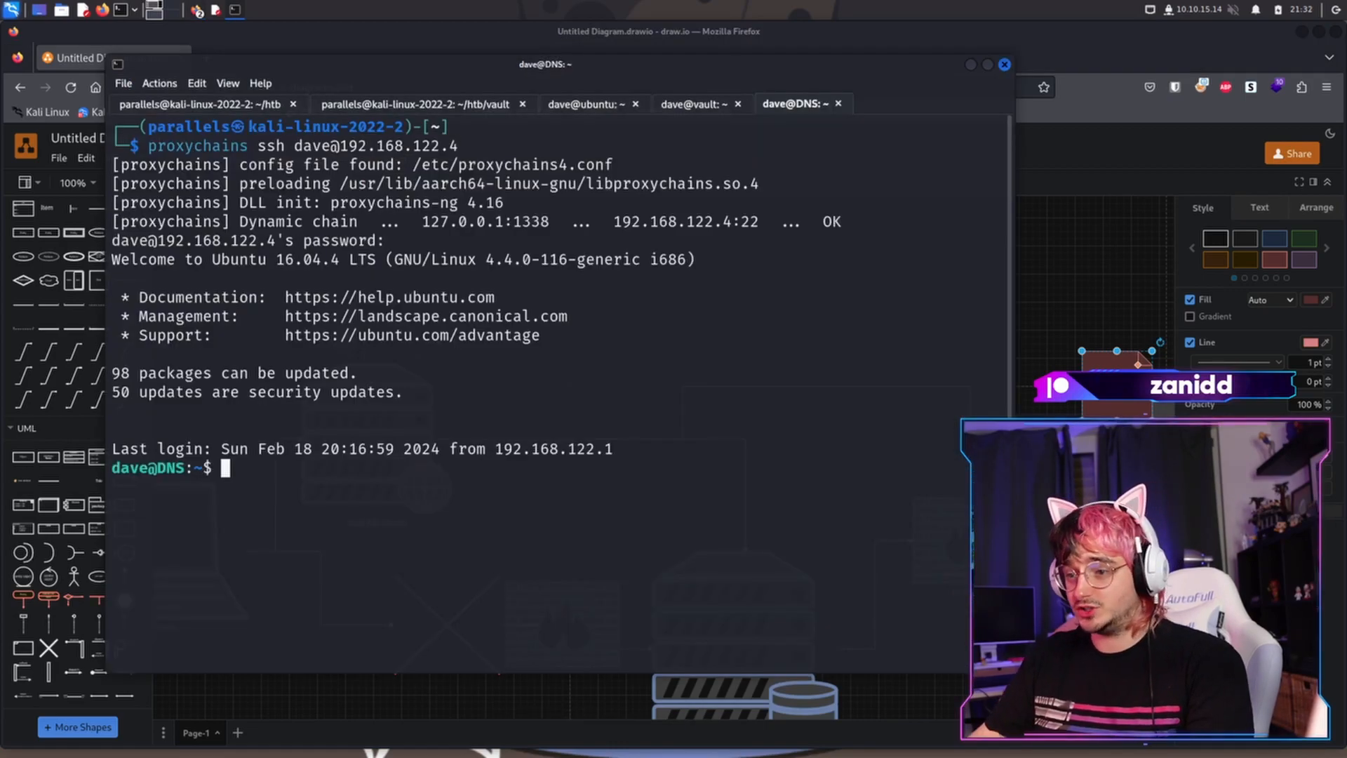
From DNS, try scp -P 4444 dave@localhost:/home/dave/root.txt.gpg to the current folder, which is refused
type("scp -P")
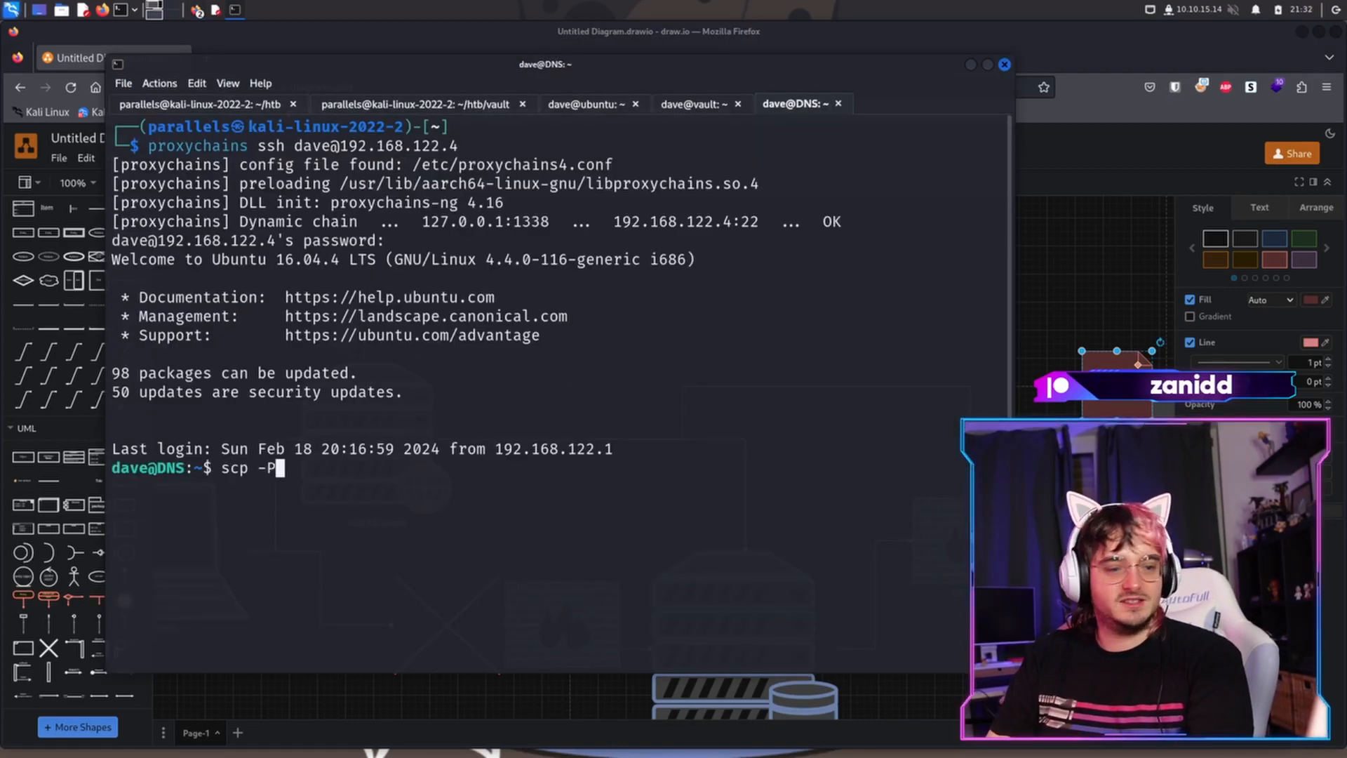
type("4444")
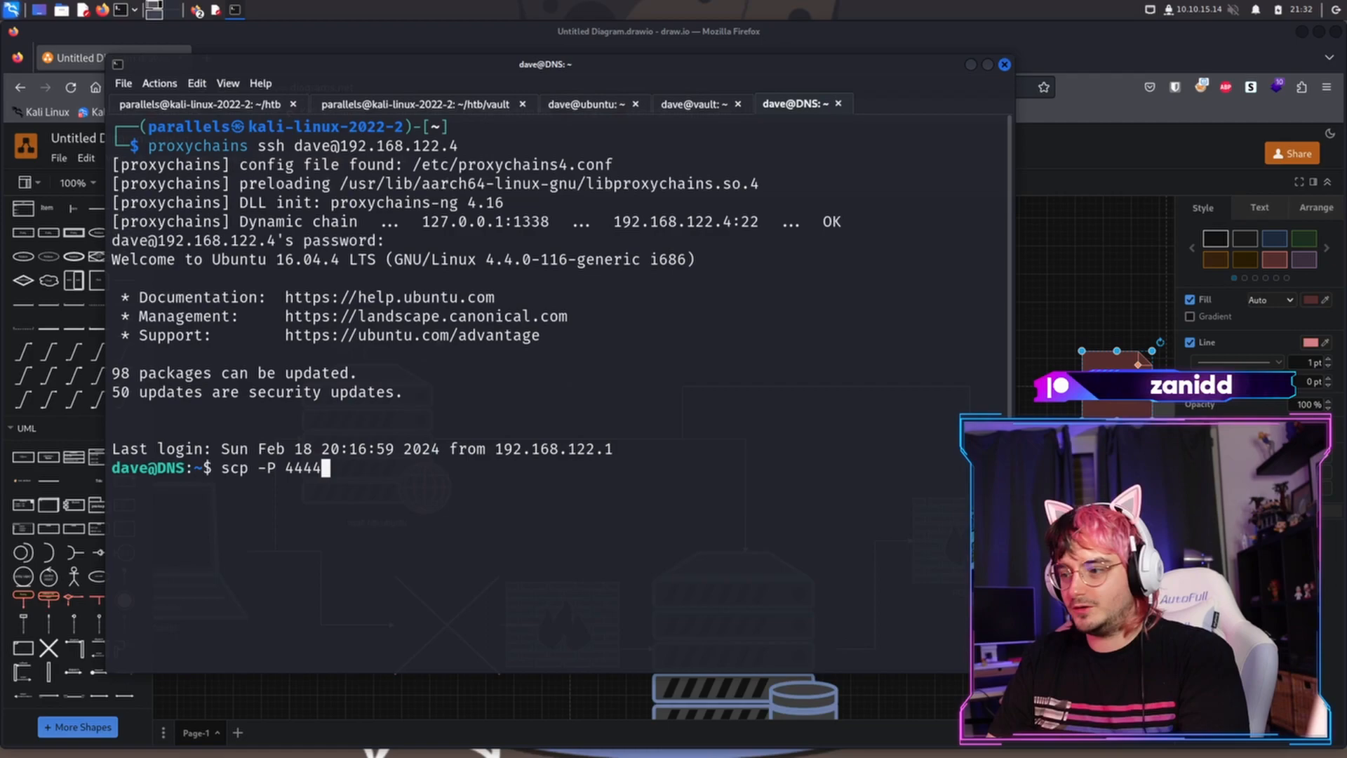
type("dave@l")
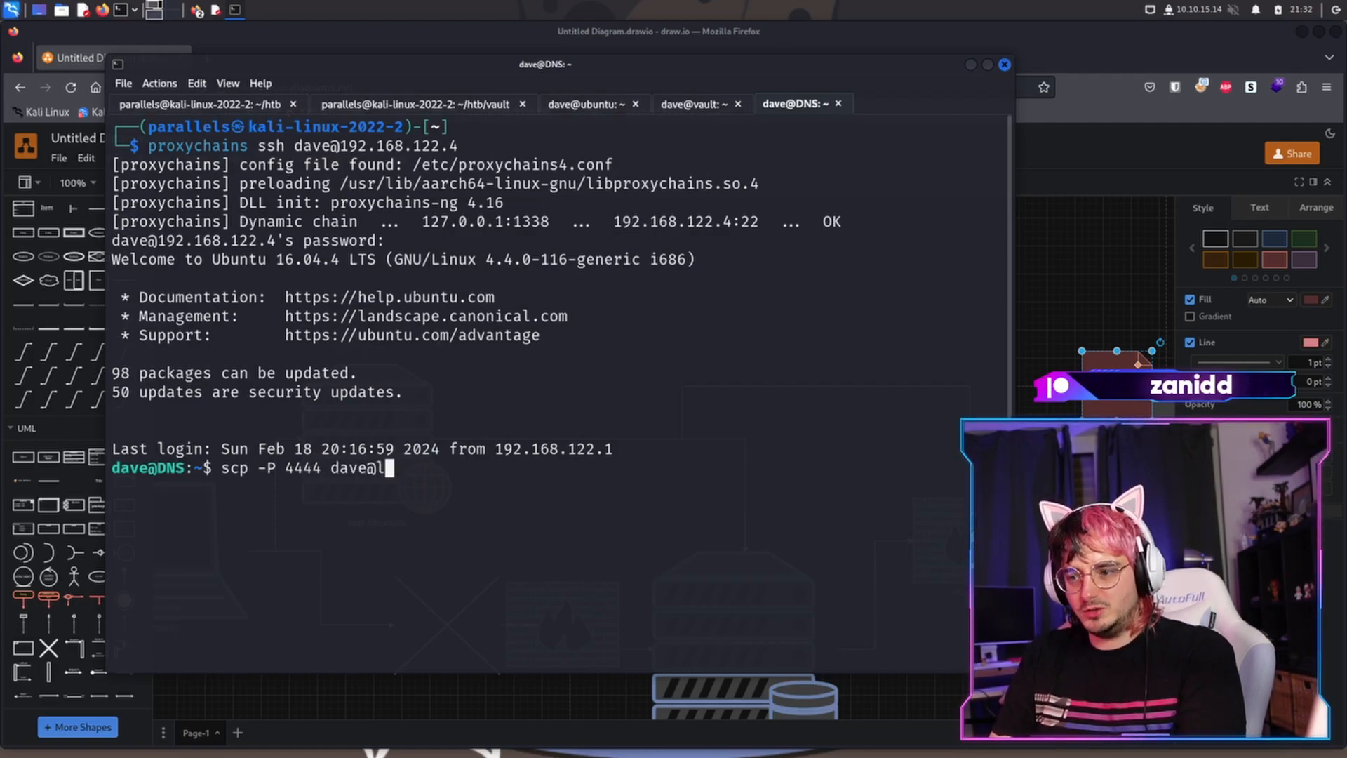
type("ocalhost:/home")
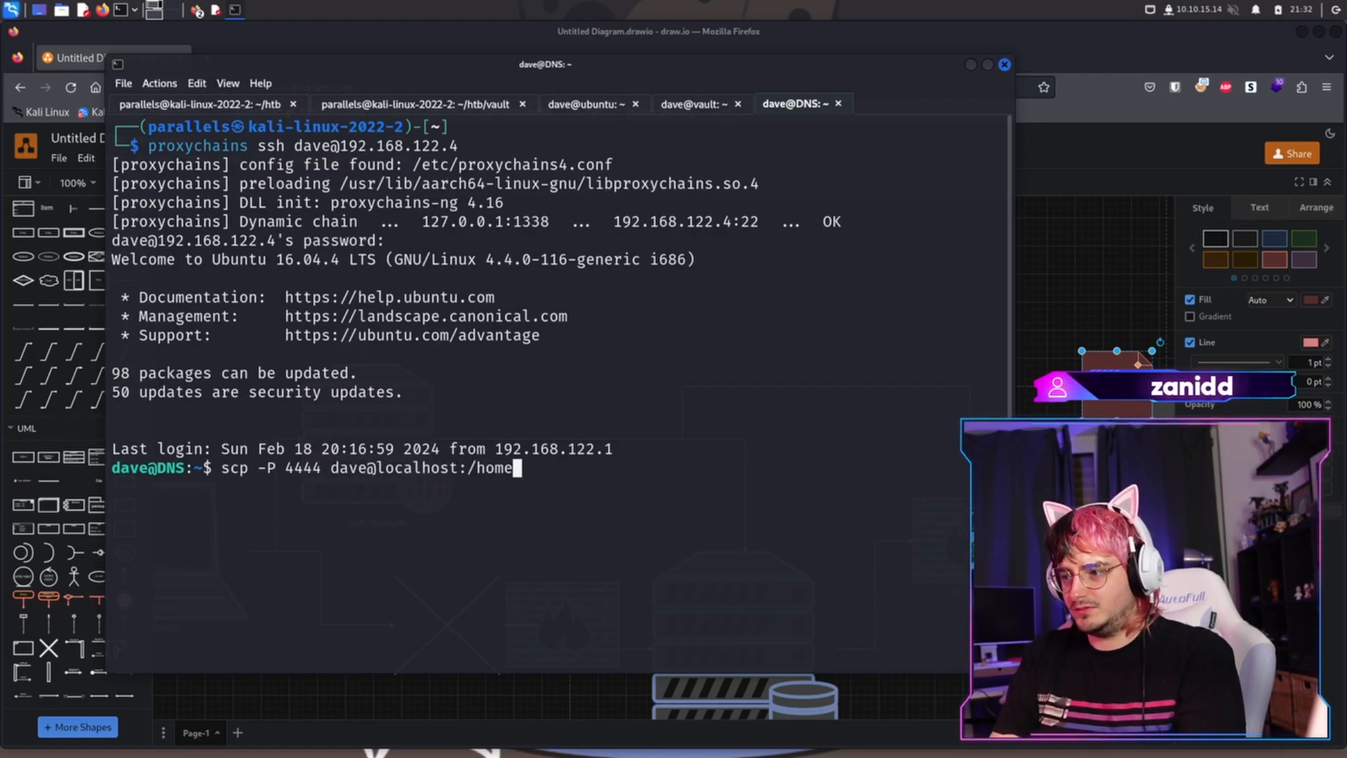
type("/dave/root.tx")
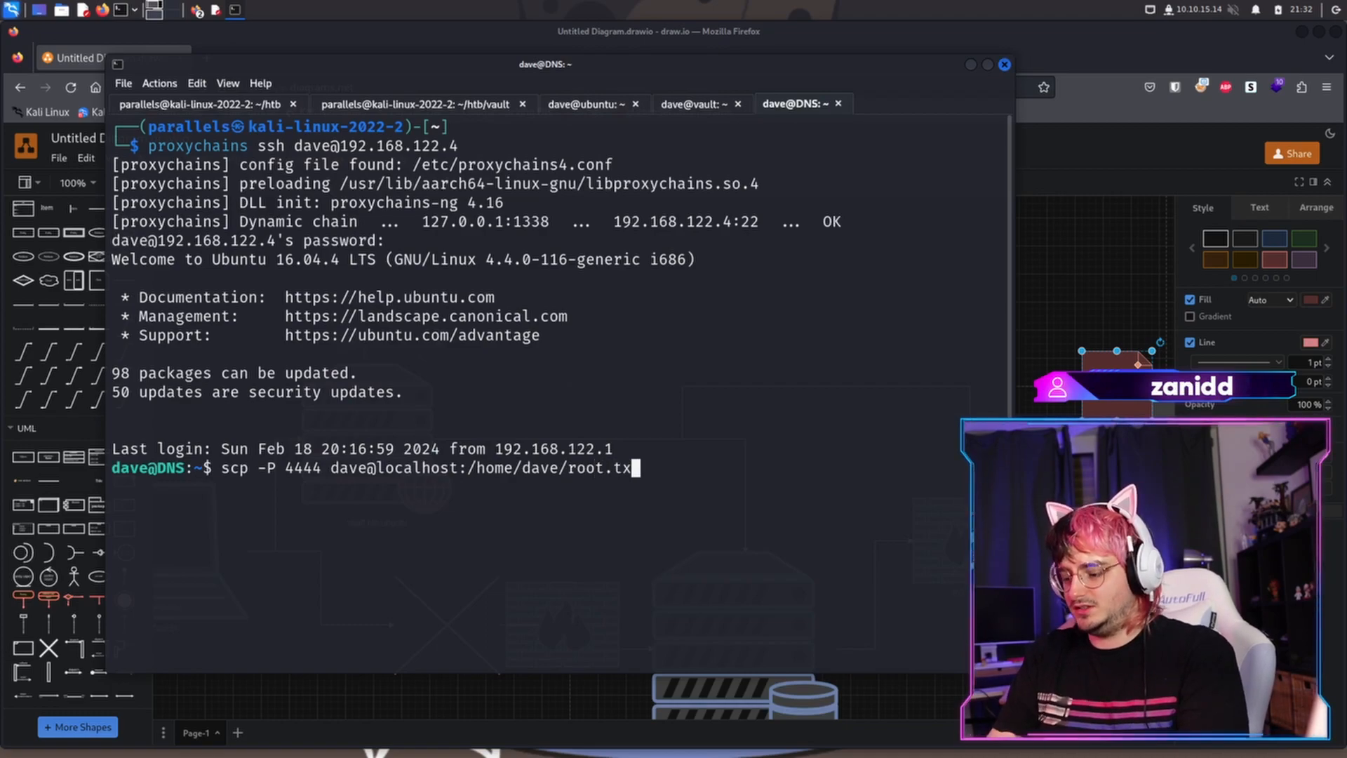
type("t.gpg")
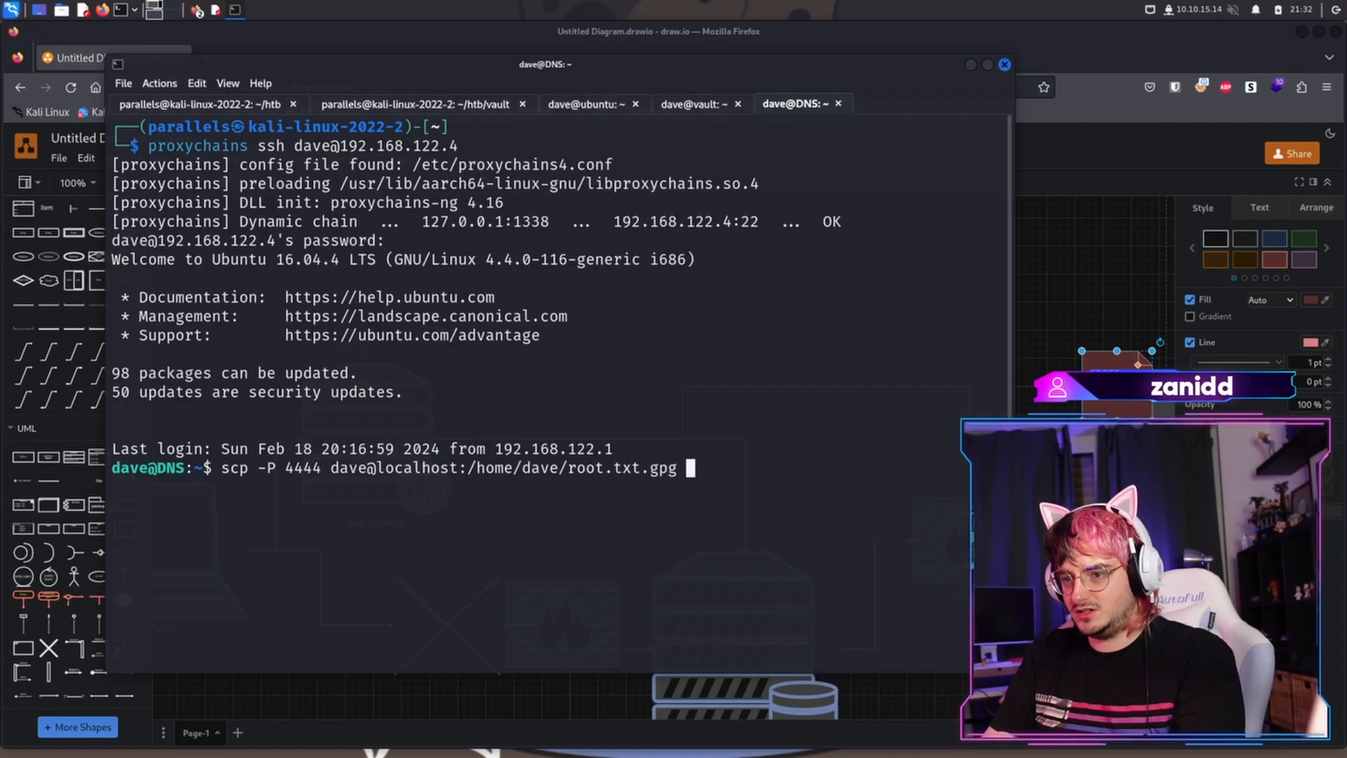
type(".")
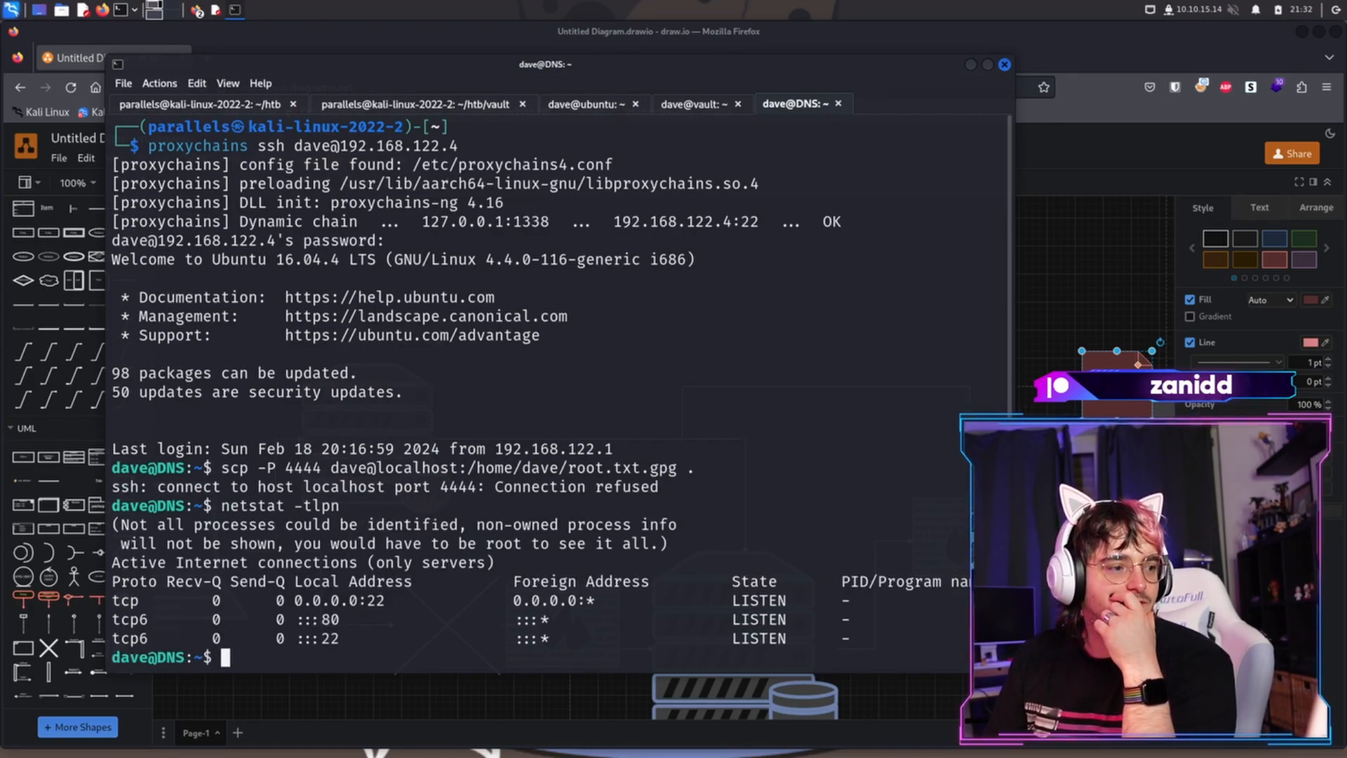
left_click(697, 103)
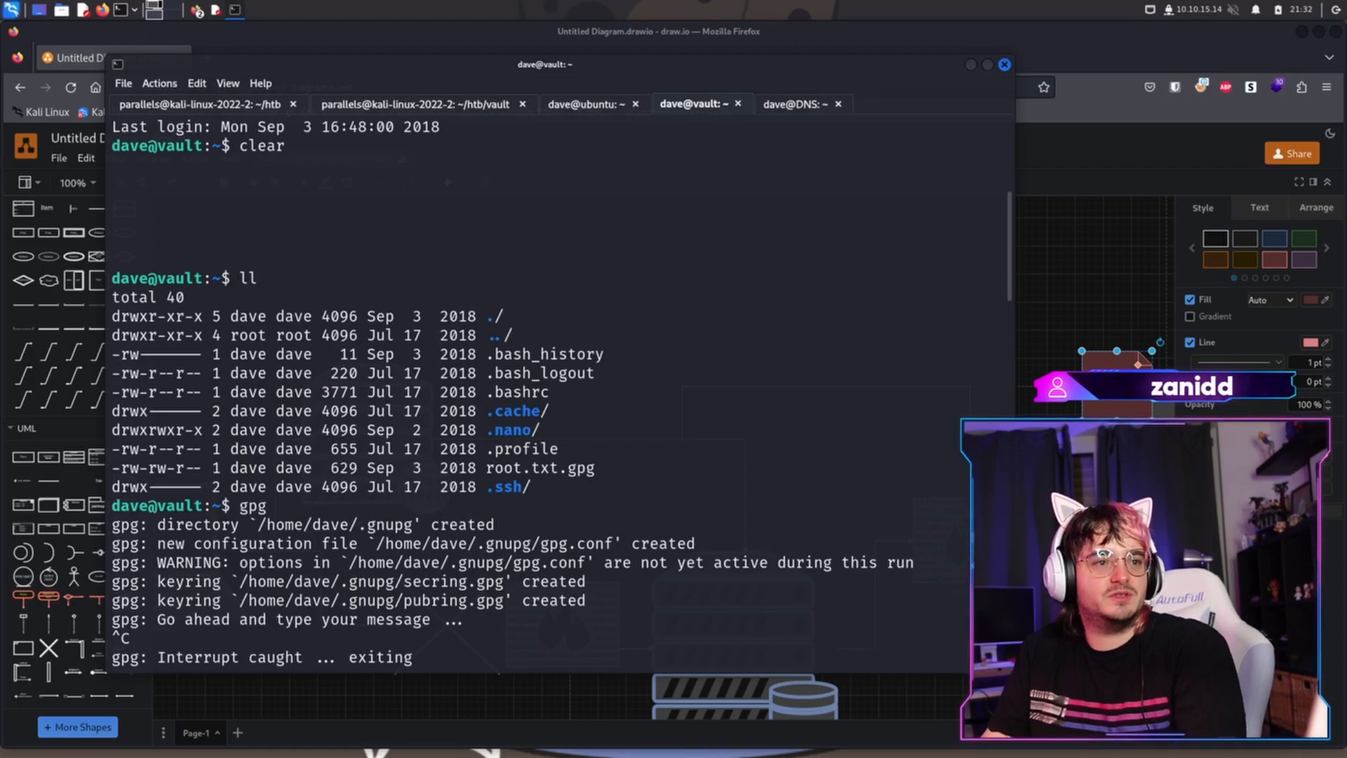
Review the DNS root shell's command history and the earlier ncat relay command
left_click(793, 104)
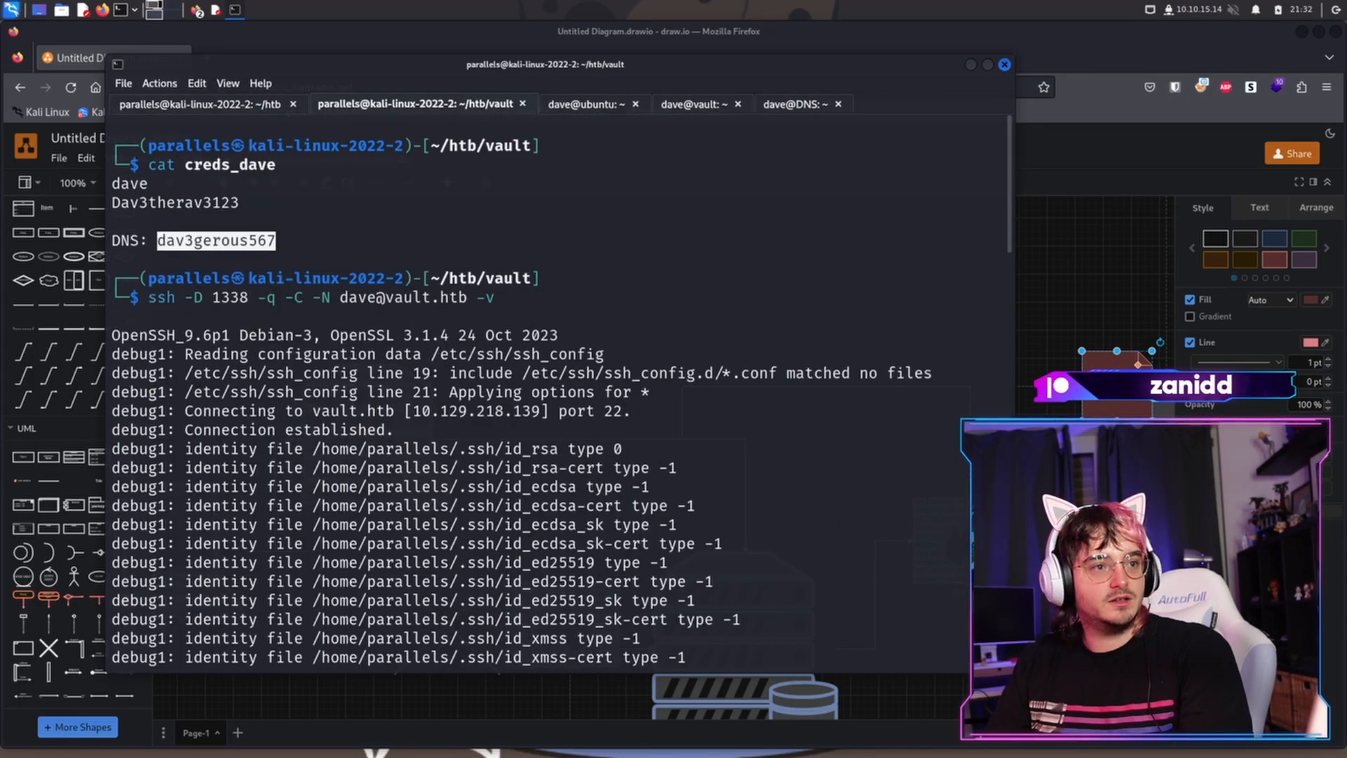
left_click(792, 104)
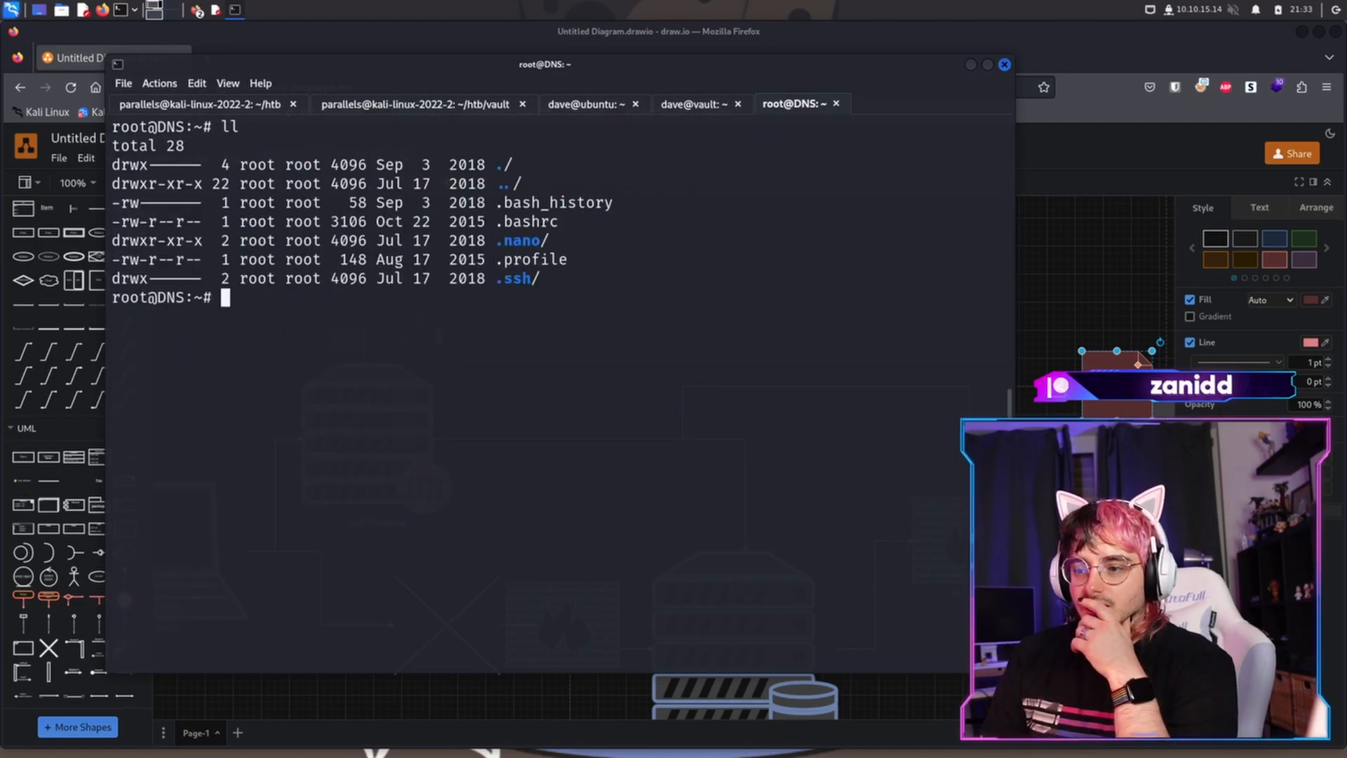
type("histor")
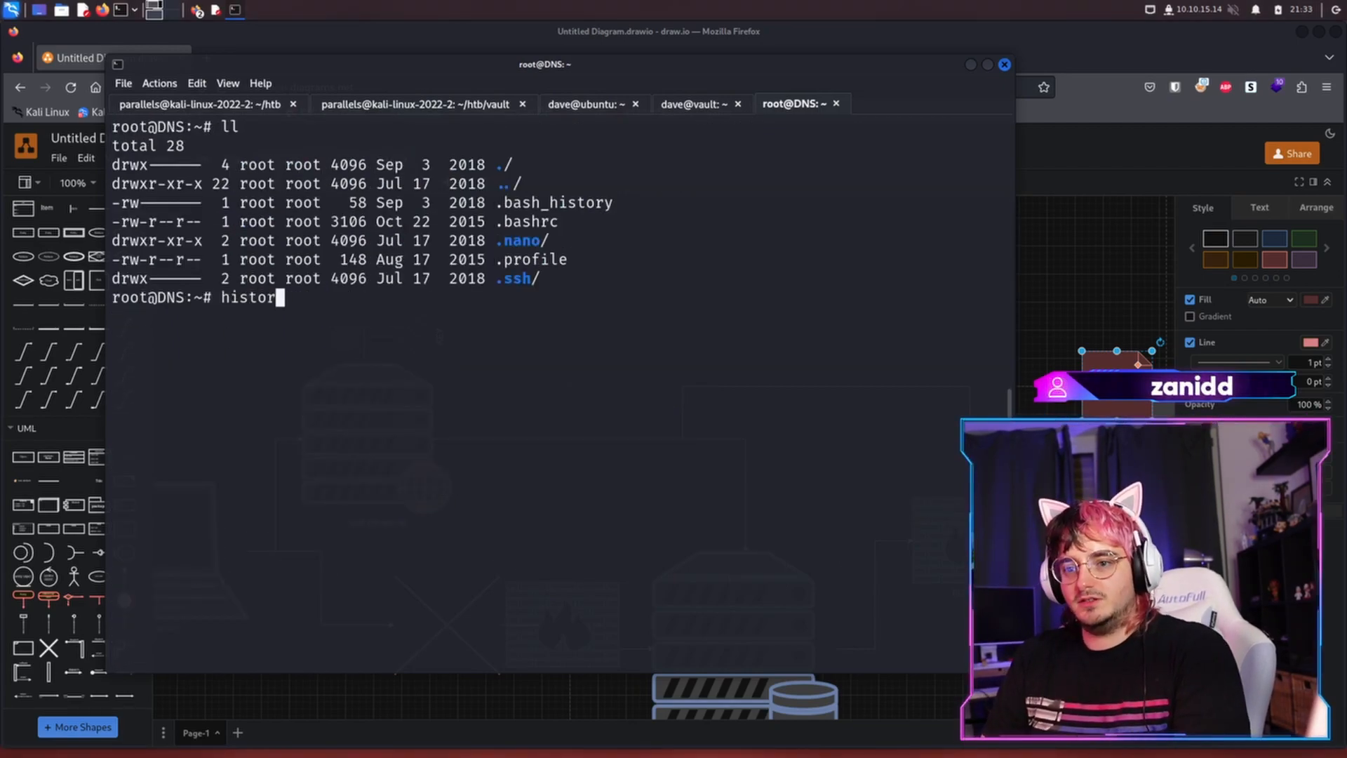
key("Return")
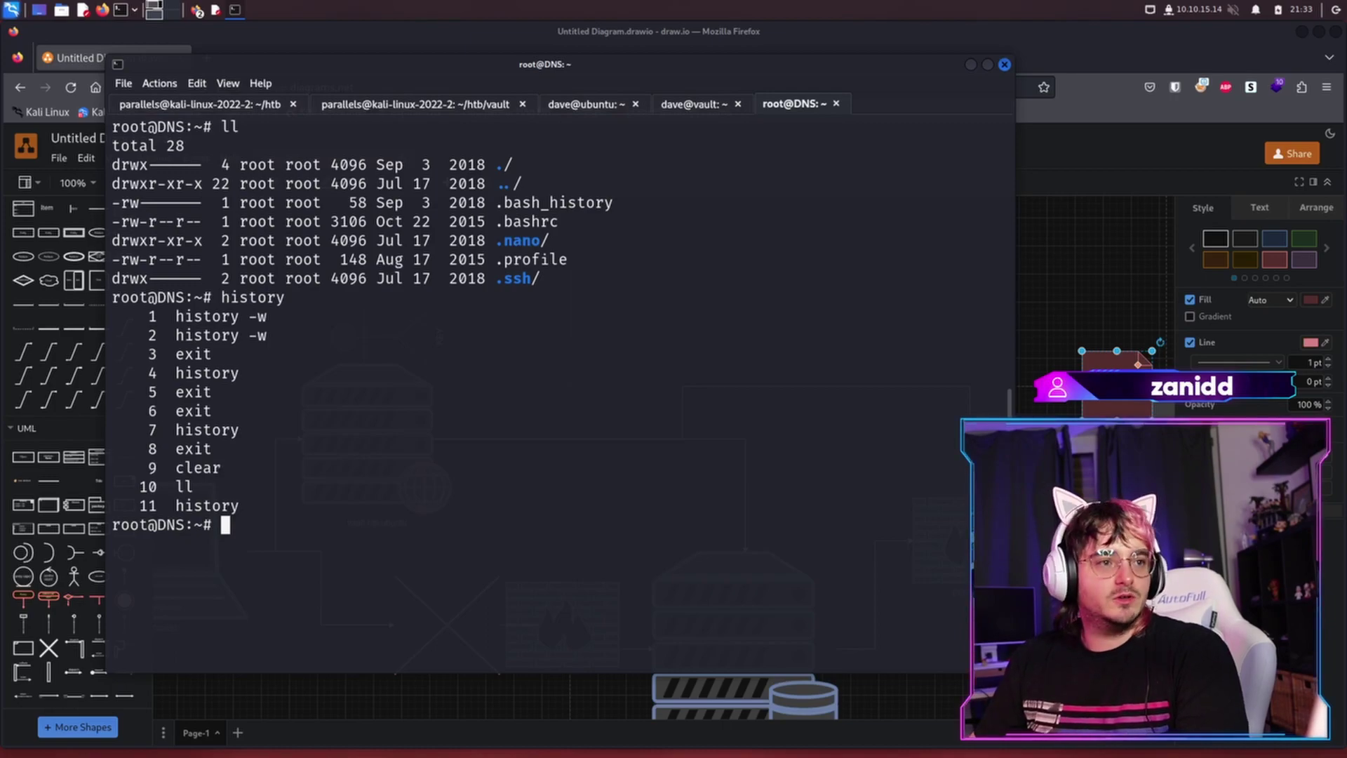
left_click(694, 103)
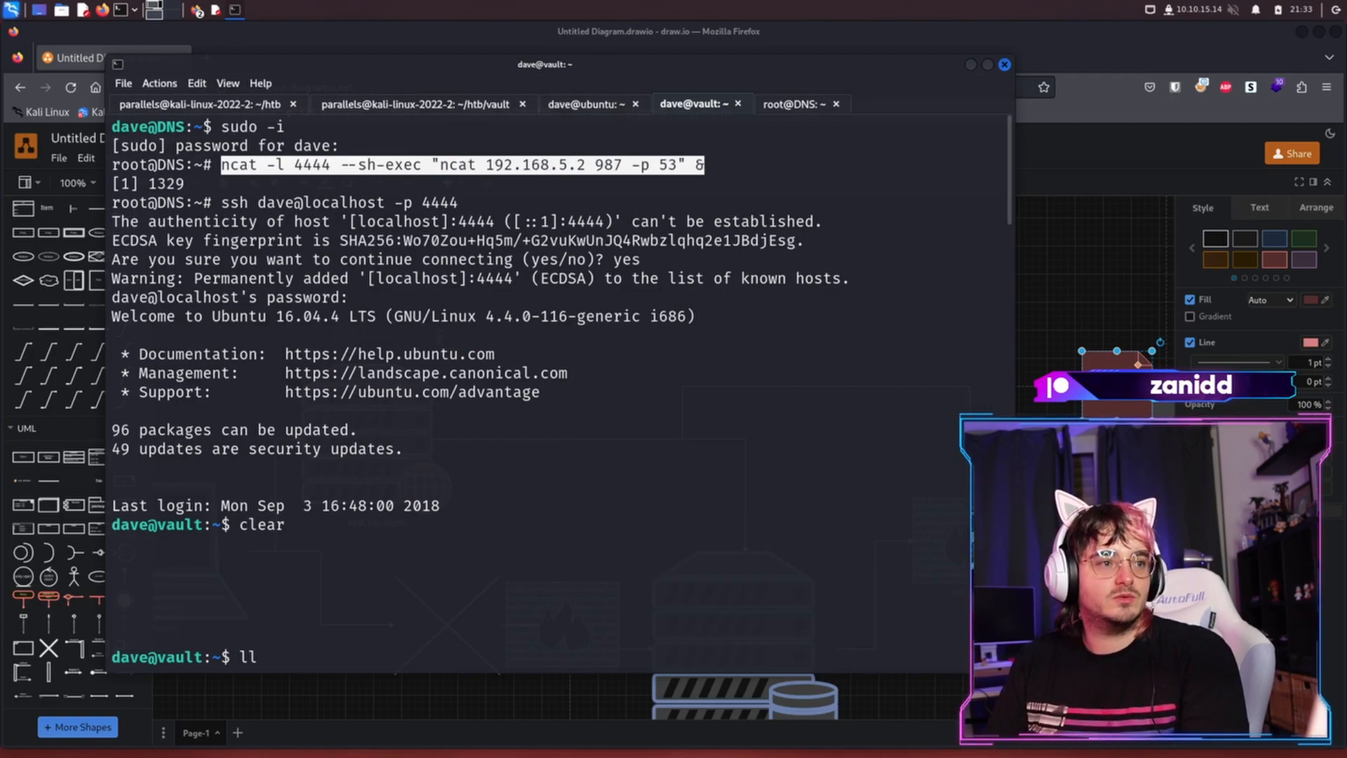
left_click(793, 103)
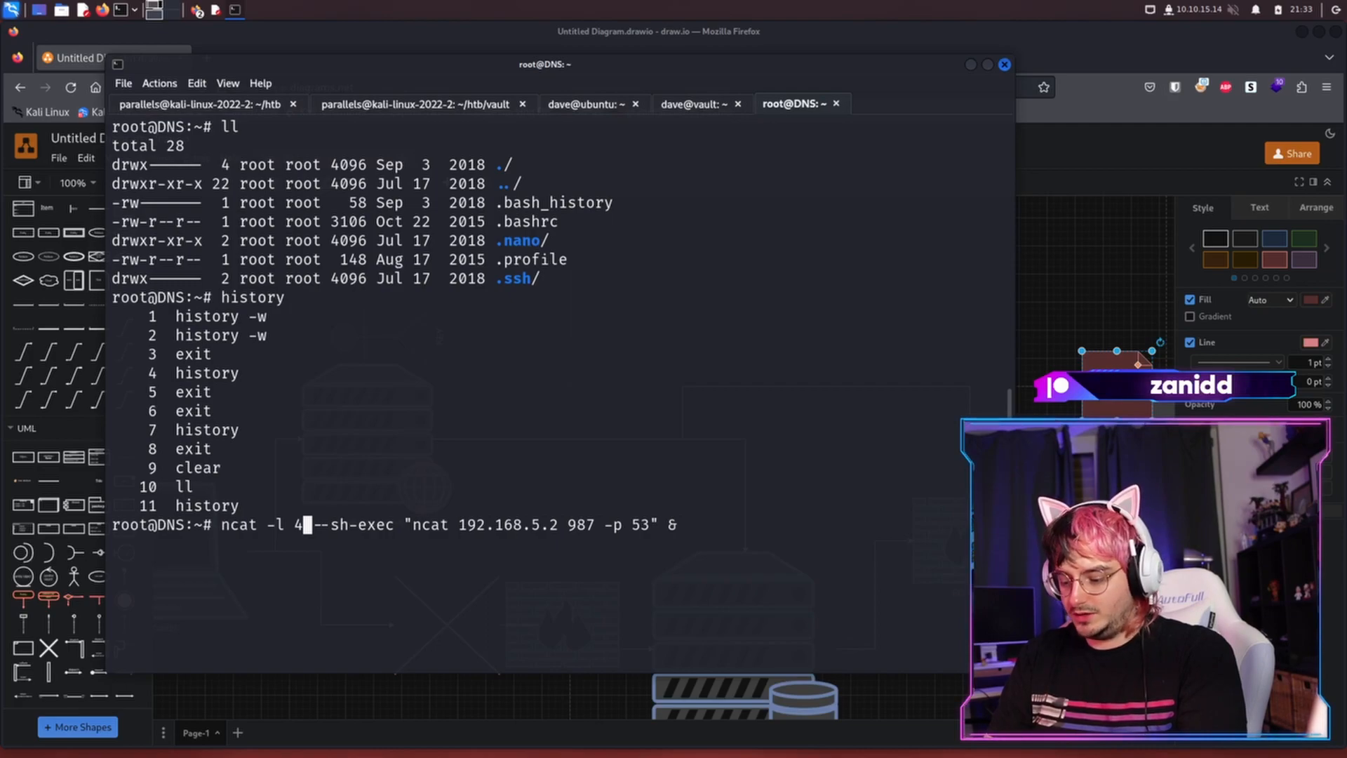
Attempt scp -P 4200 dave@localhost:/home/dave/root.txt.gpg through the relay; it fails
type("200")
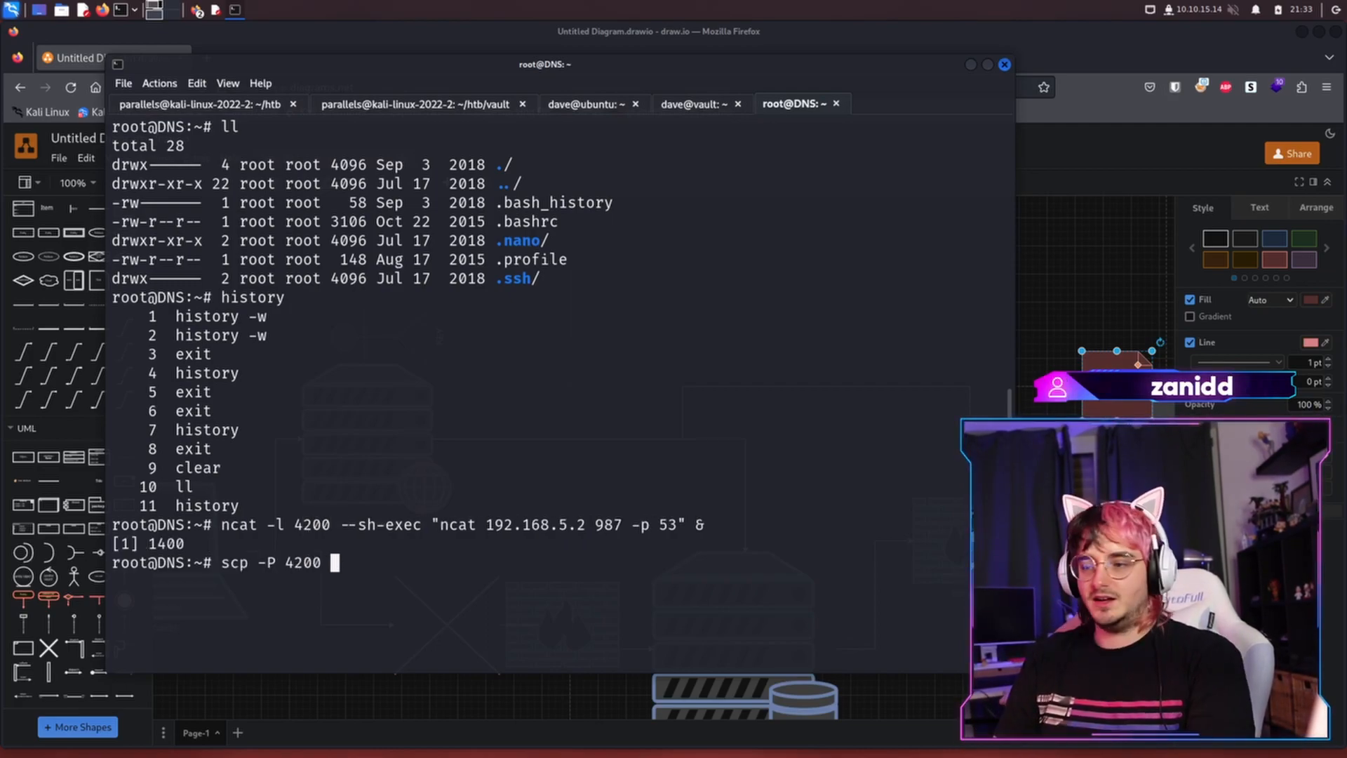
type("dave")
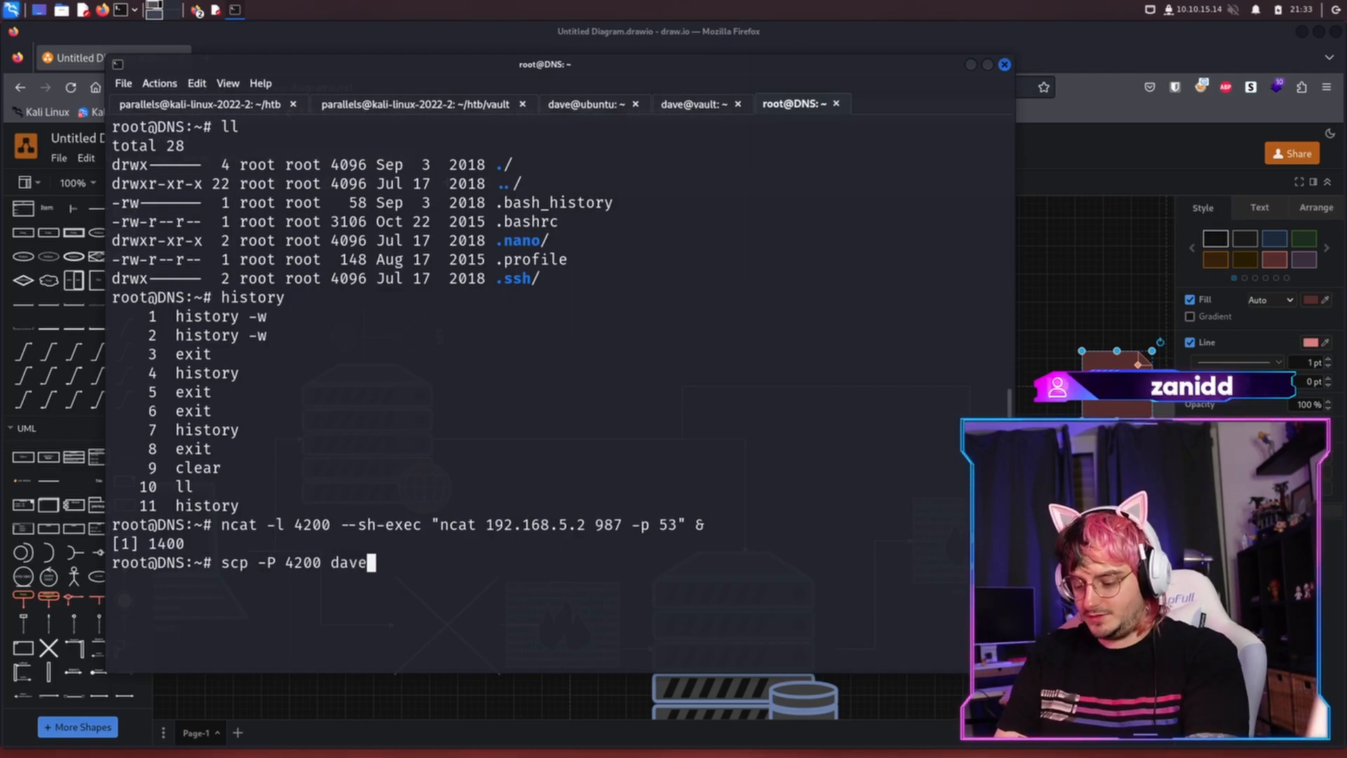
type("@localhost:/")
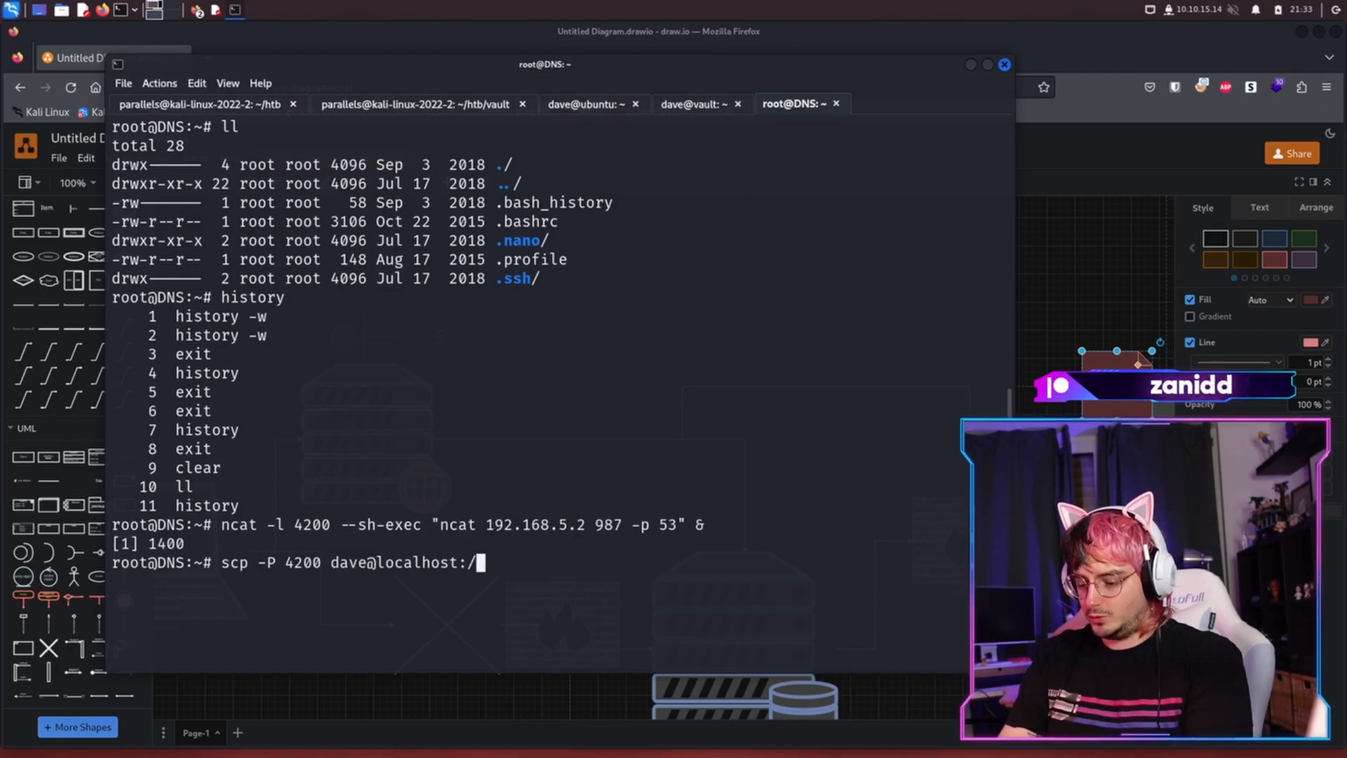
type("home/dave/ro")
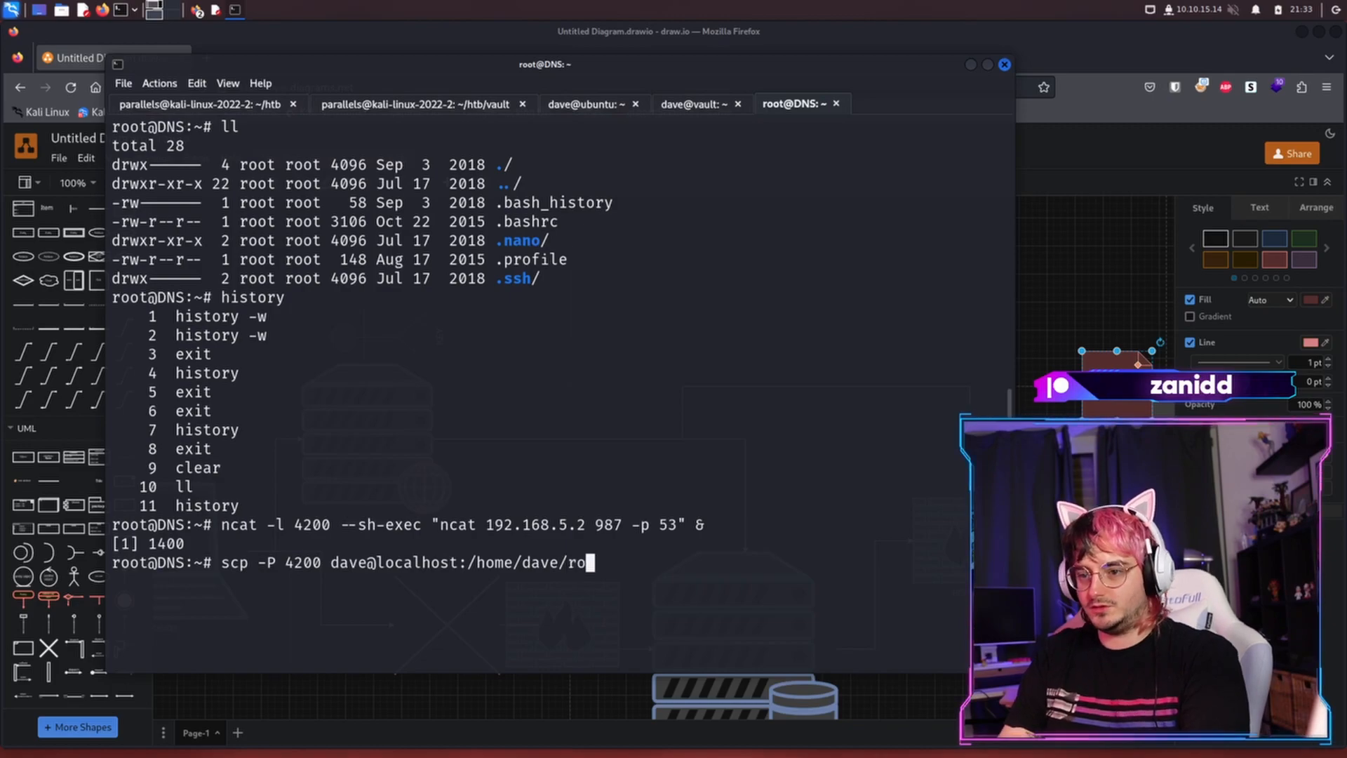
type("ot.ty")
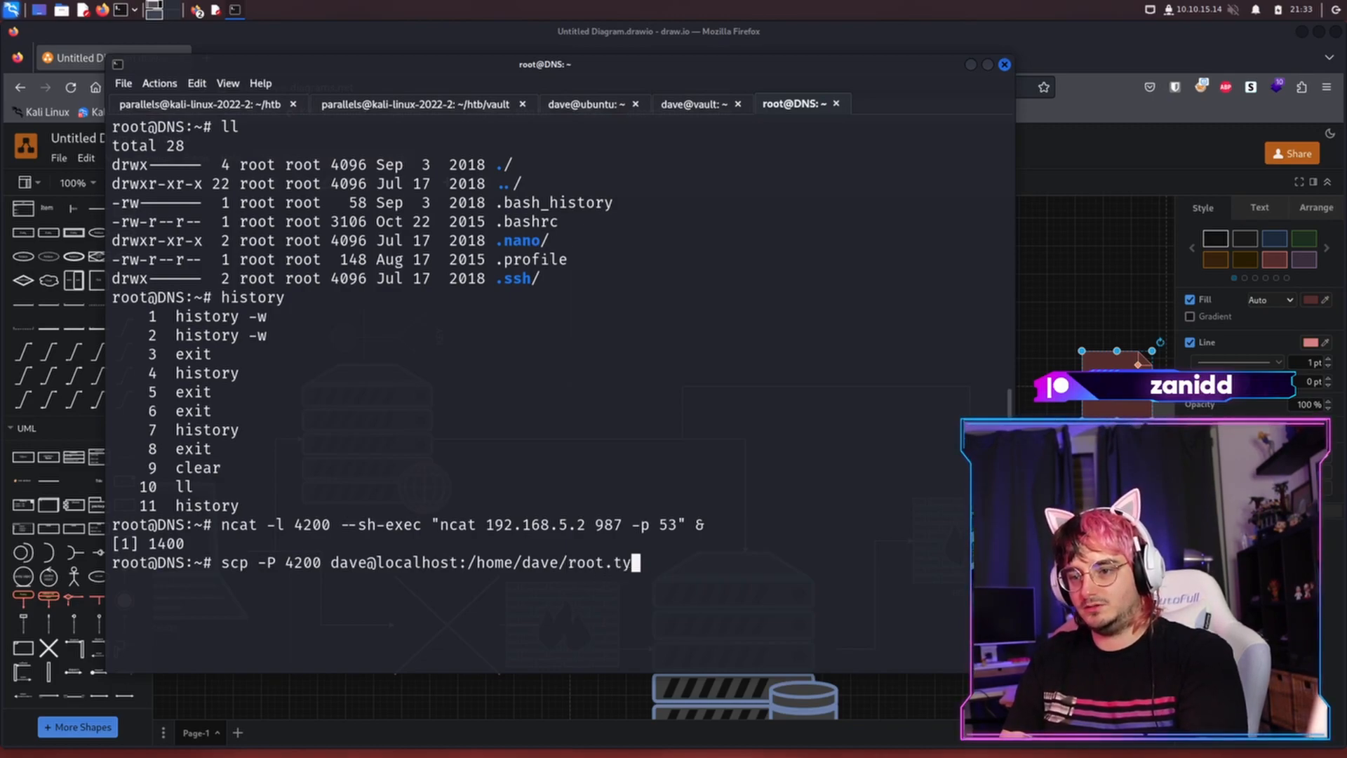
type("xt.gpg")
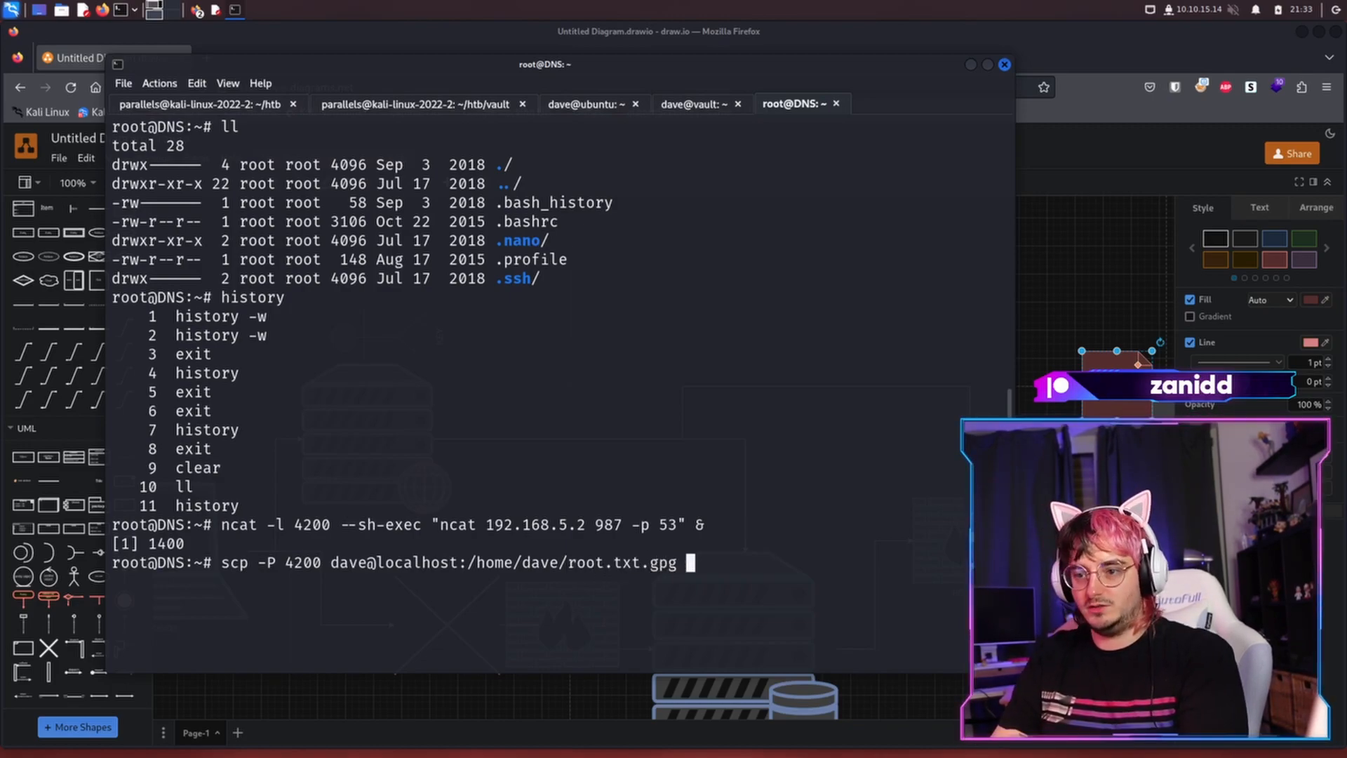
key("Return")
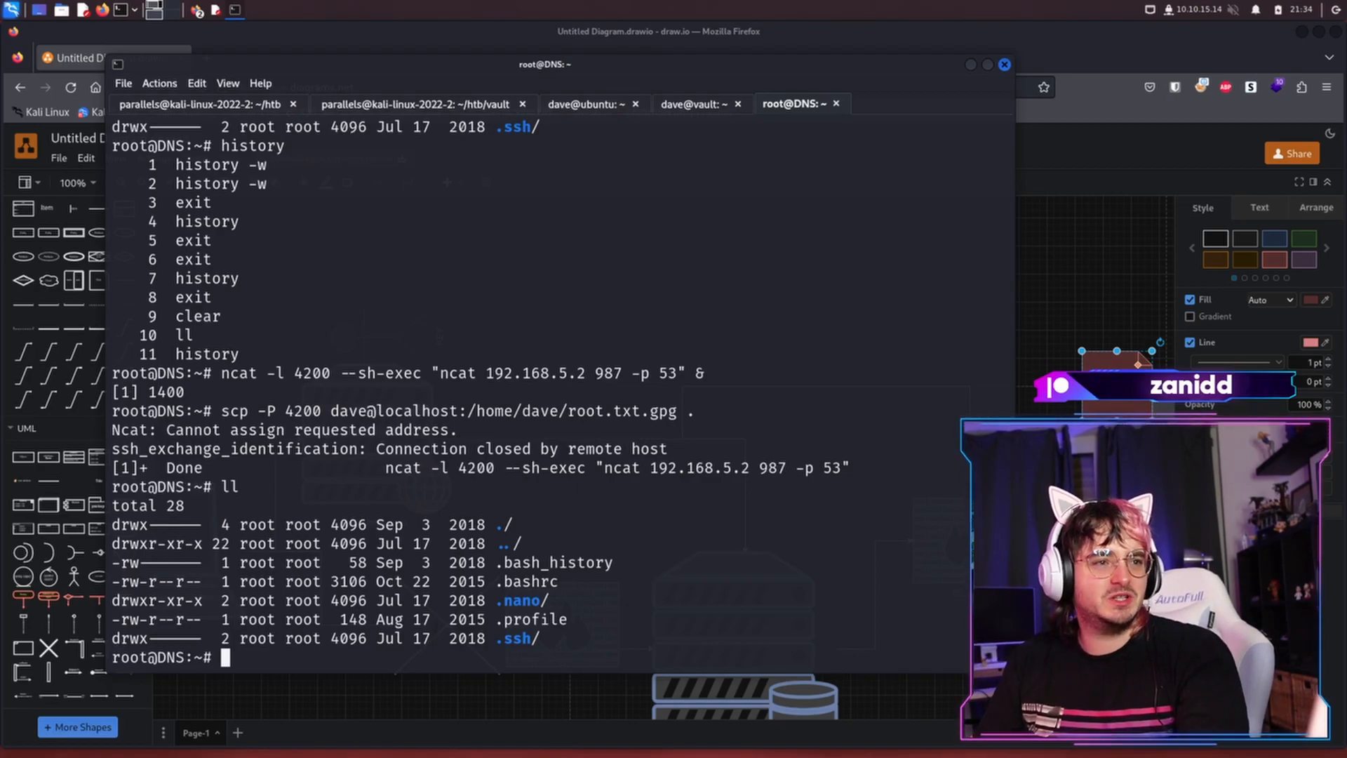
left_click(694, 104)
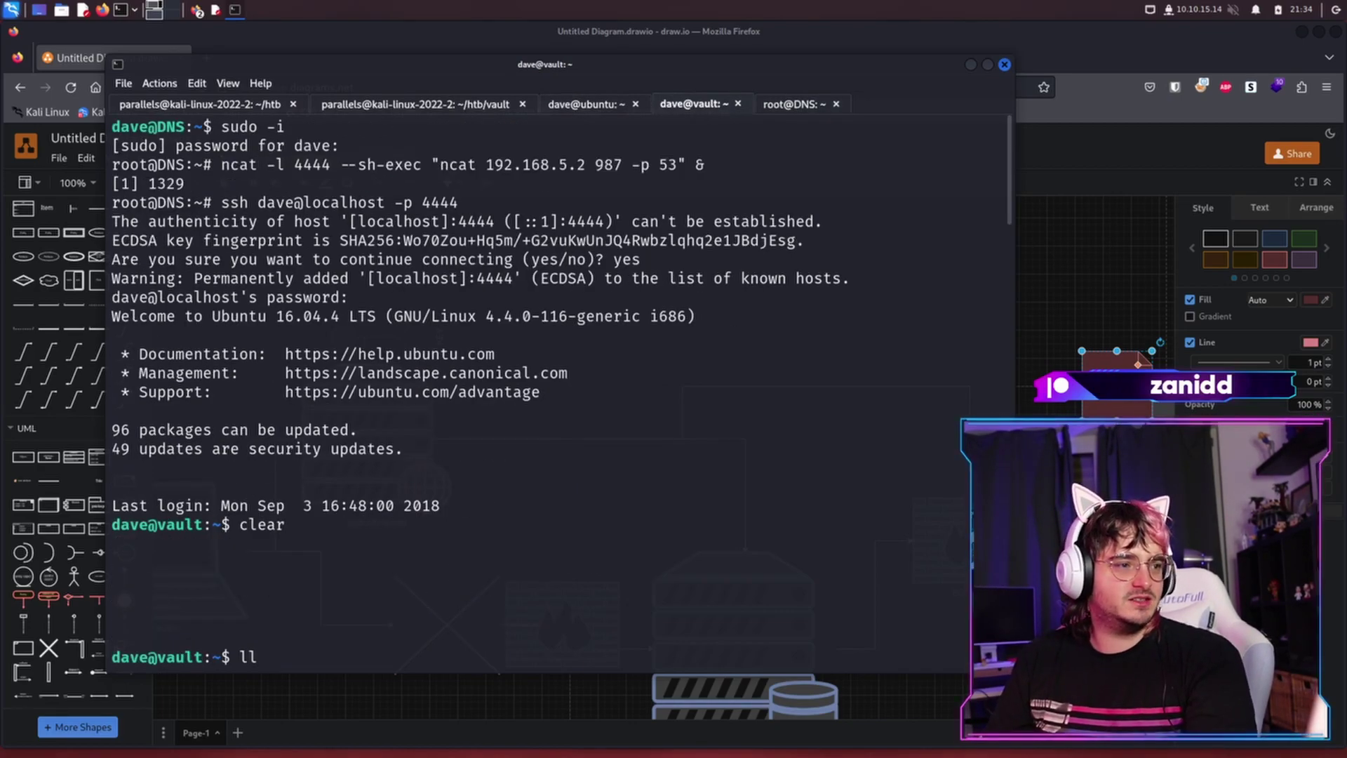
left_click(794, 104)
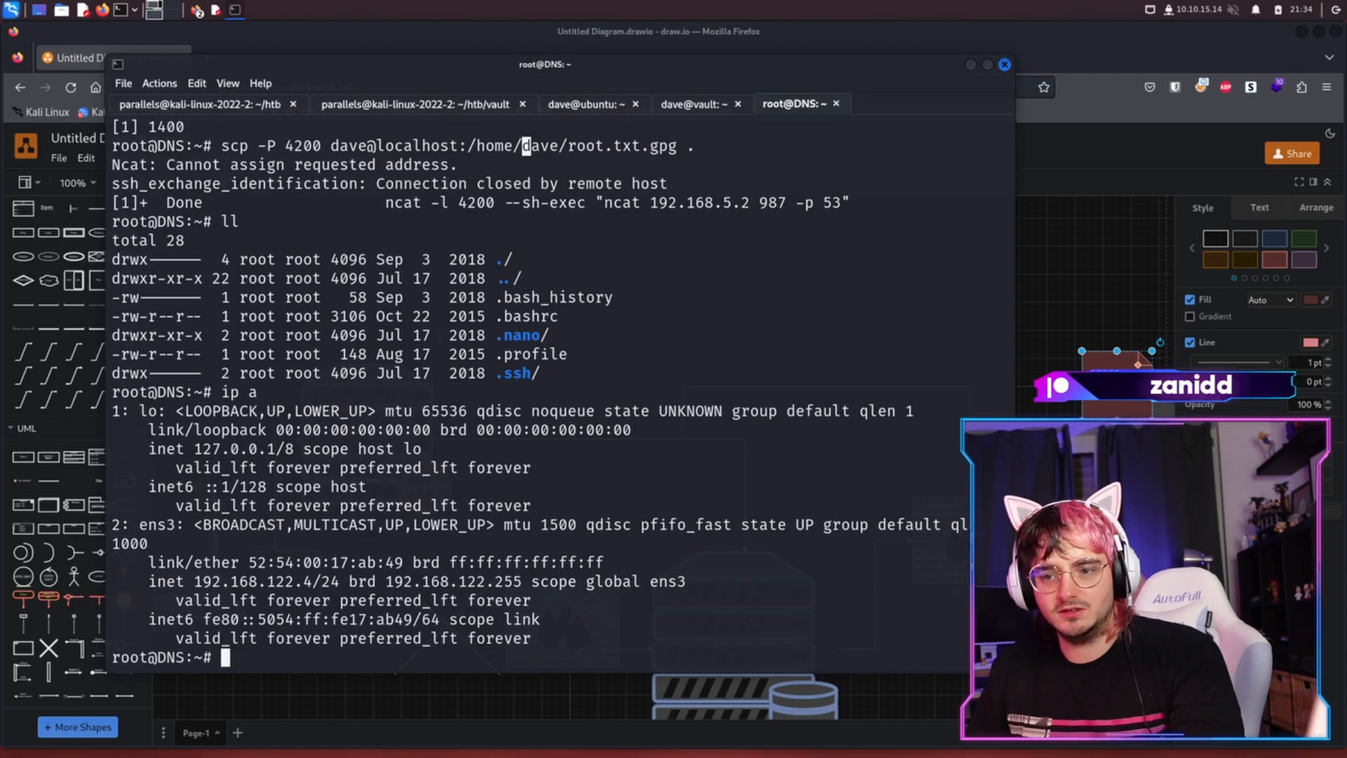
left_click(696, 104)
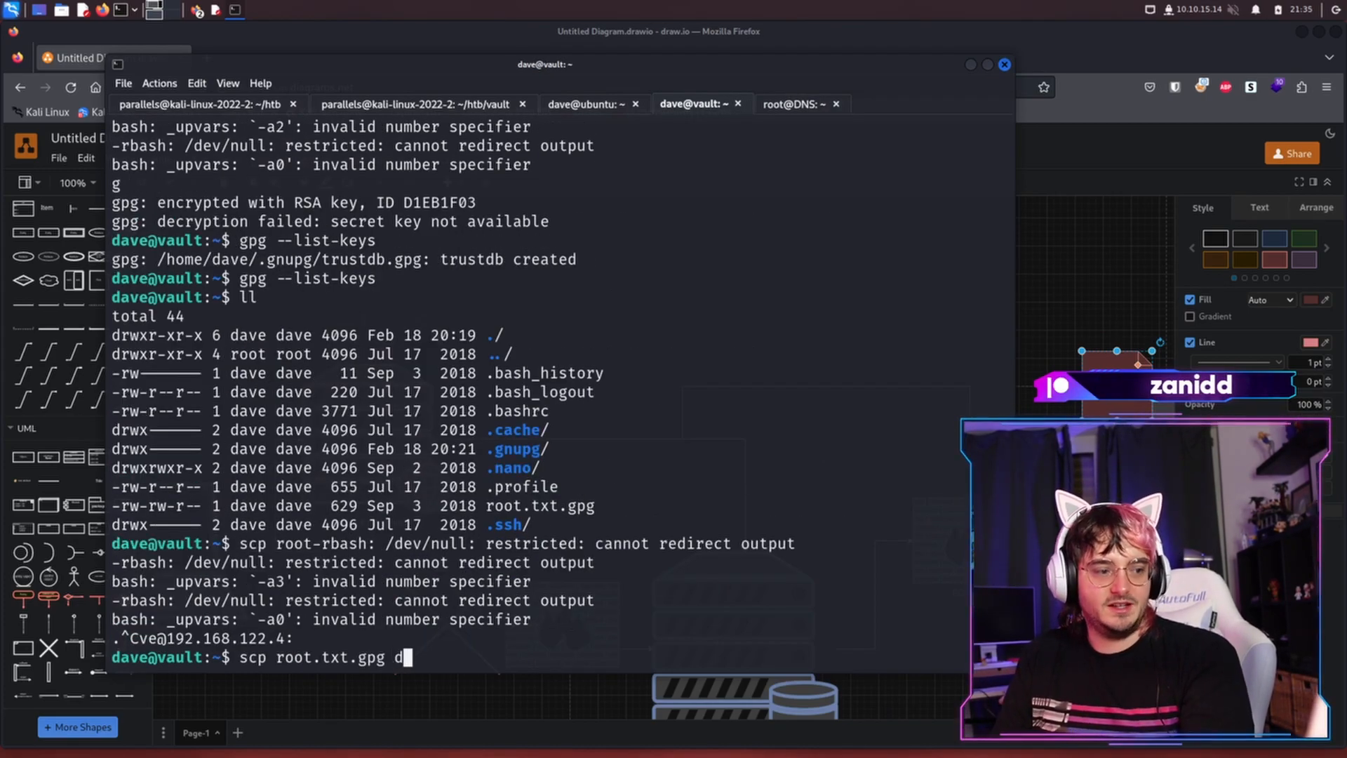
type("ave@")
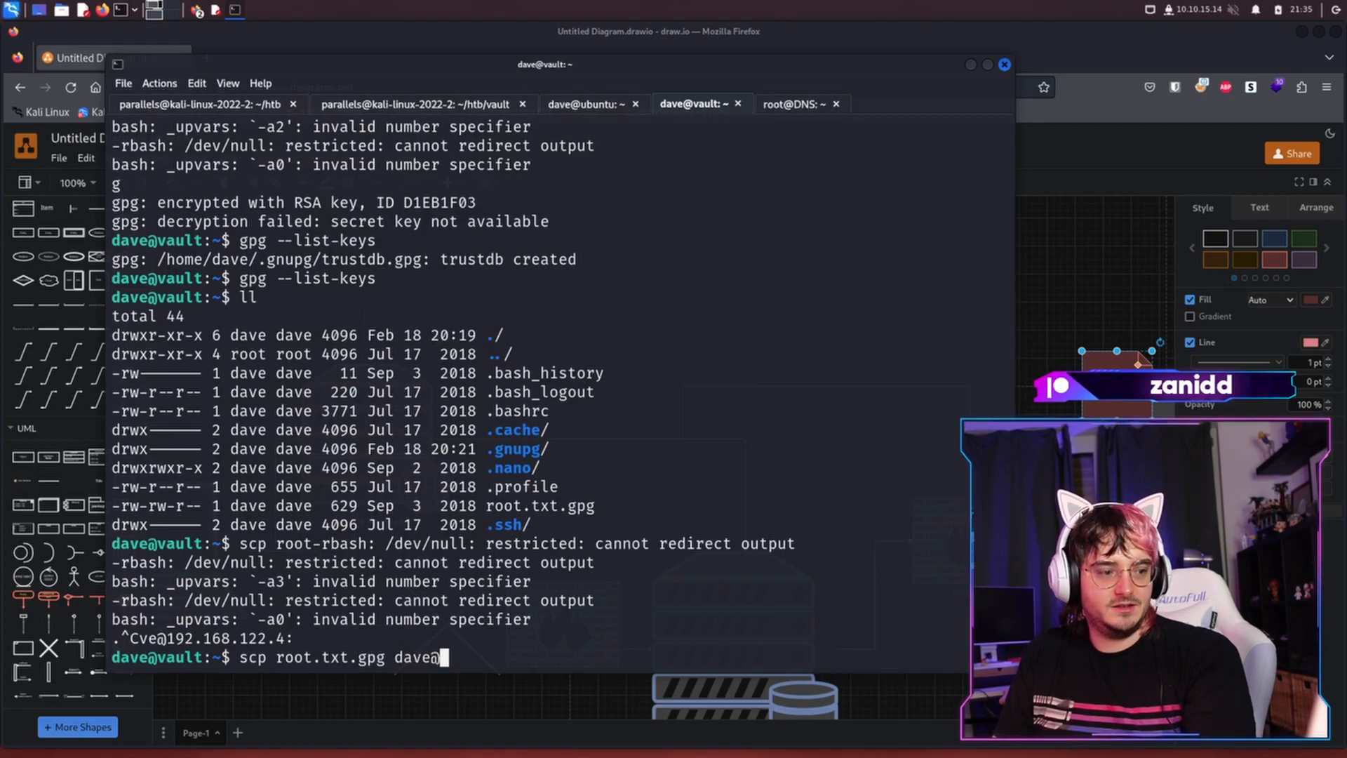
type("192.168.122.4:")
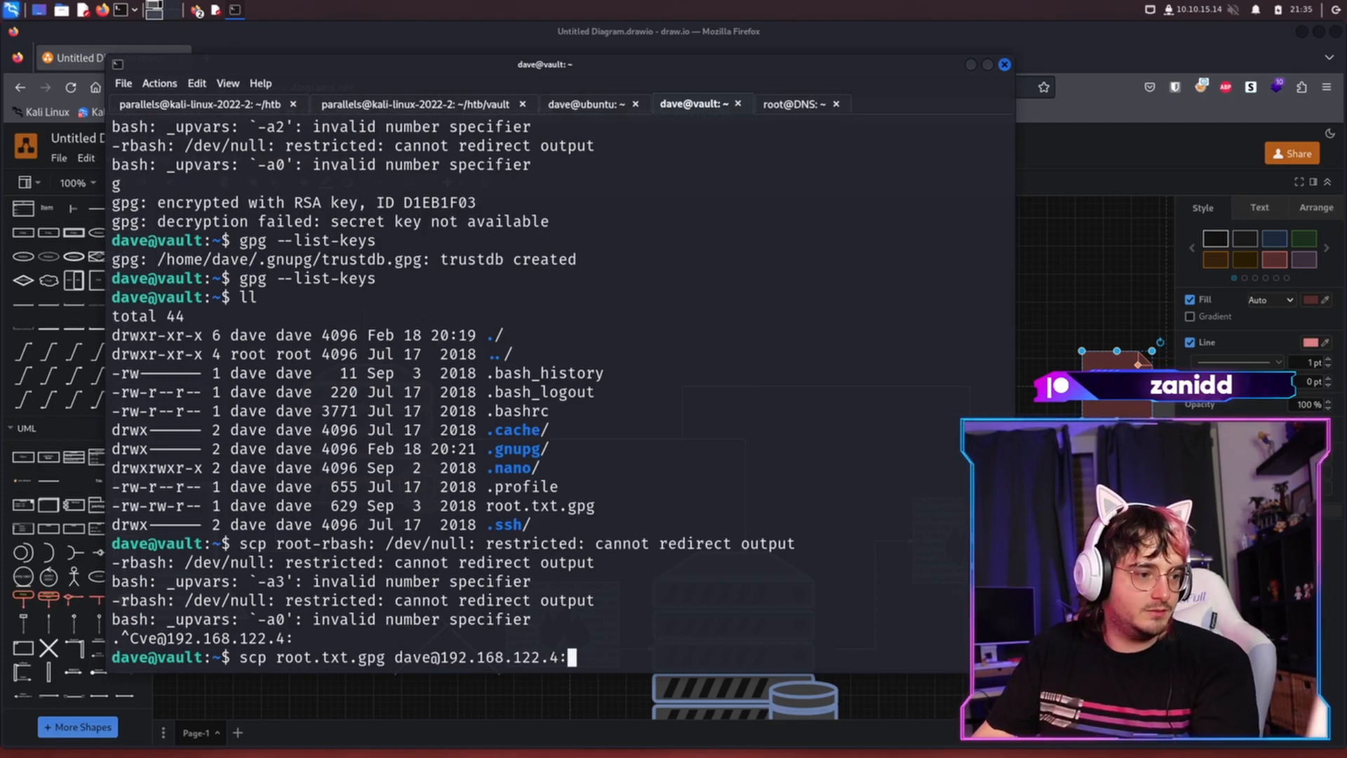
key("Return")
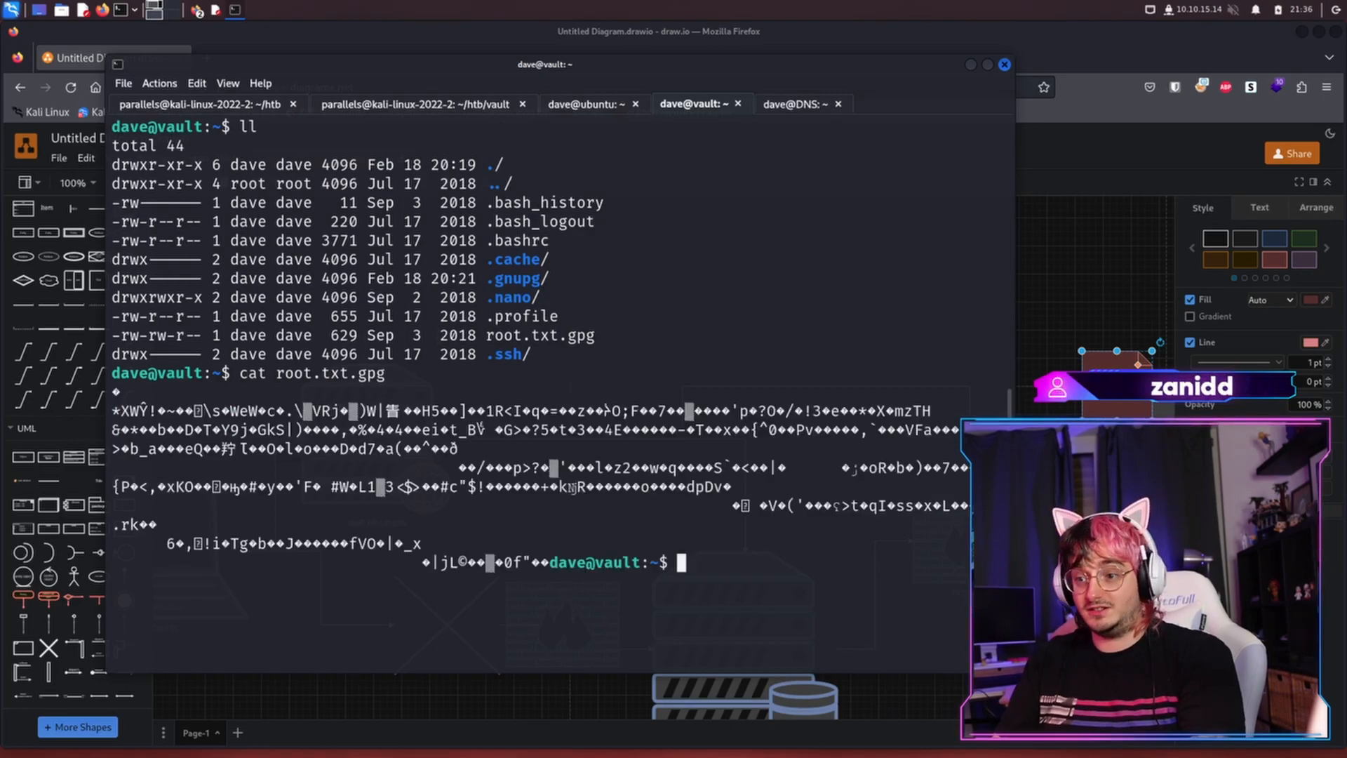
Try piping root.txt.gpg through base64 and xxd, blocked by rbash, then clear the screen
type("clear")
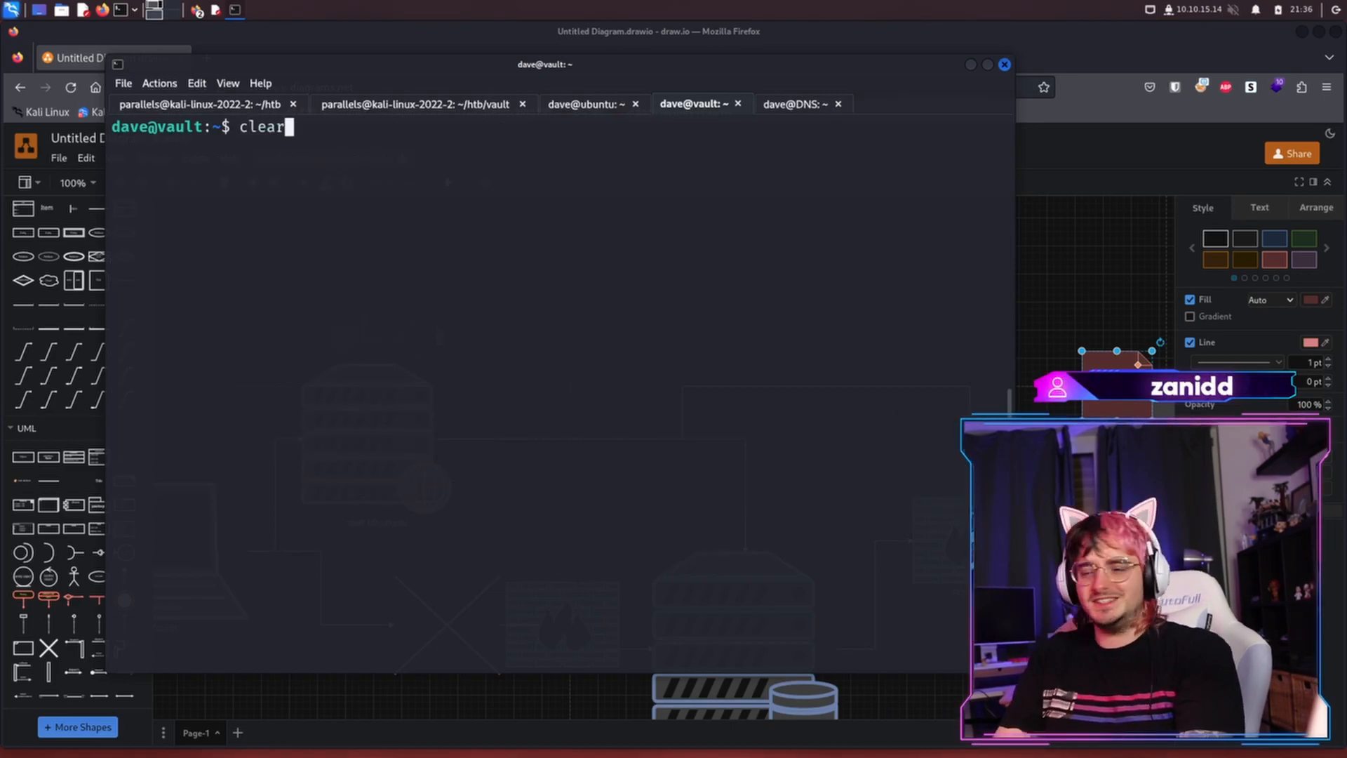
type("cat root.txt.gpg")
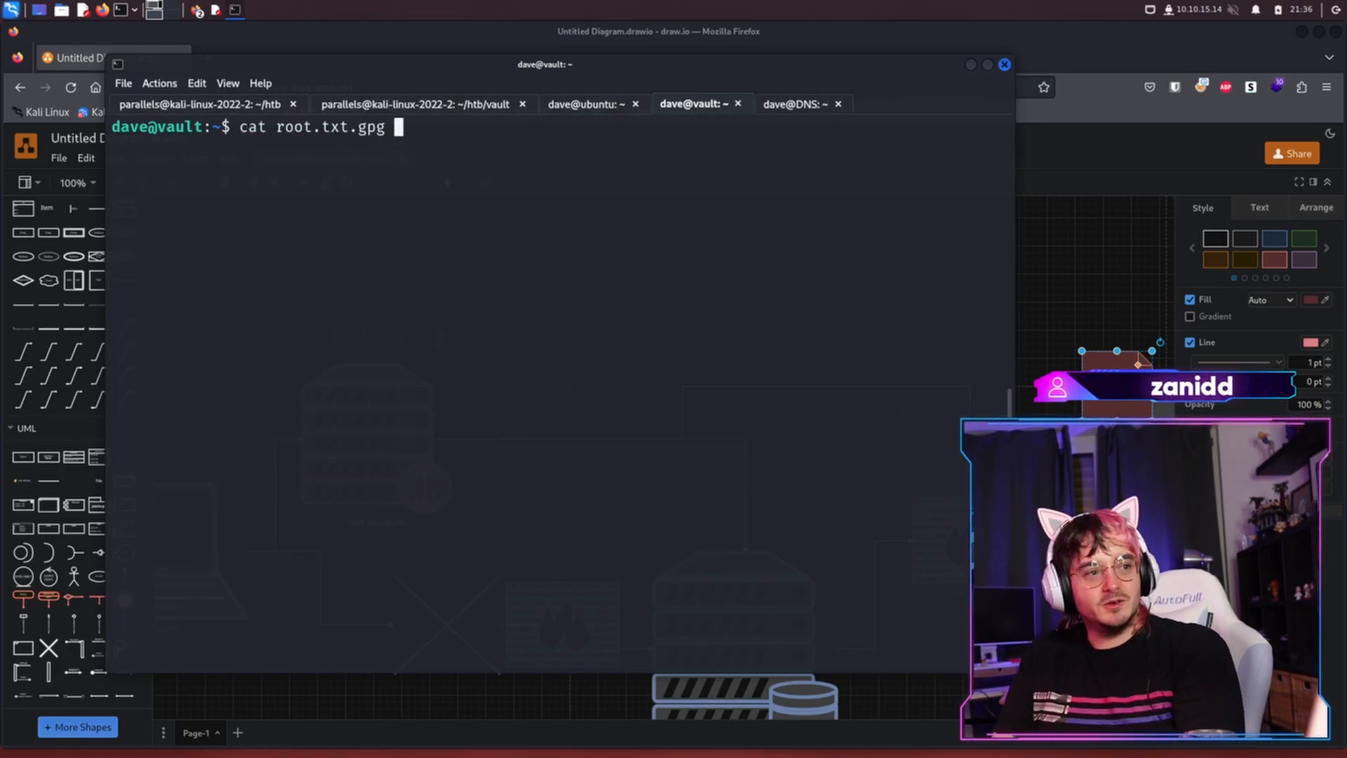
type("| base")
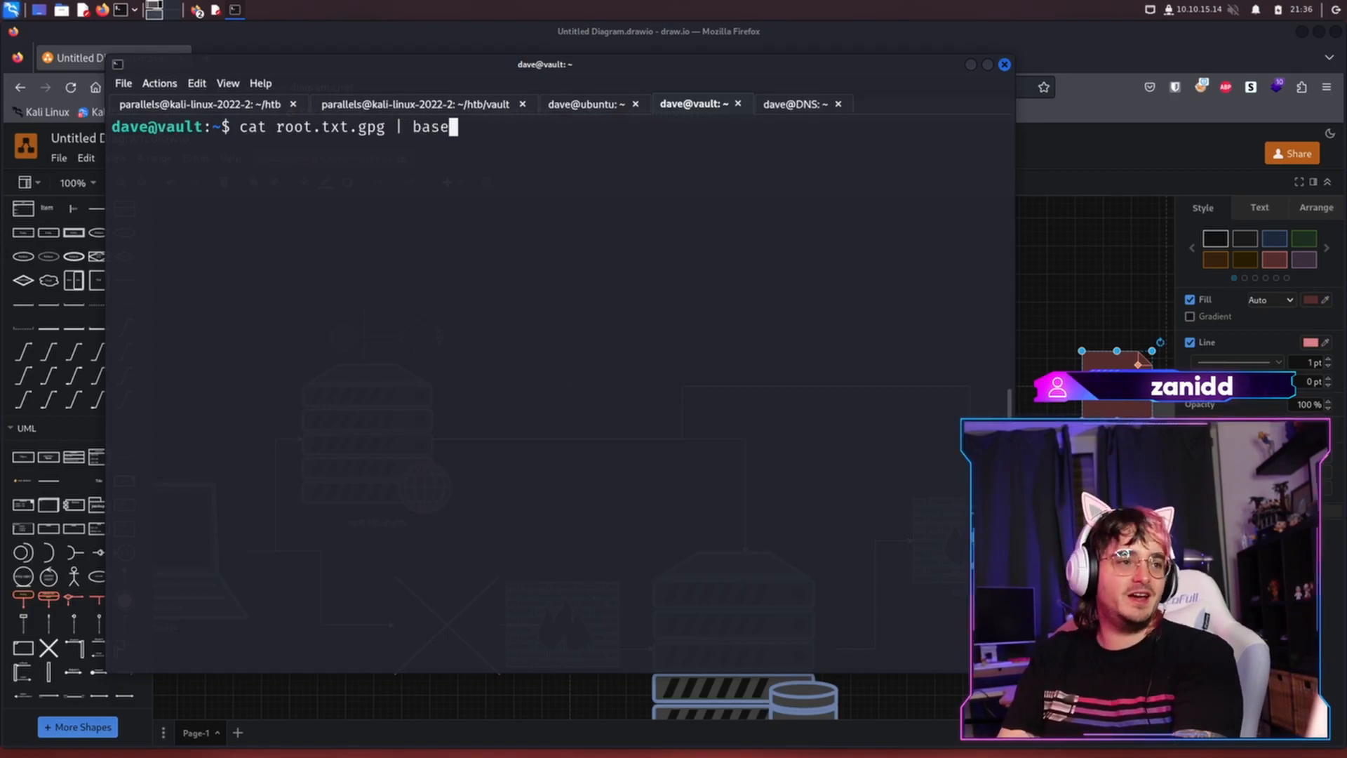
key("BackSpace")
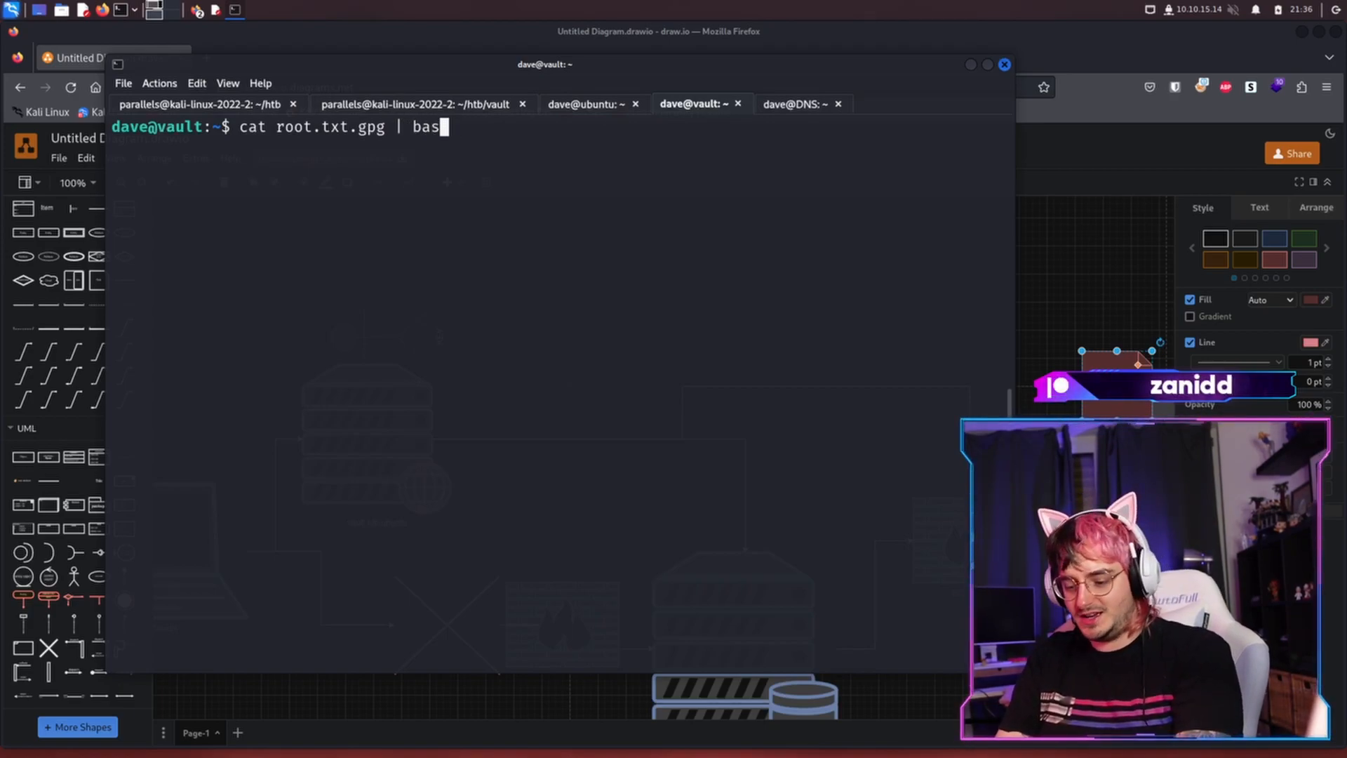
key("Return")
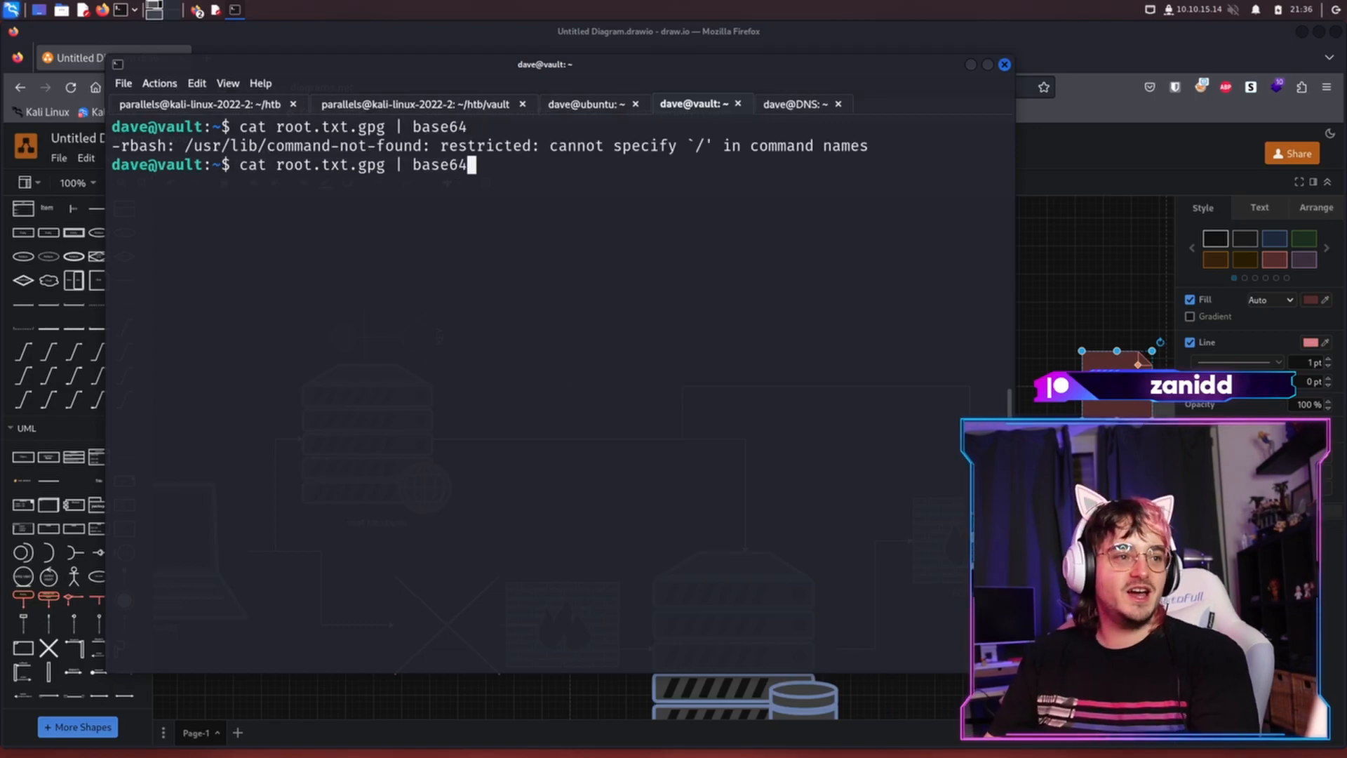
type("x")
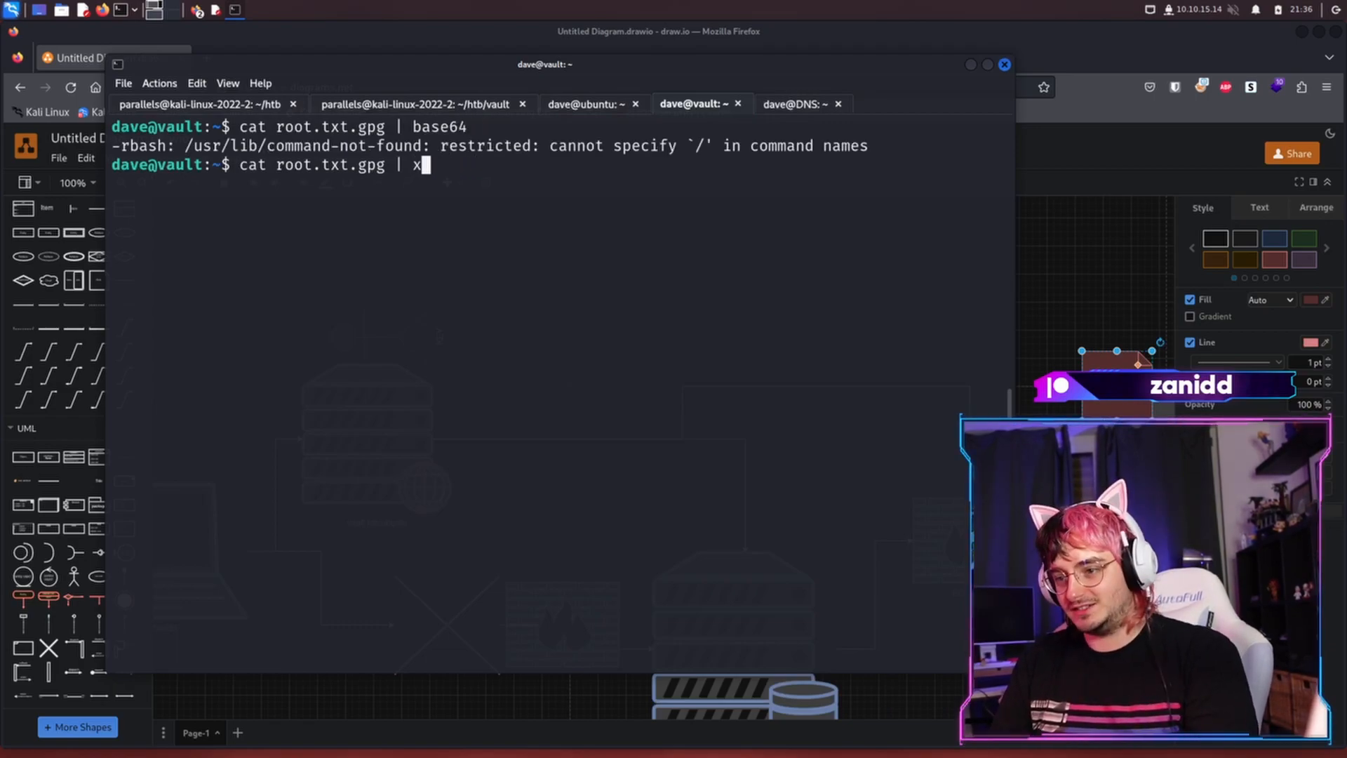
type("clear")
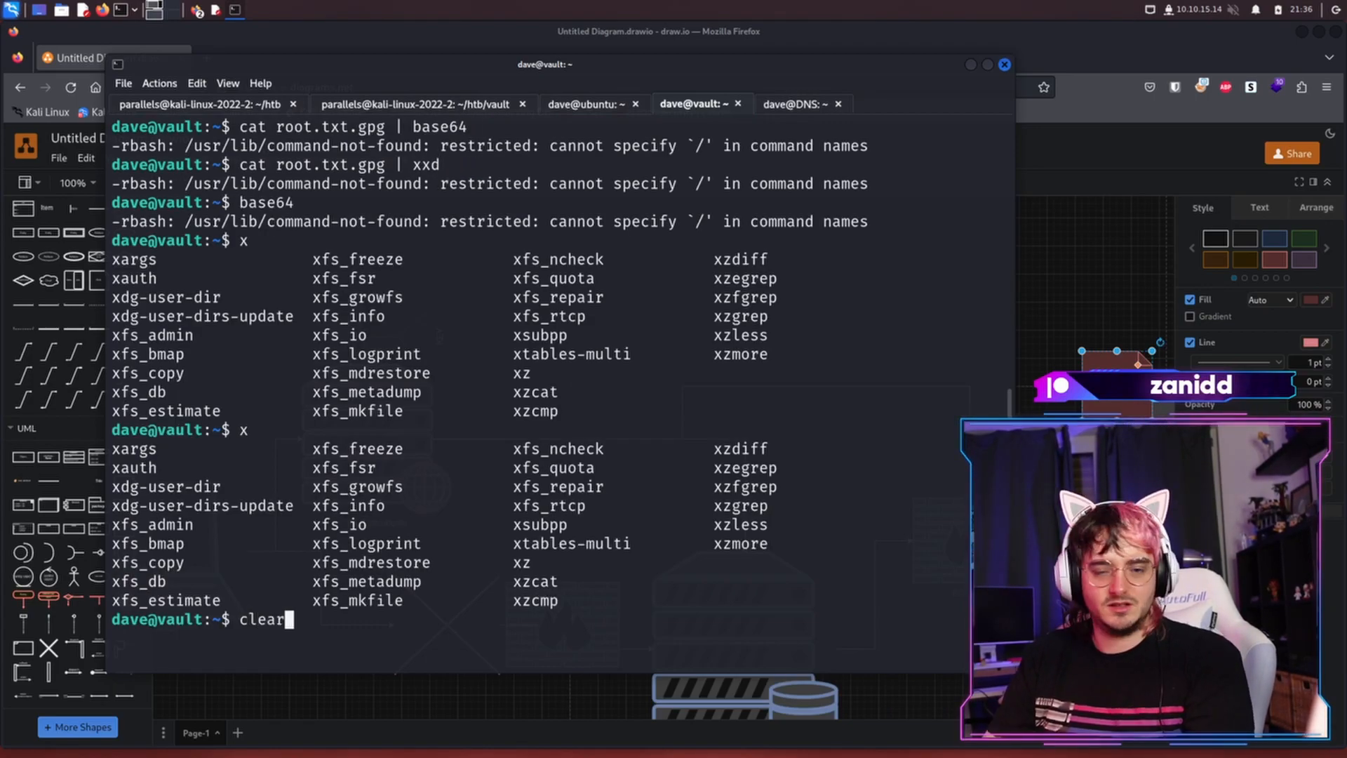
key("Return")
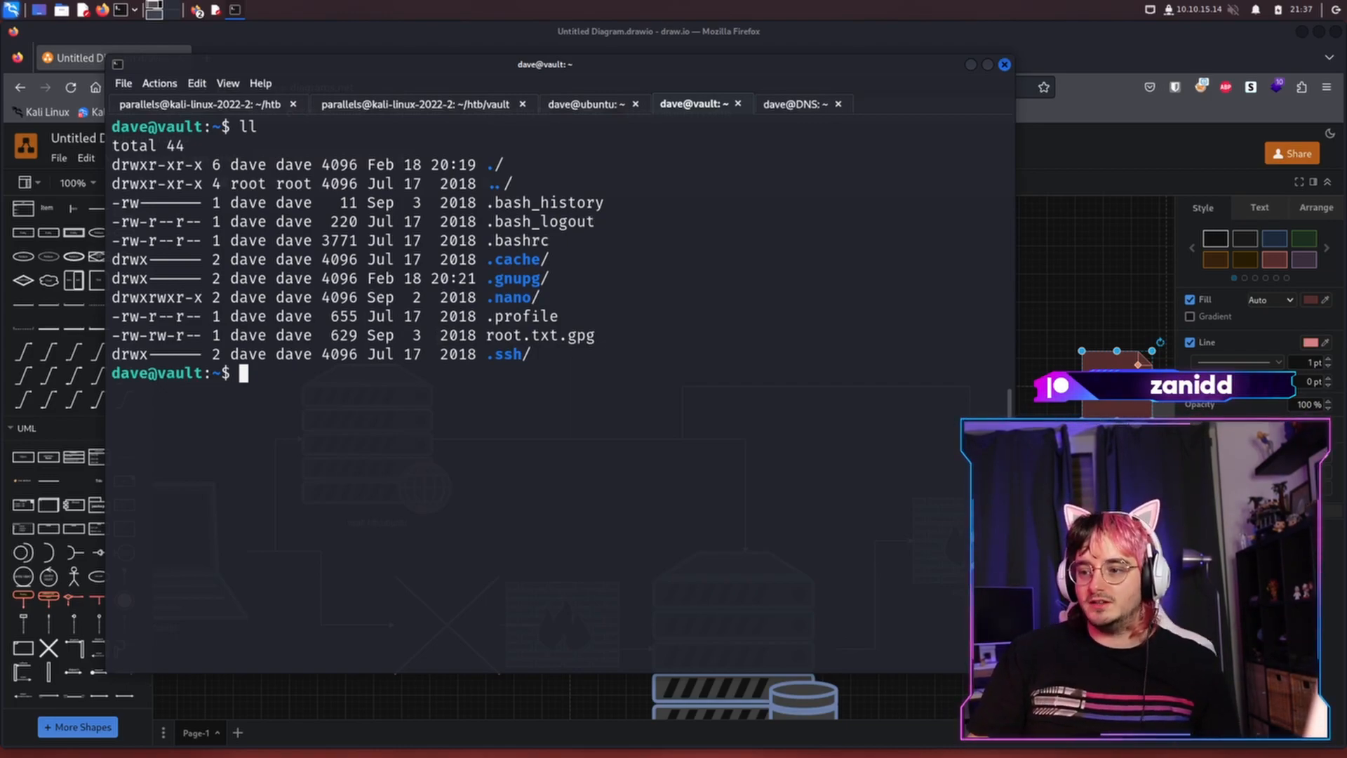
type("ll")
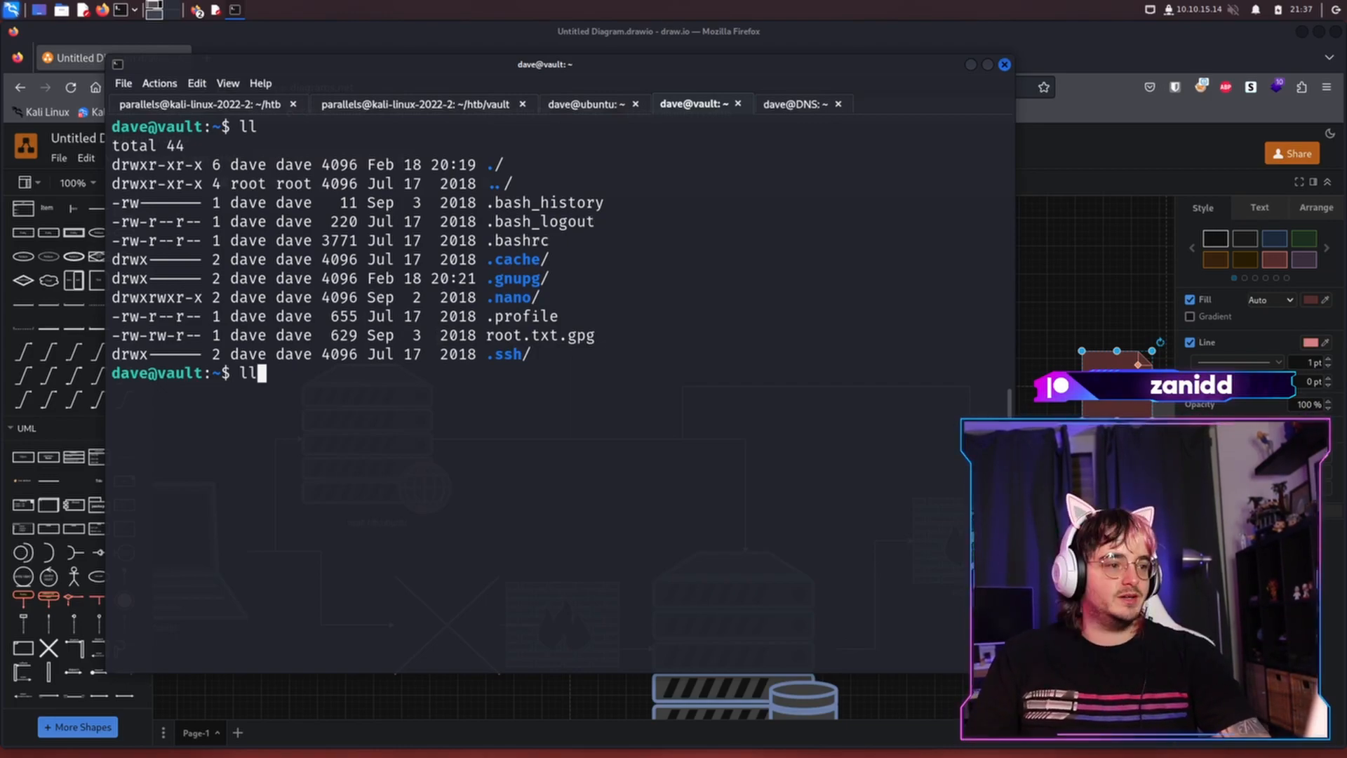
type("cp root.txt.gpg dave@192.168.122.4:")
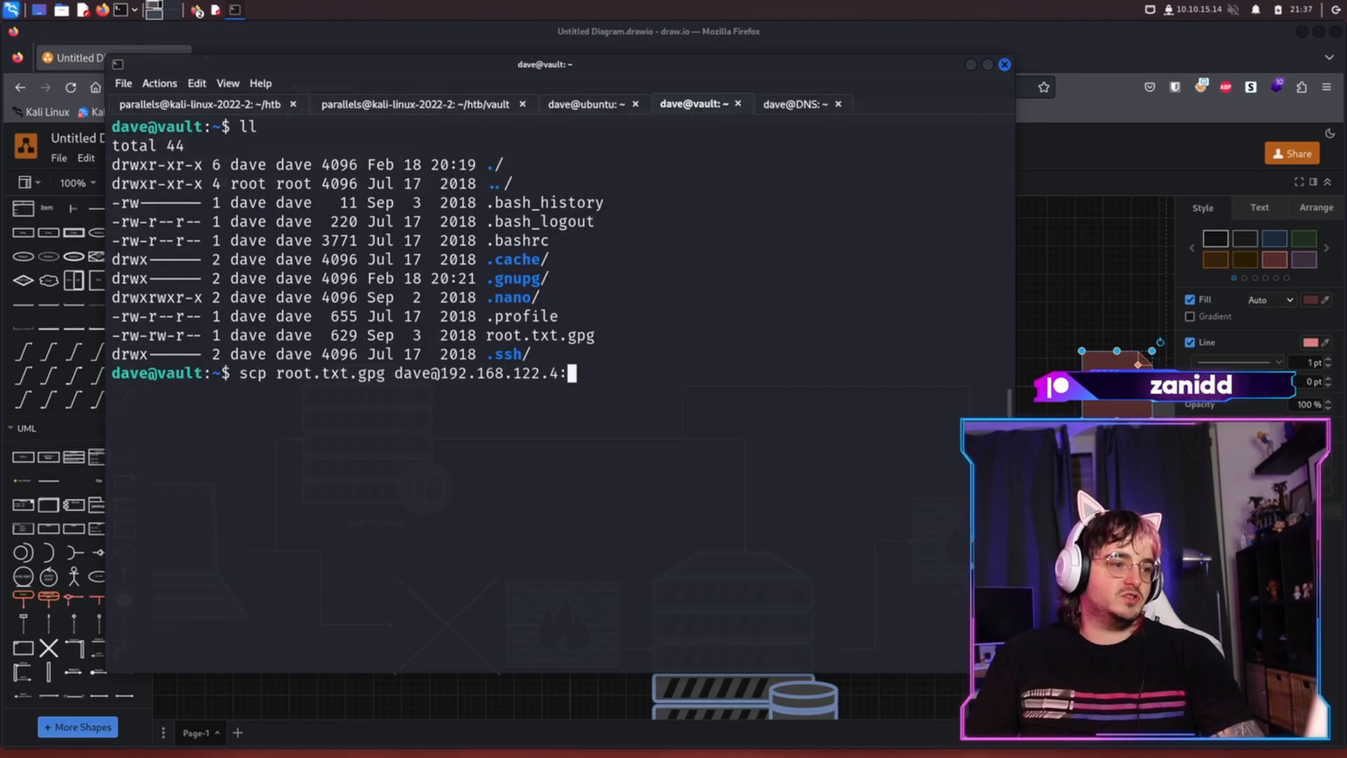
key("Return")
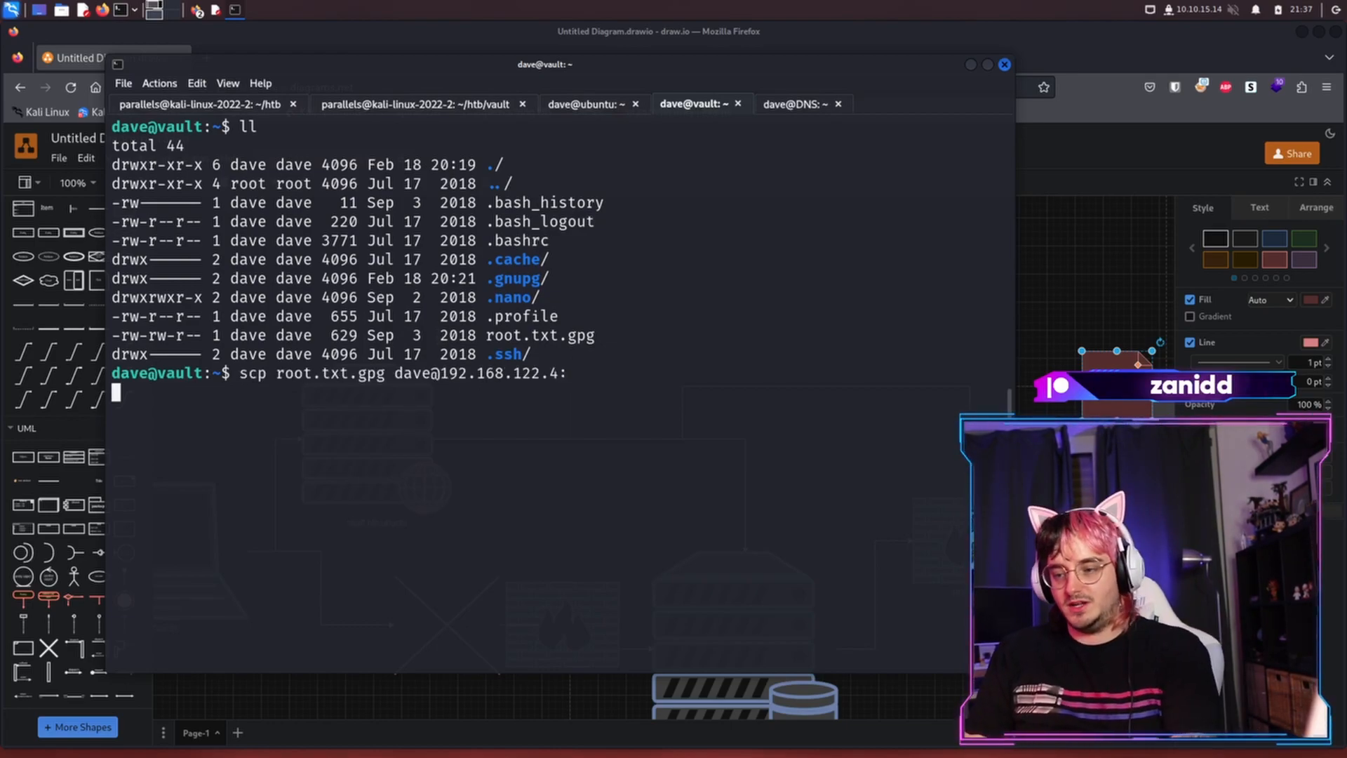
key("ctrl+c")
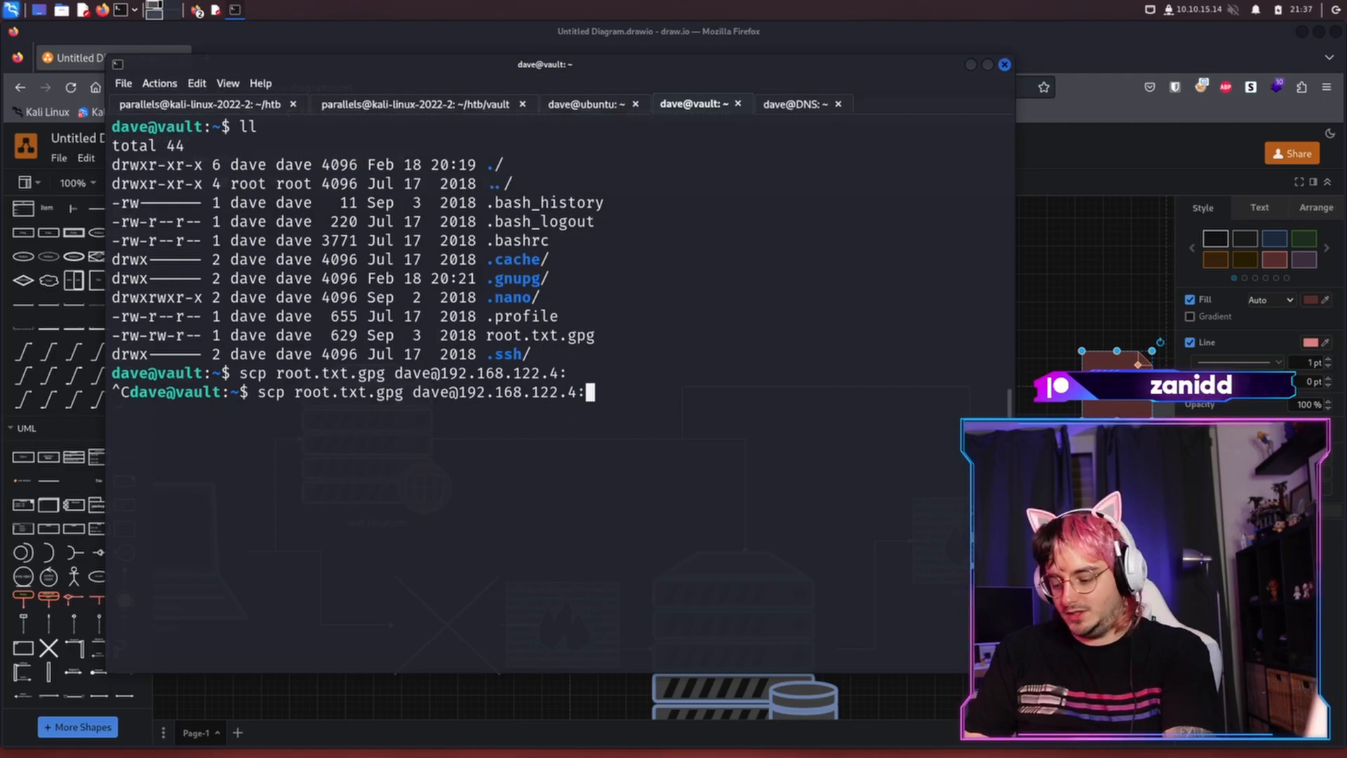
type("~")
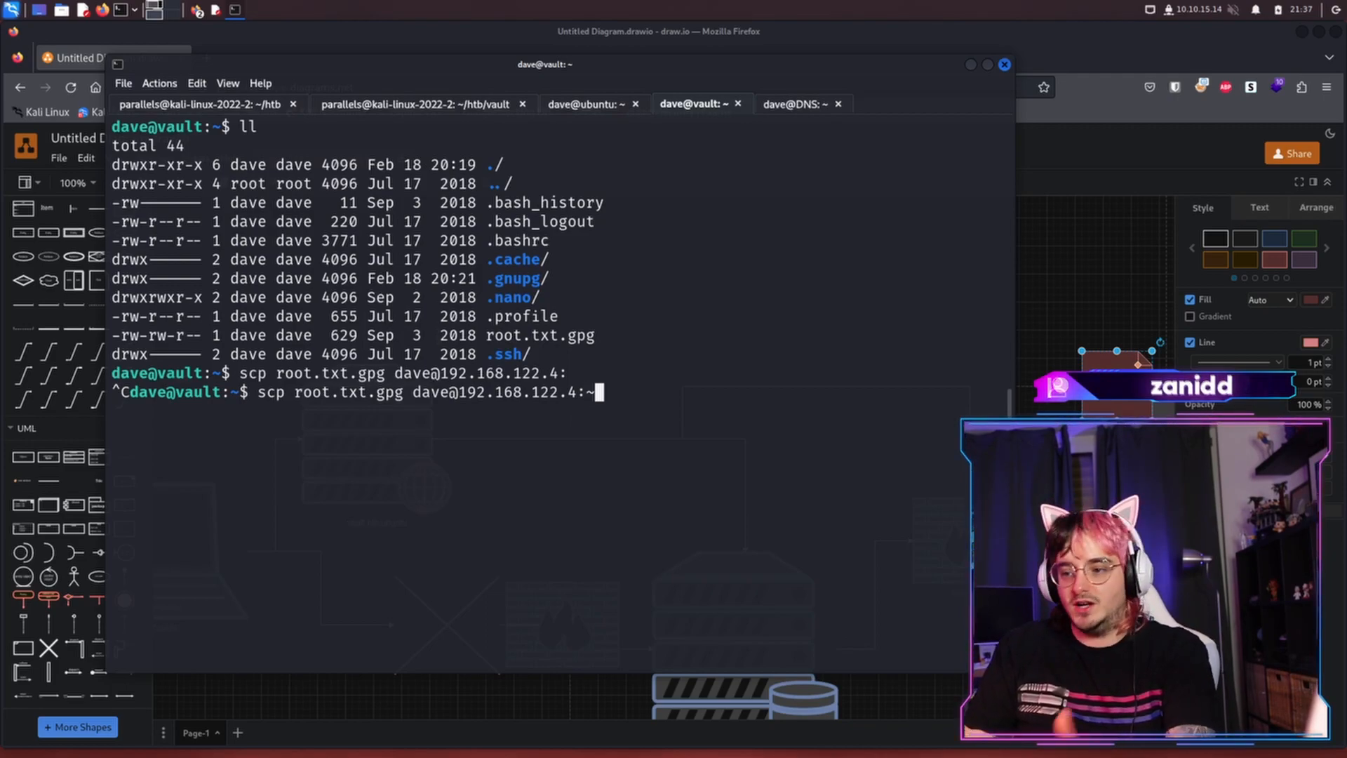
key("Return")
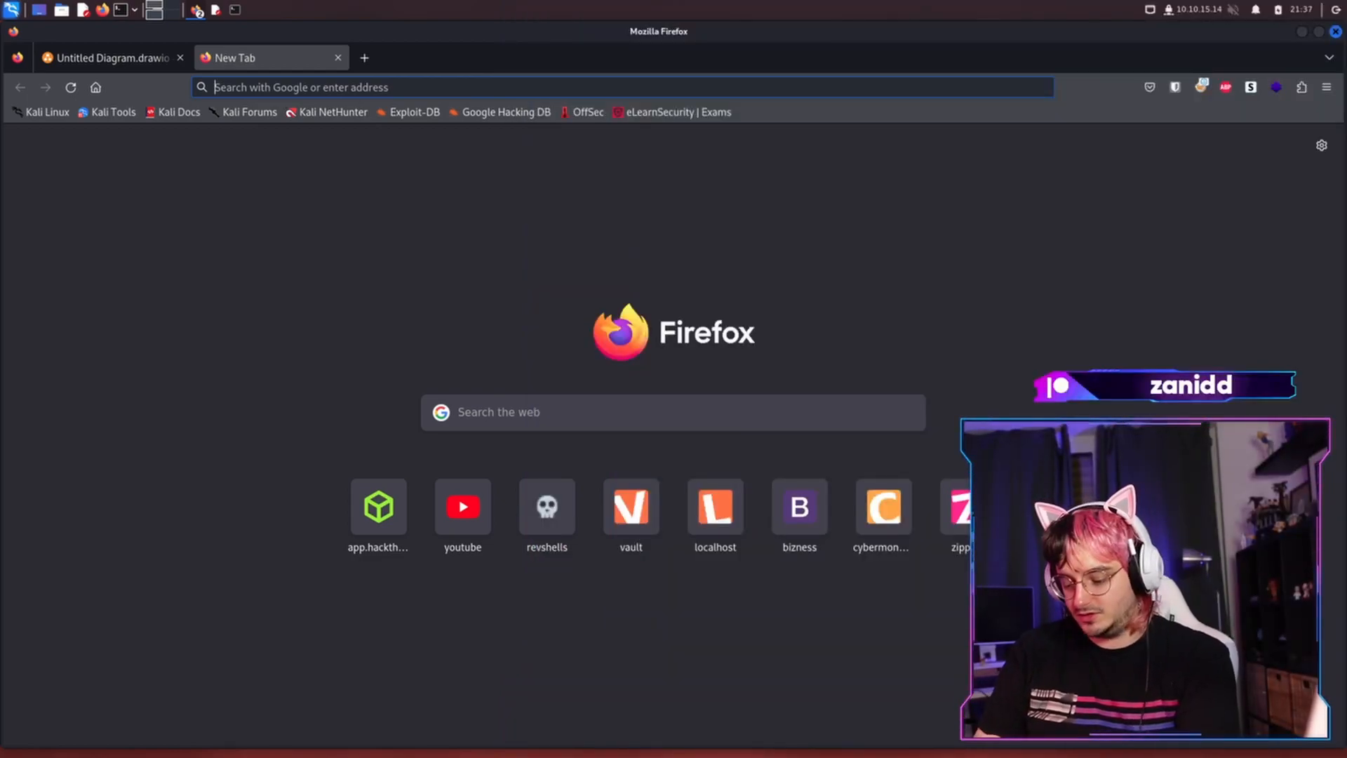
Search Google for 'base64 bash script without base64 tool'
type("base64 bash")
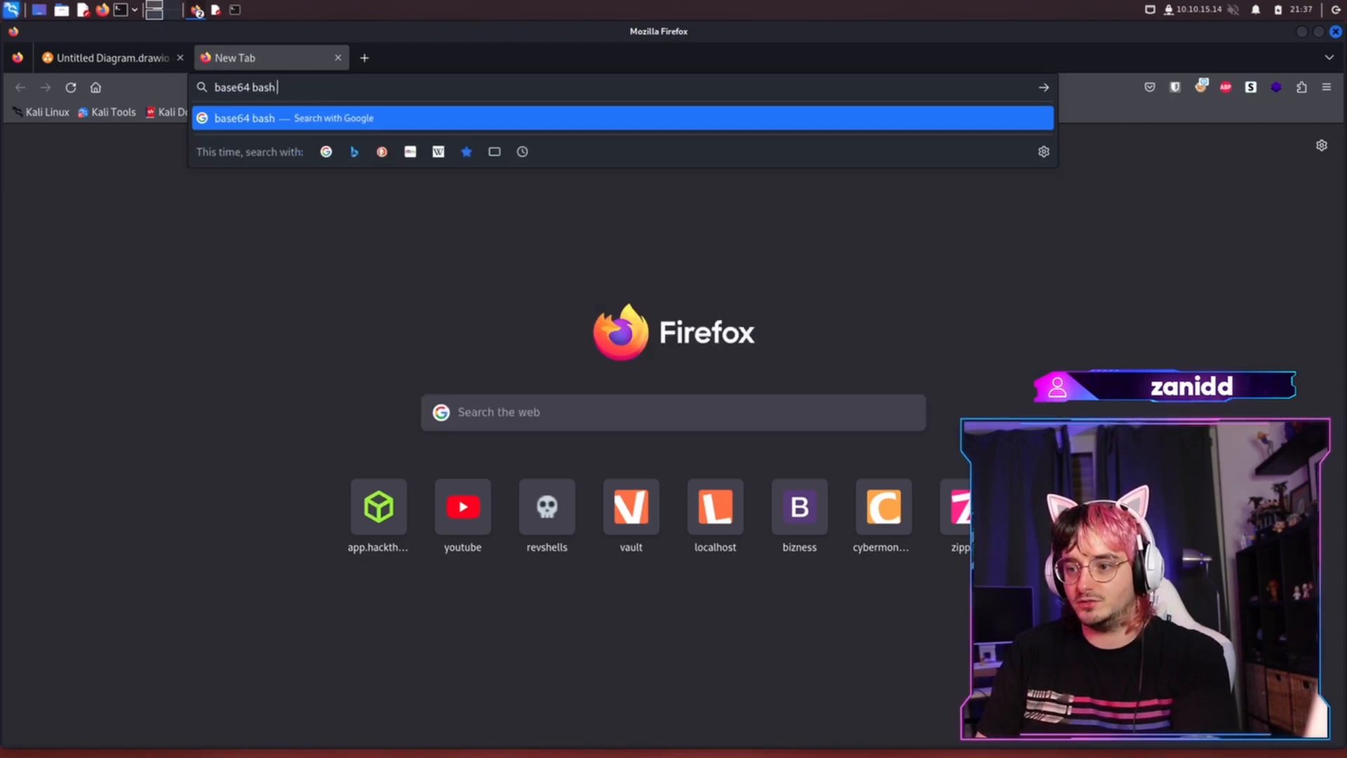
type("script without base")
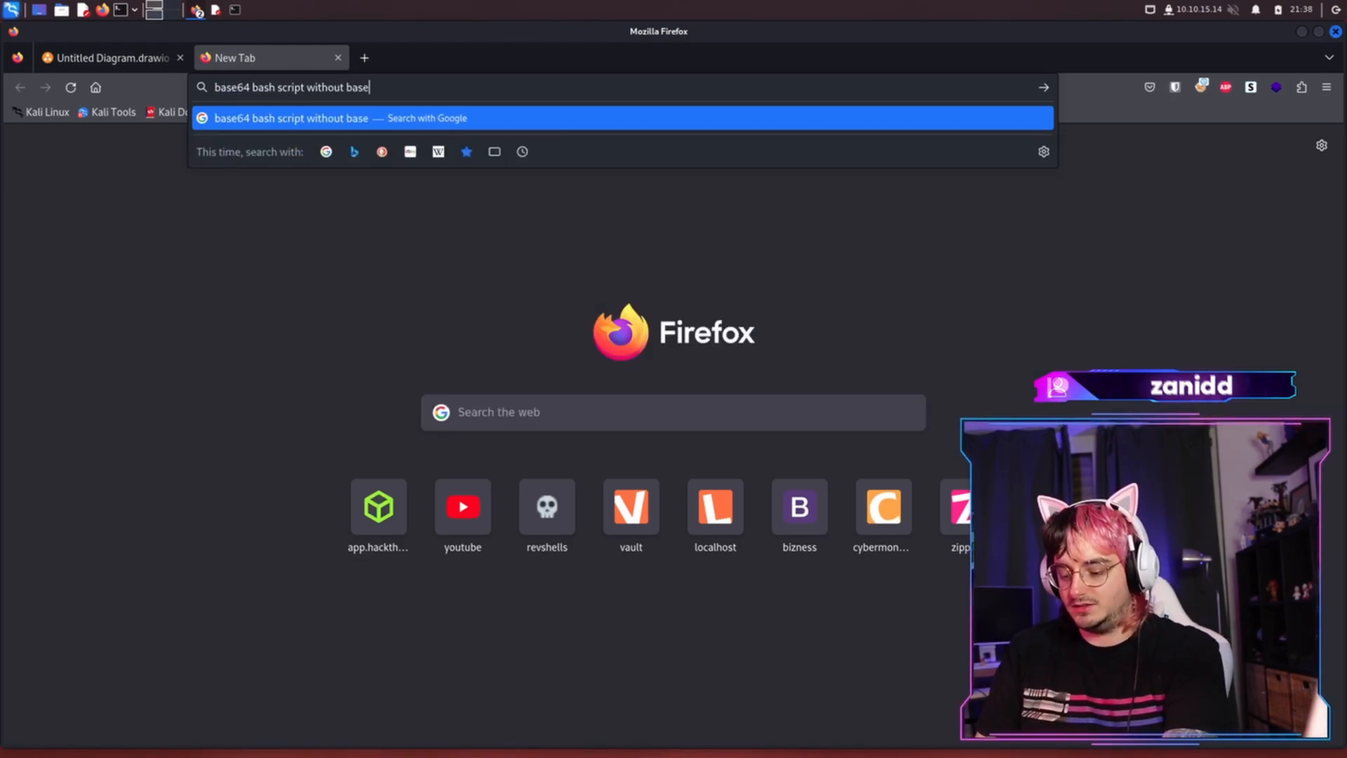
key("Return")
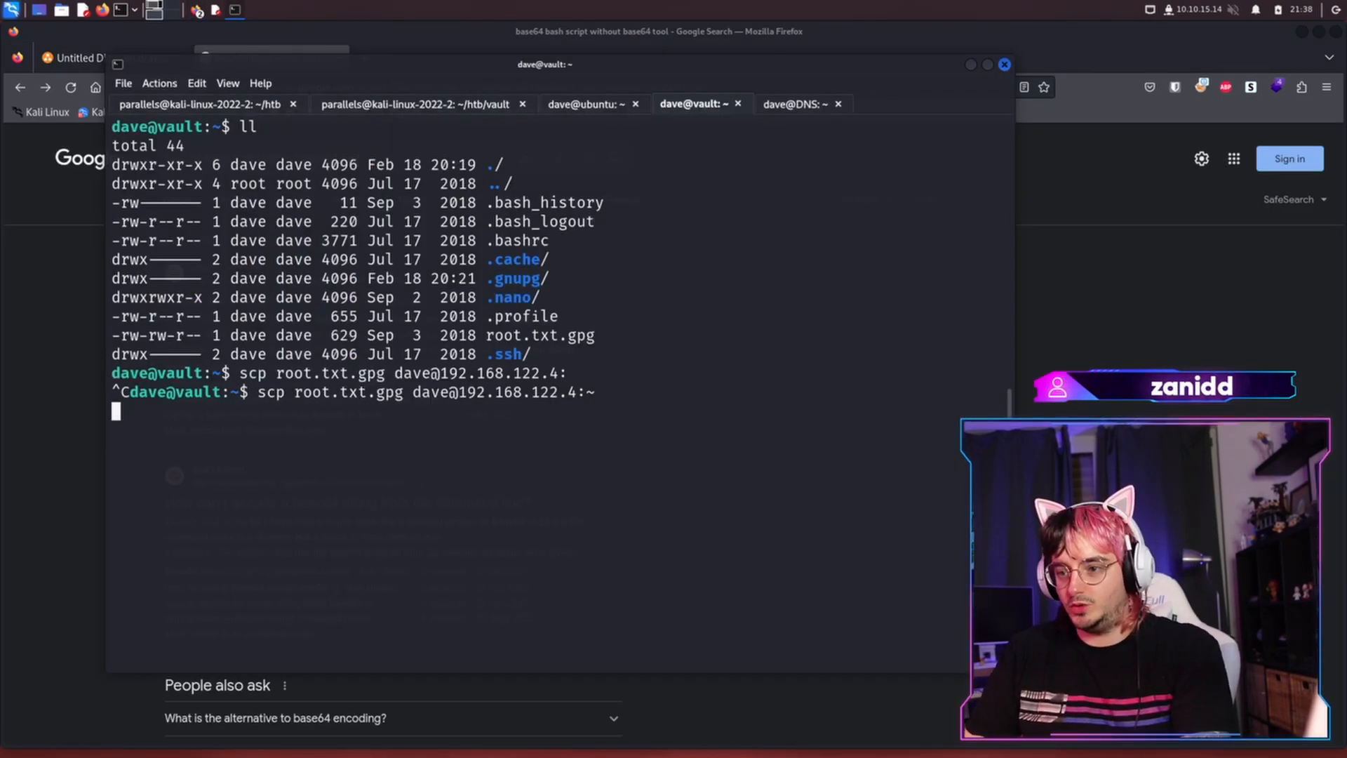
Test vault internet access with curl google.com, then open the GitHub gist base64 fallback
type("cur")
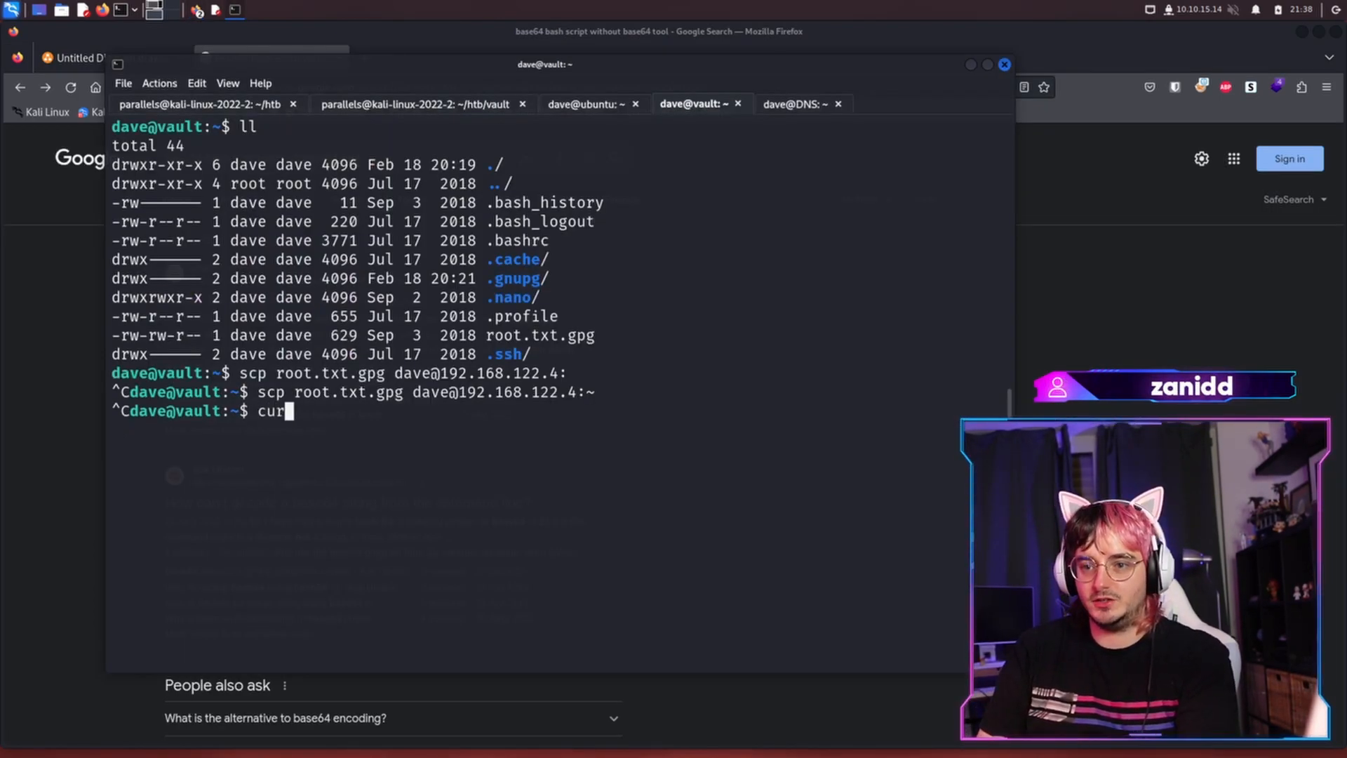
type("l -L google.com")
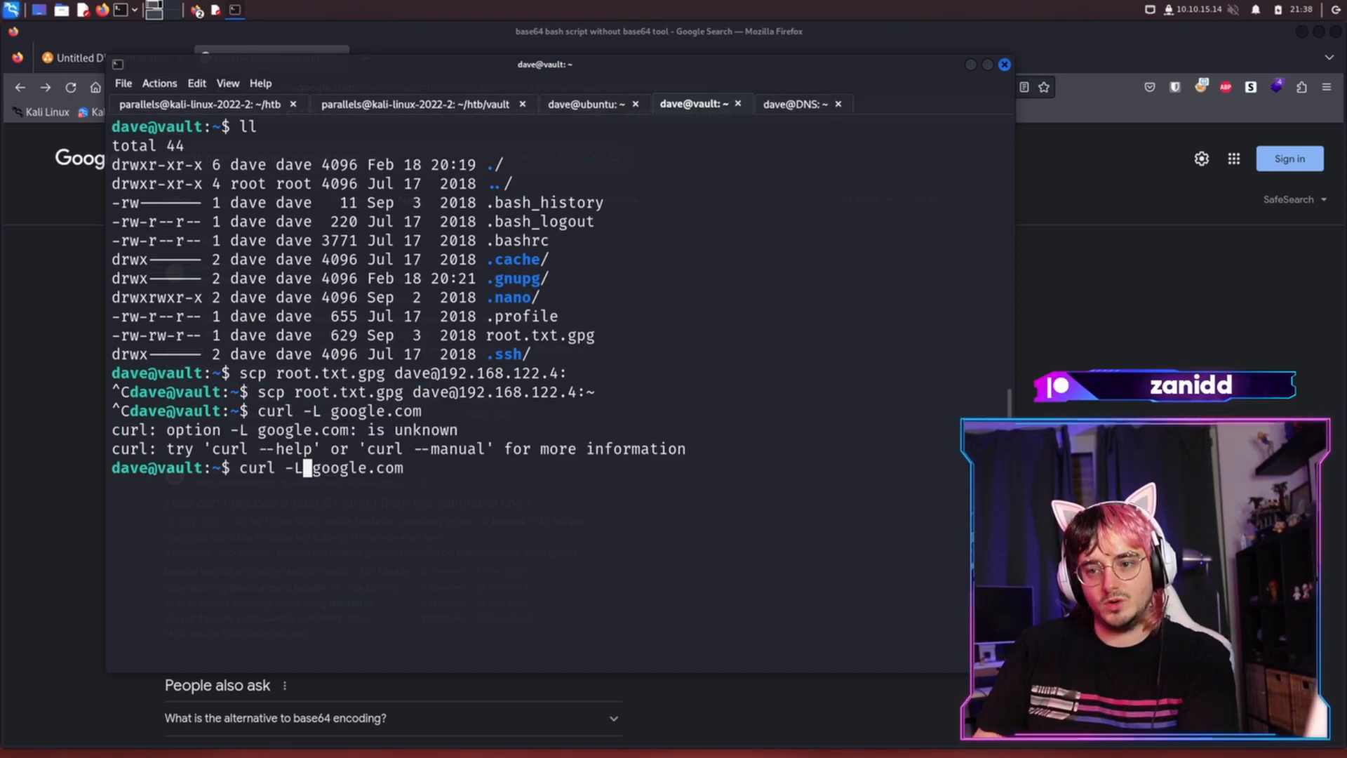
key("Return")
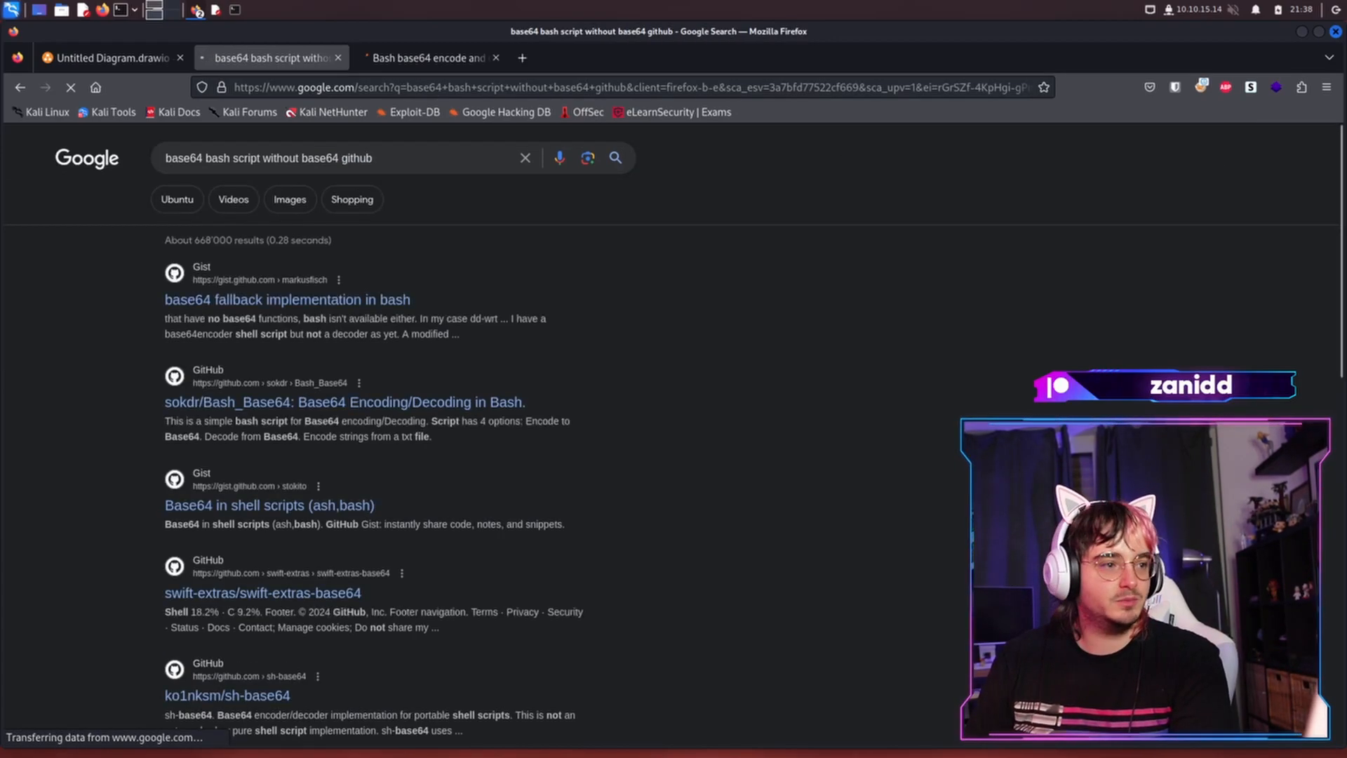
left_click(286, 299)
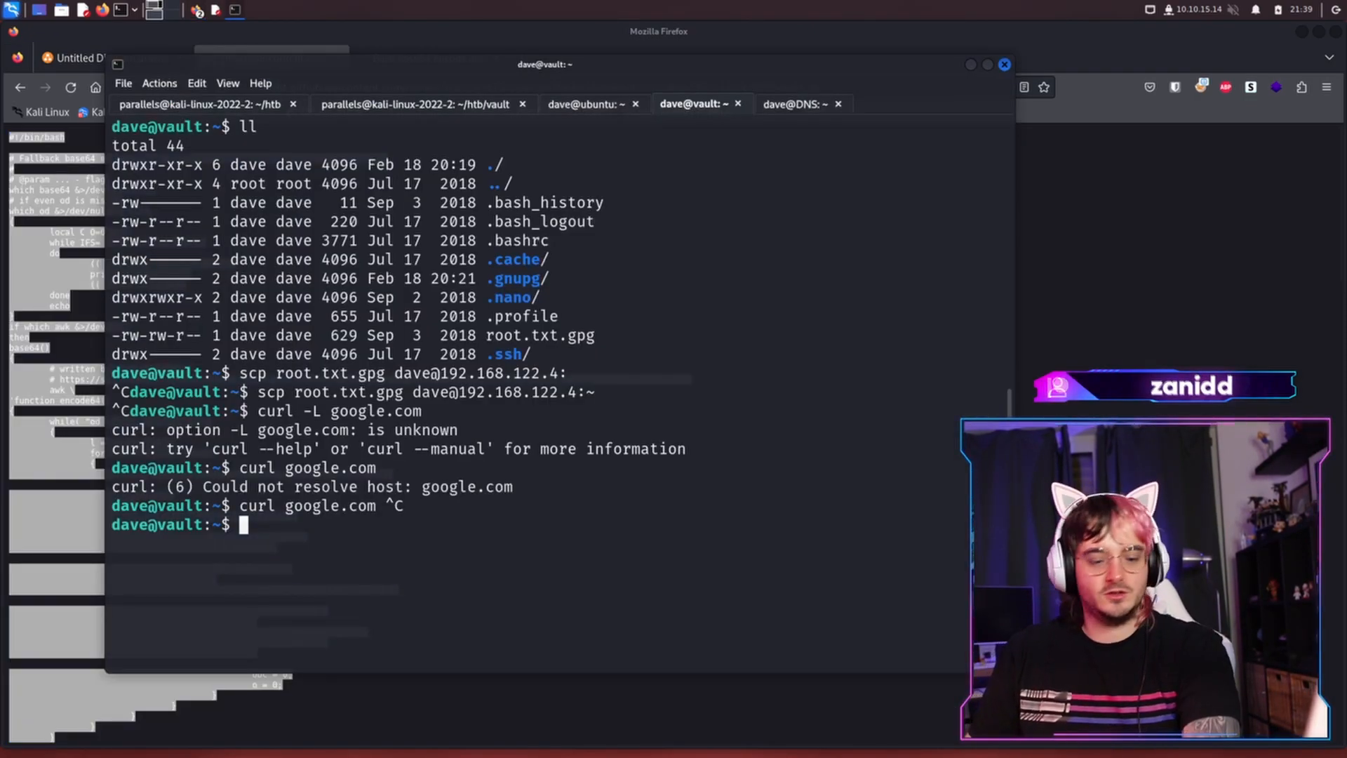
Paste the fallback base64 bash script into a new nano file 'bas64' and save it
type("vim base64")
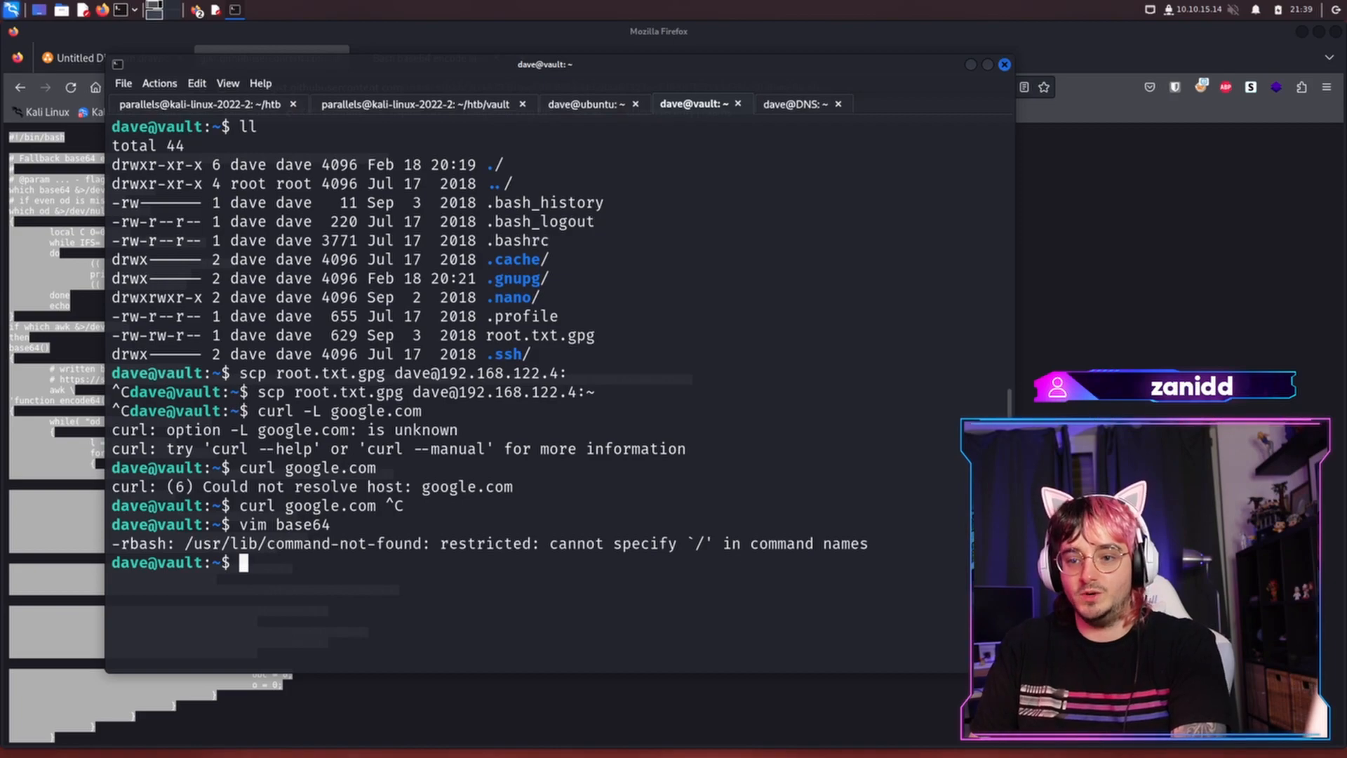
type("nano bas")
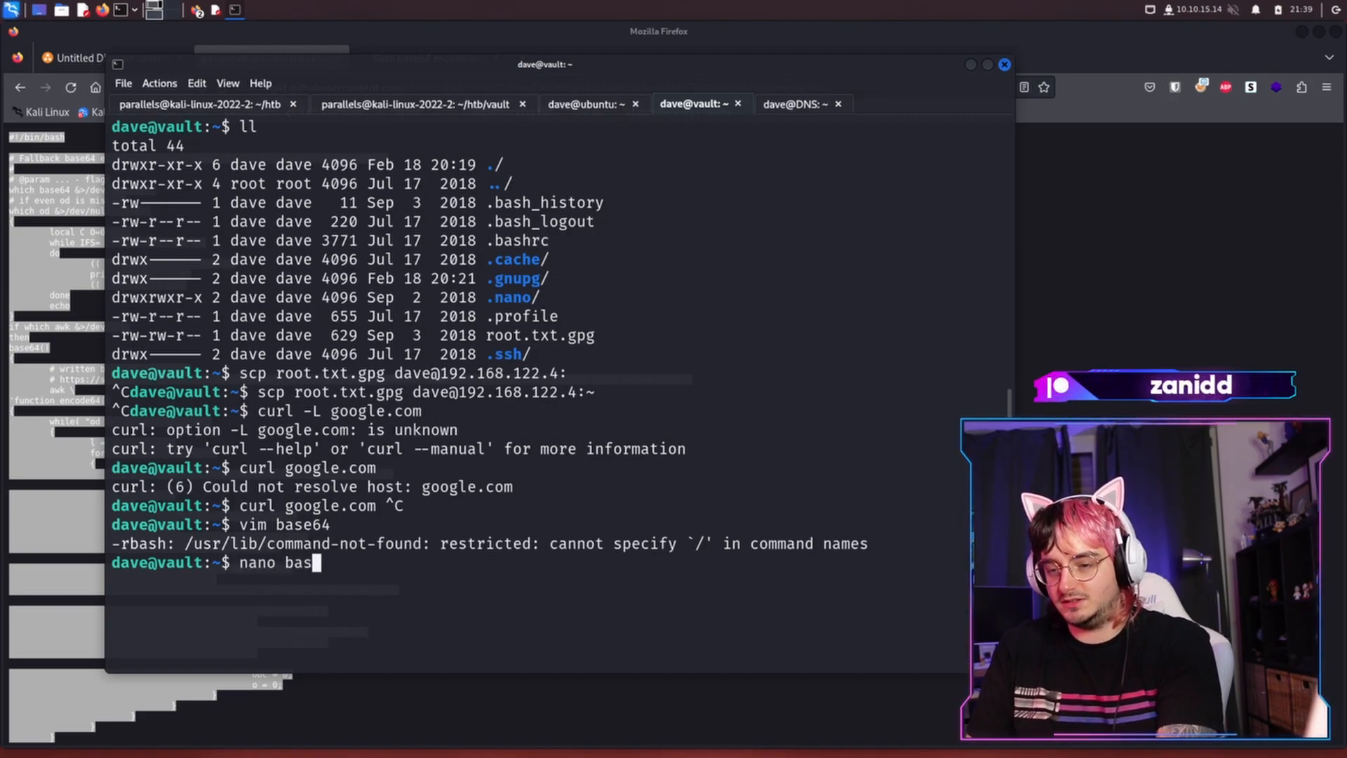
key("Return")
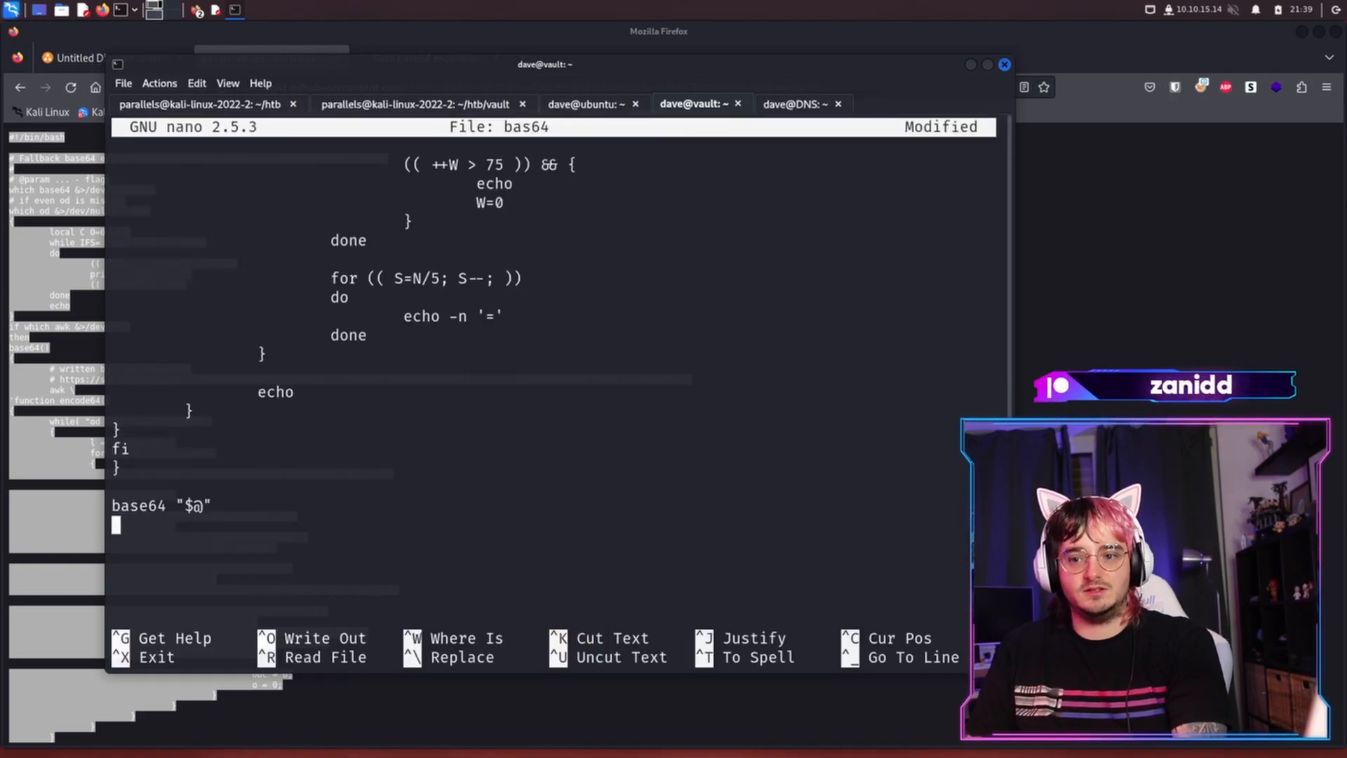
key("ctrl+x")
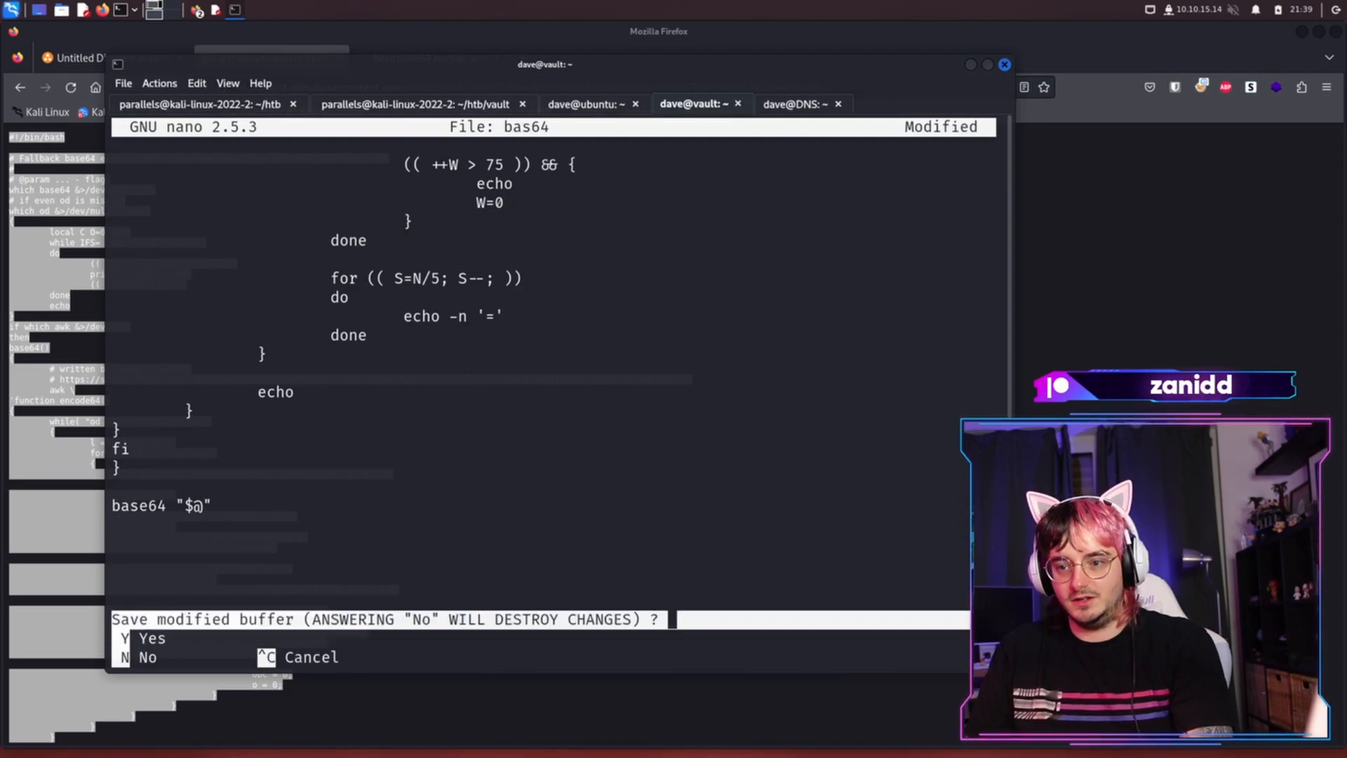
key("y")
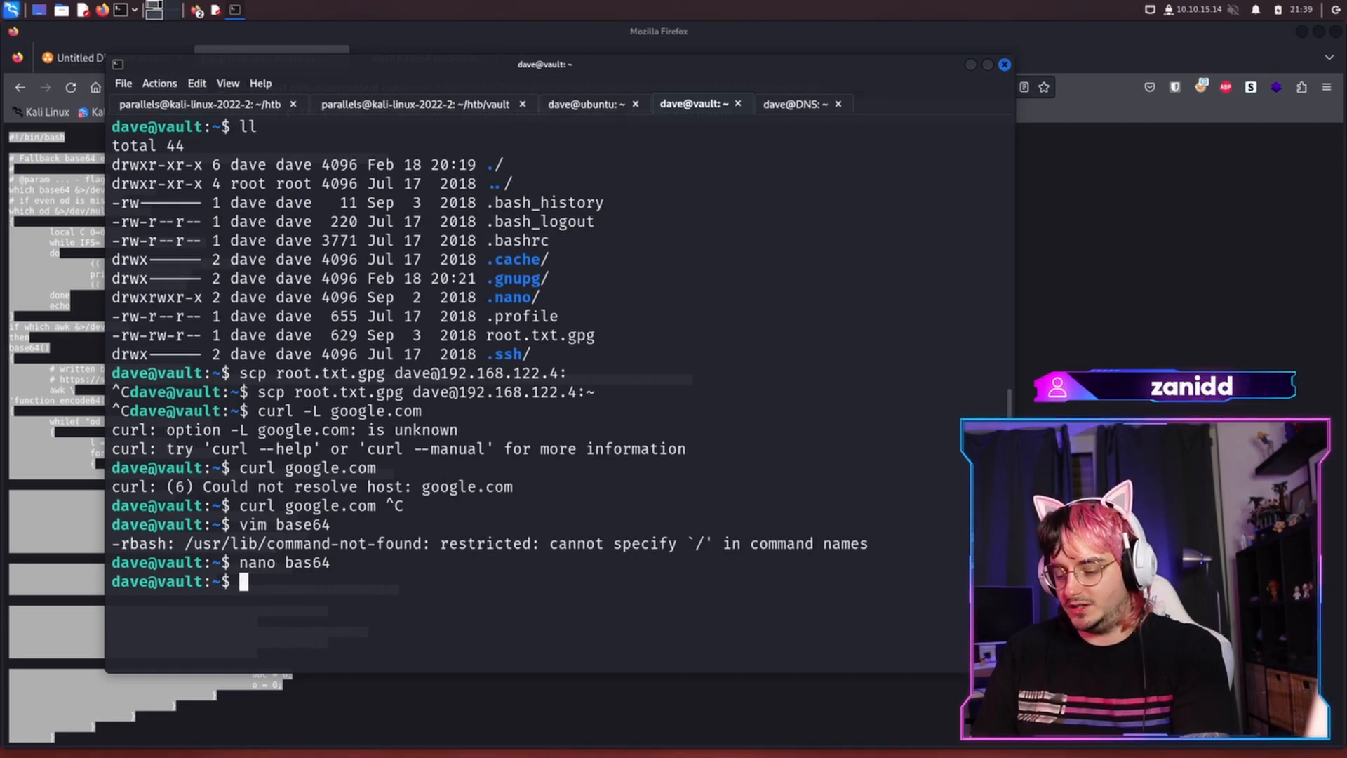
Make the base64 script executable with chmod +x
type("chmod")
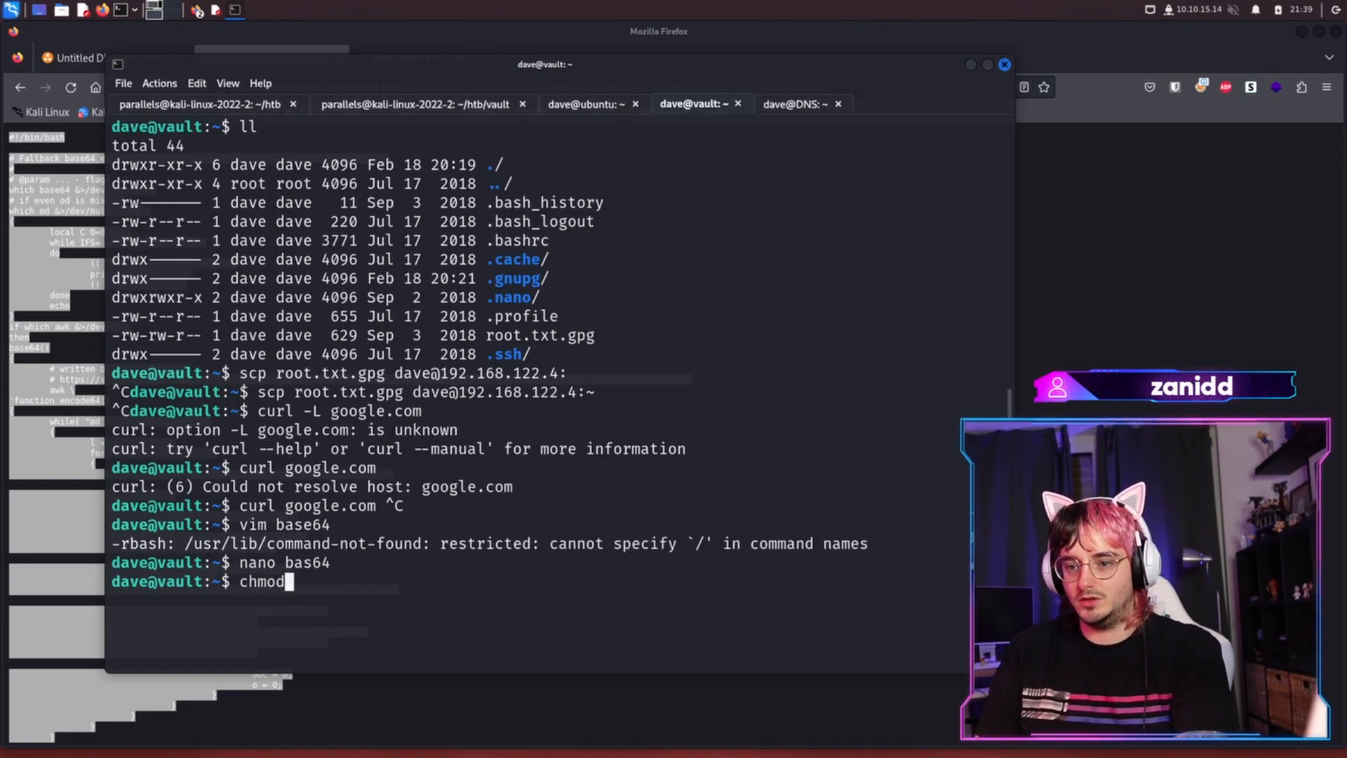
type("+x")
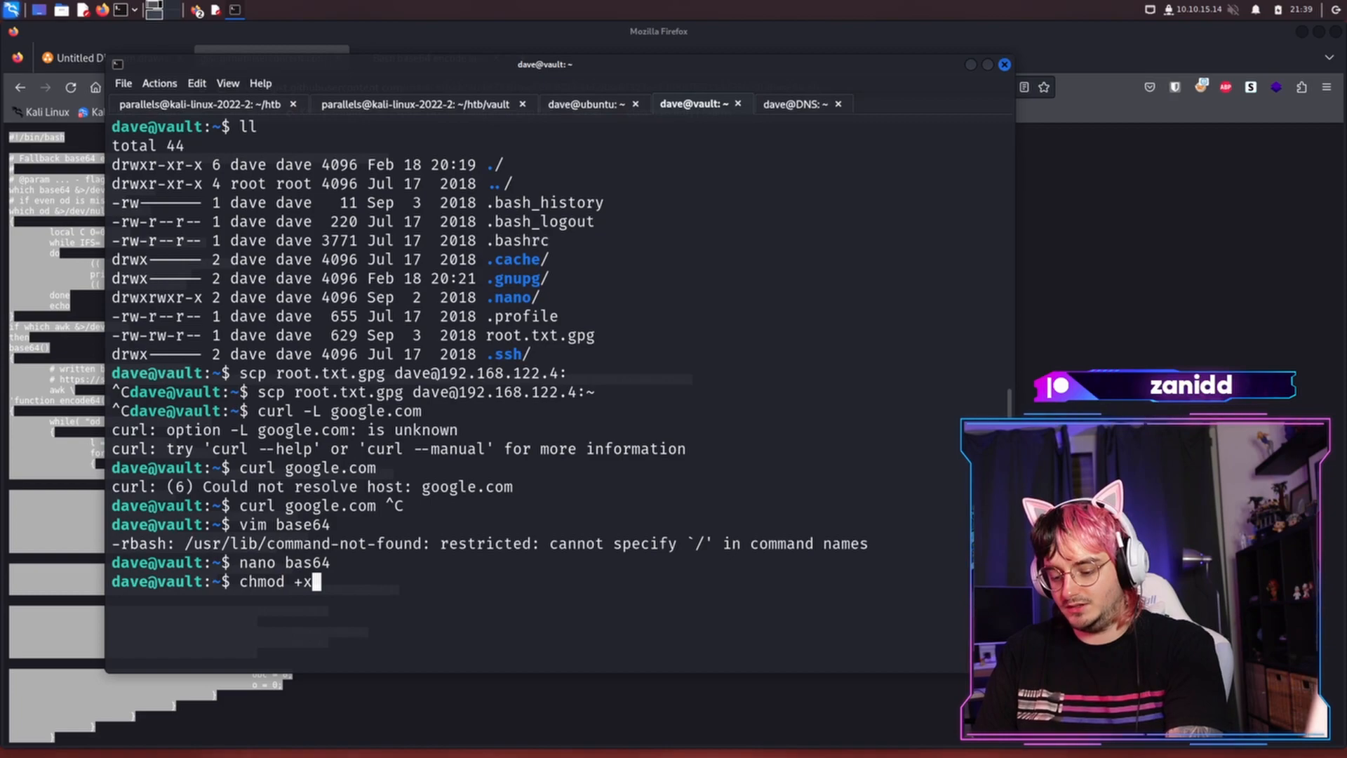
key("Return")
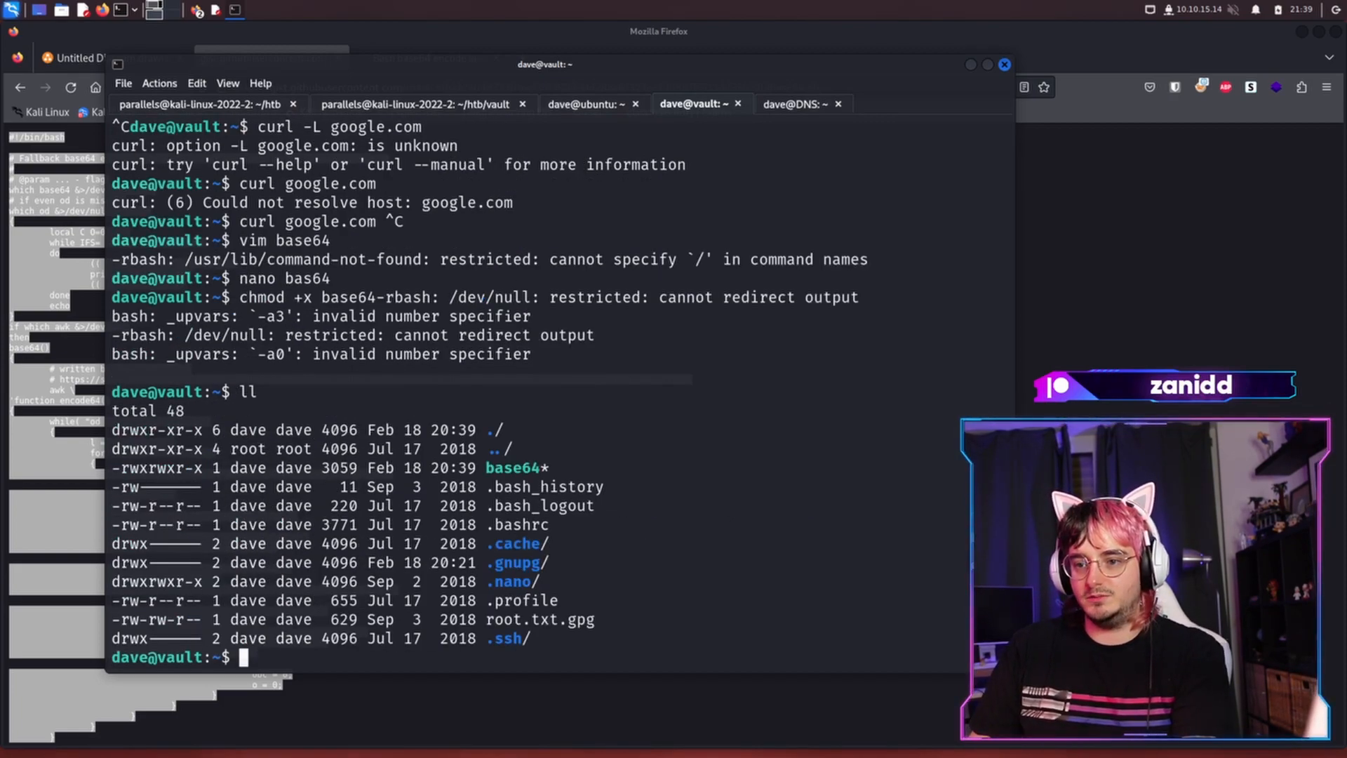
Run the base64 script through bash on root.txt.gpg, which fails because od is missing
type("./base64")
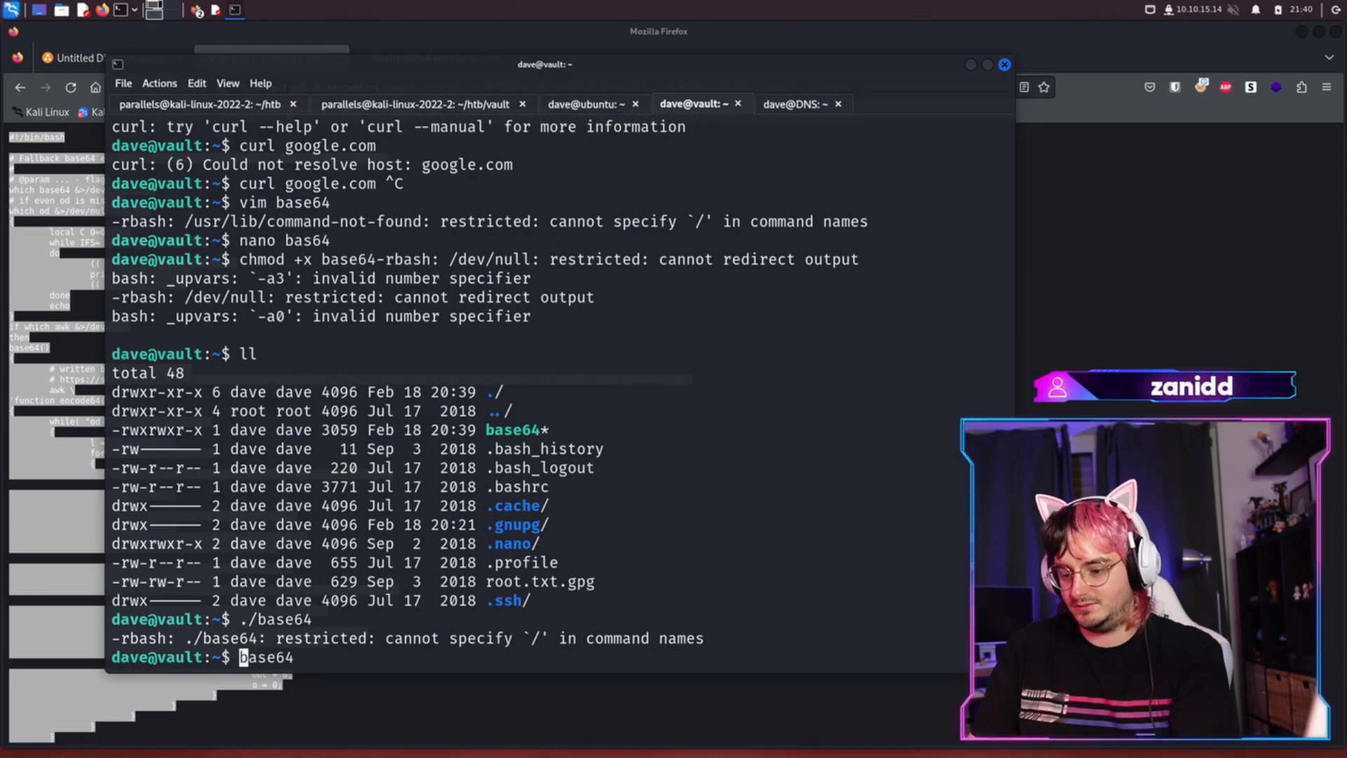
key("Return")
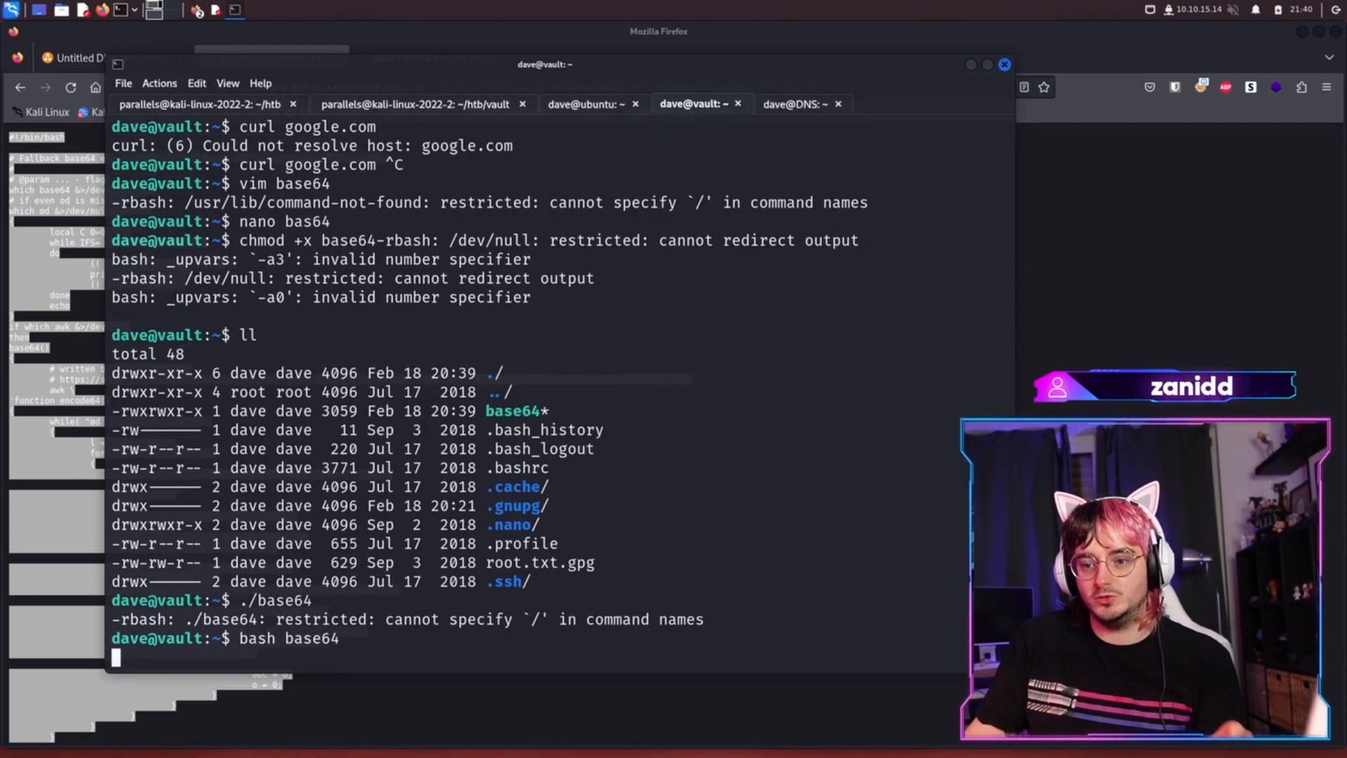
key("Return")
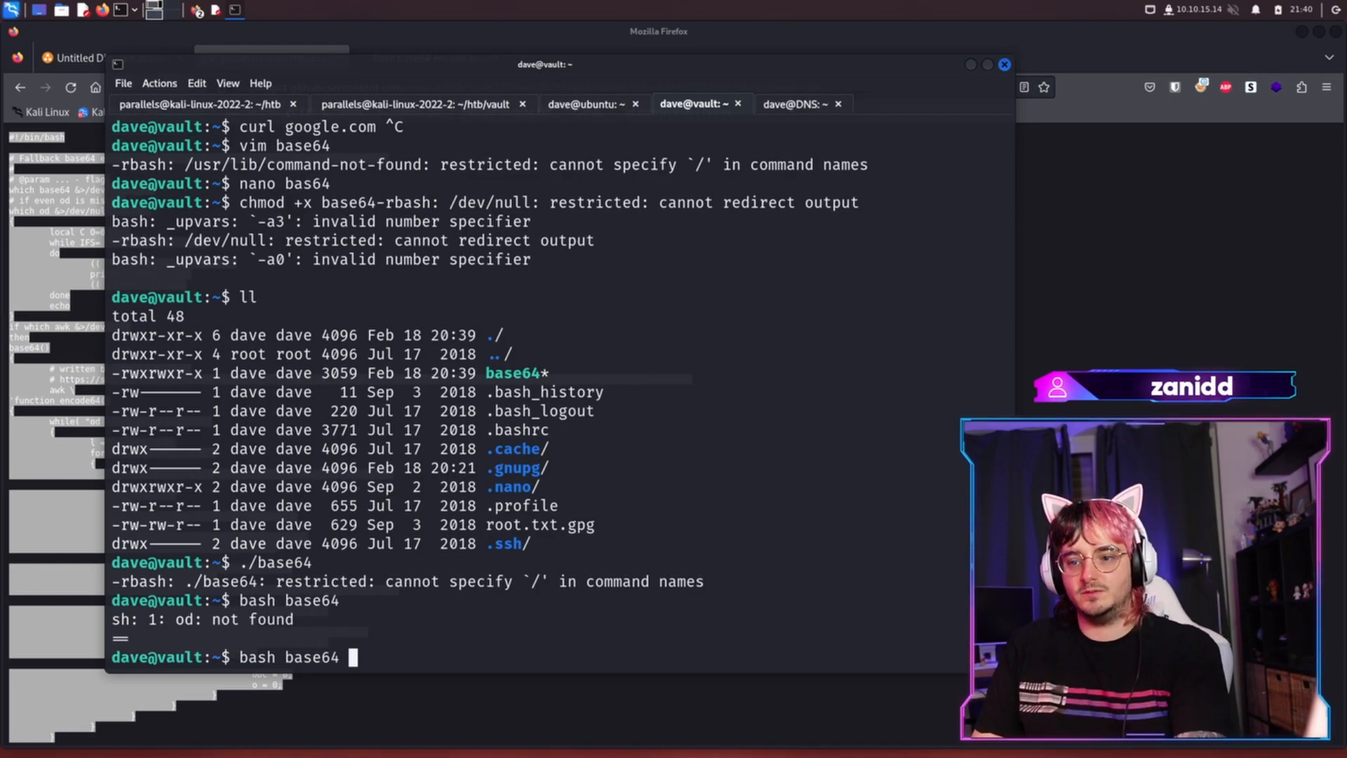
type("ro")
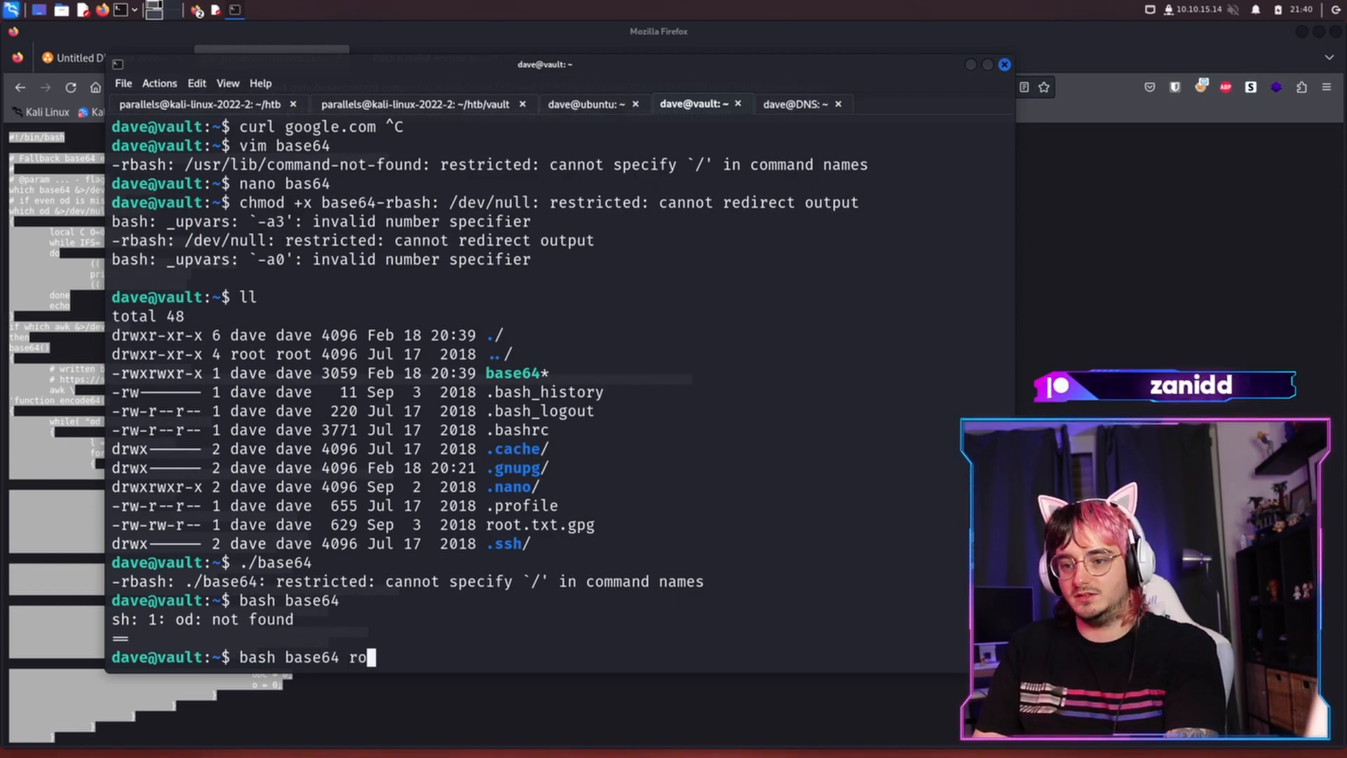
key("Return")
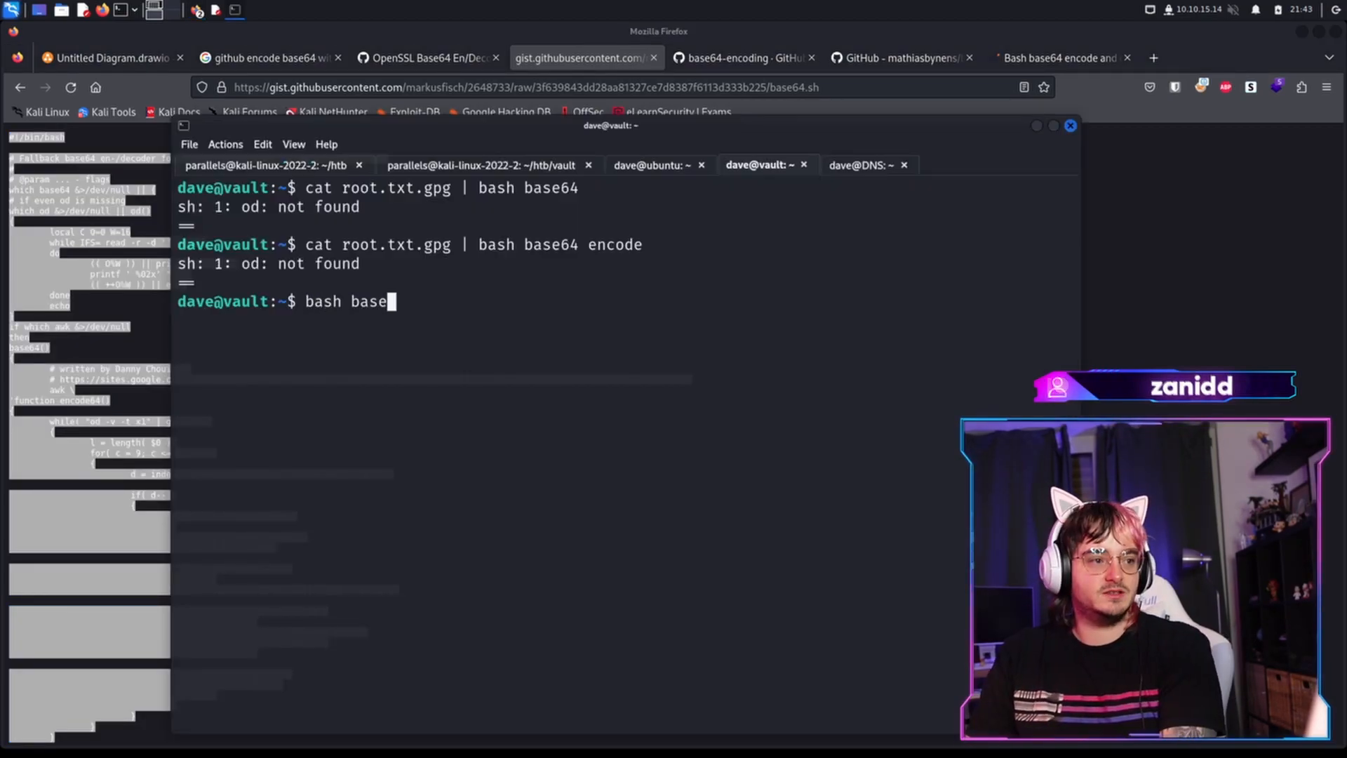
Try encoding root.txt.gpg with bash base64, first into a file, then to screen
type("64 <")
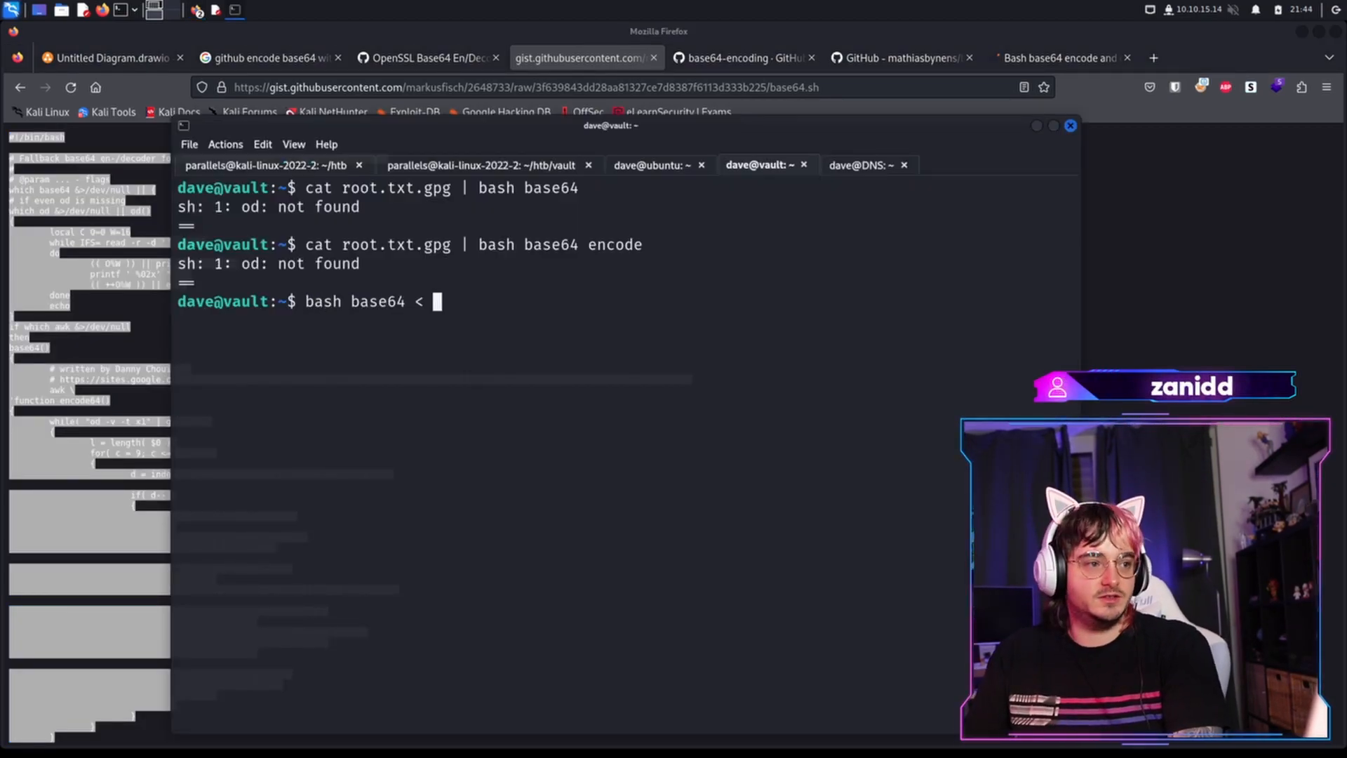
type("root.txt.gpg >")
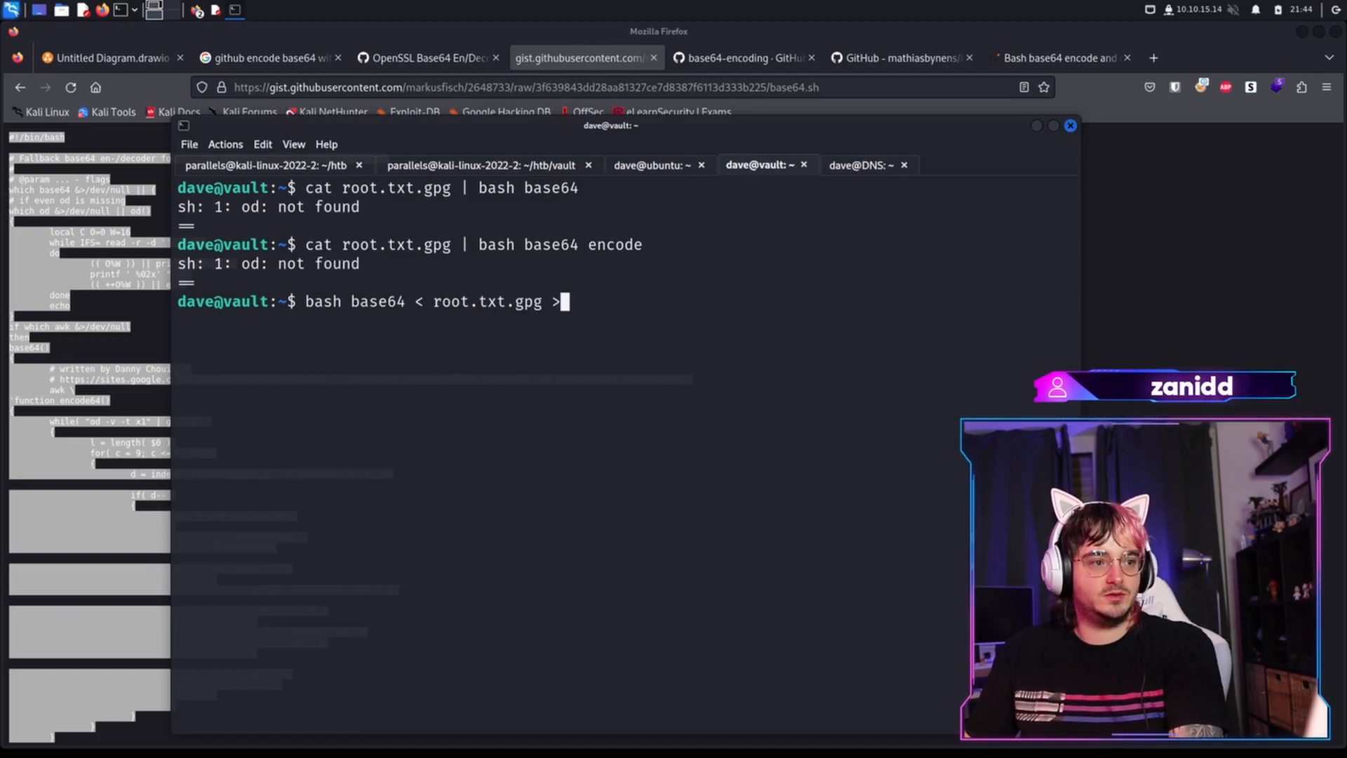
key("Return")
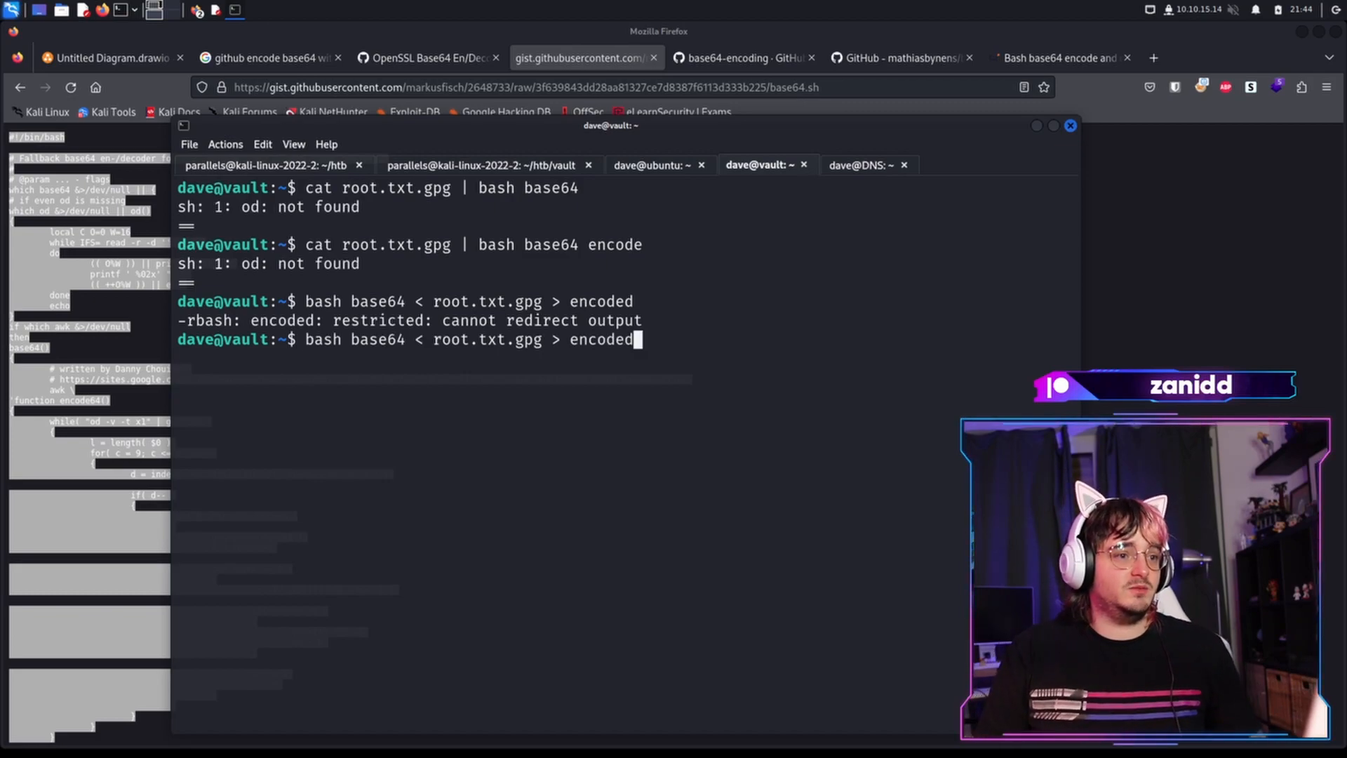
key("Return")
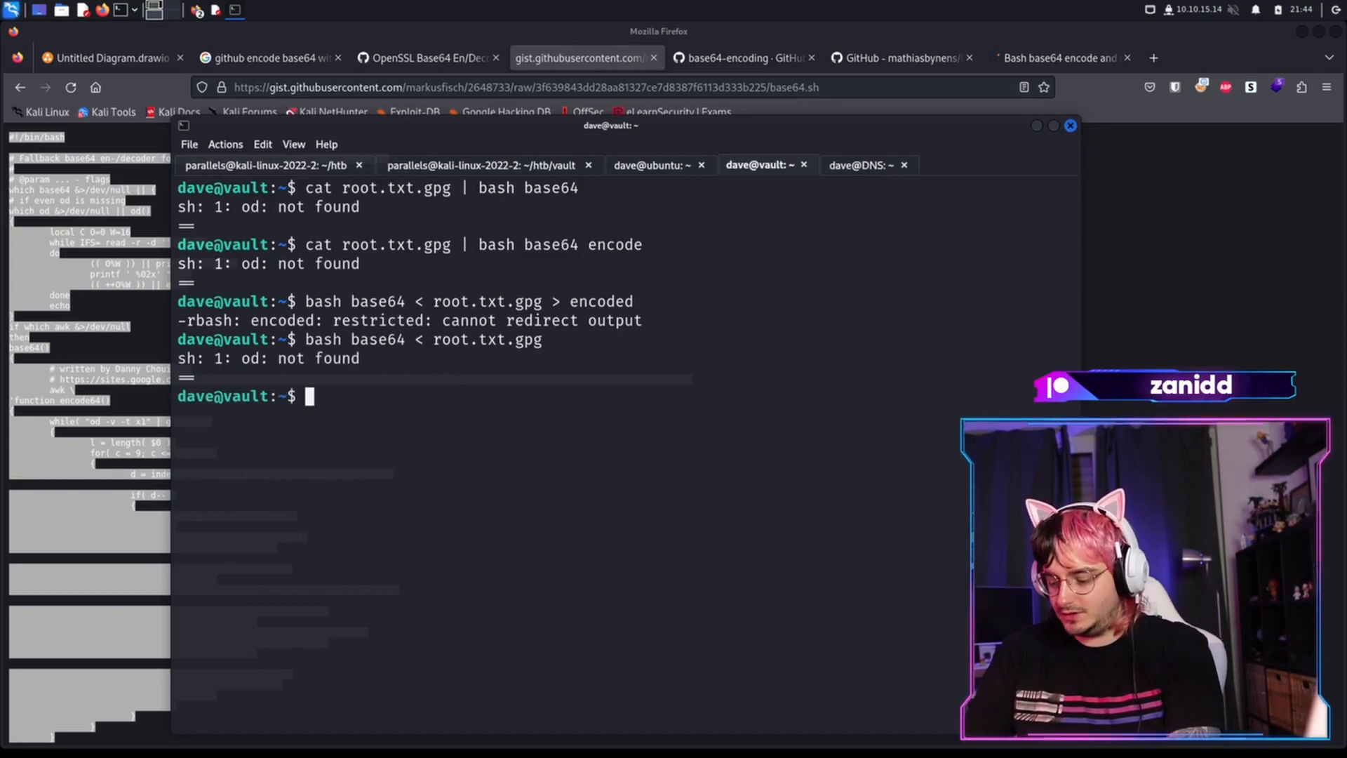
Try python and confirm via echo $SHELL that the vault shell is /bin/rbash
type("python")
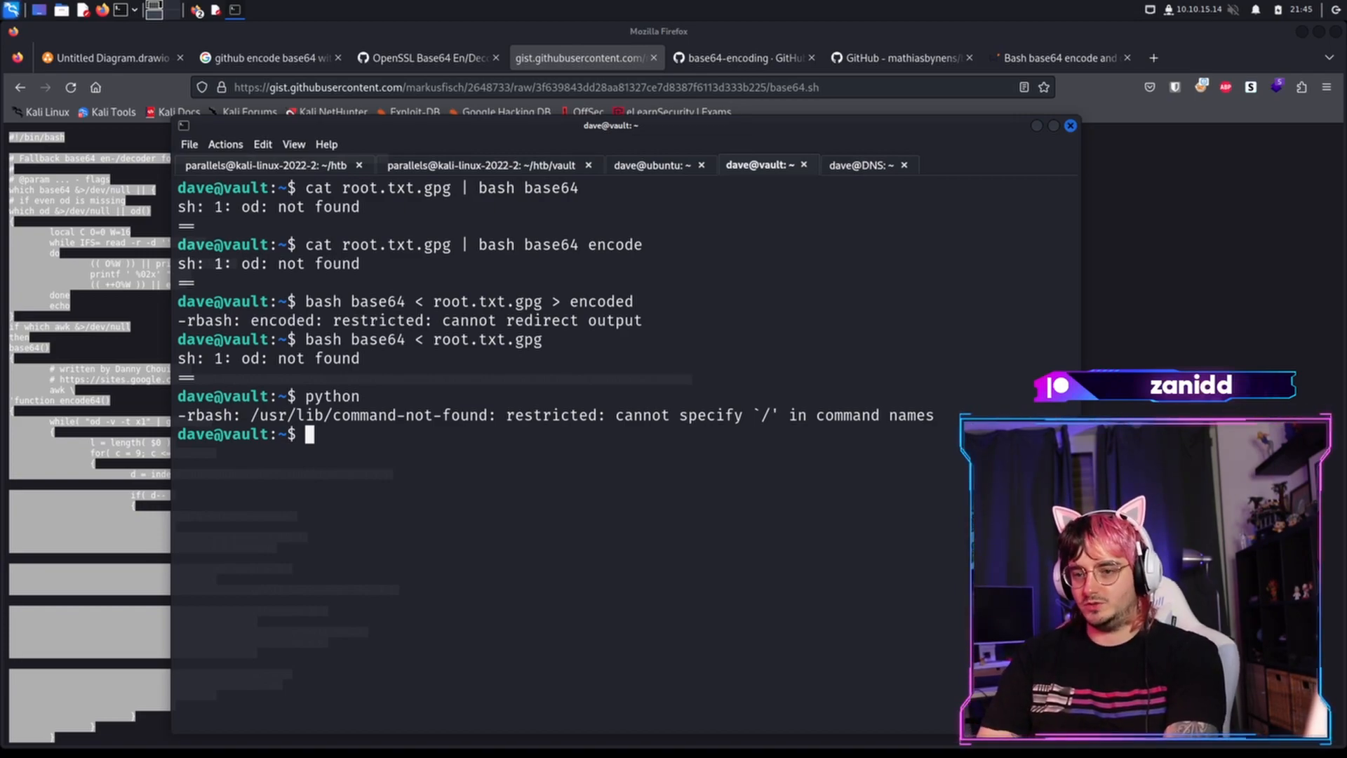
type("echo $S")
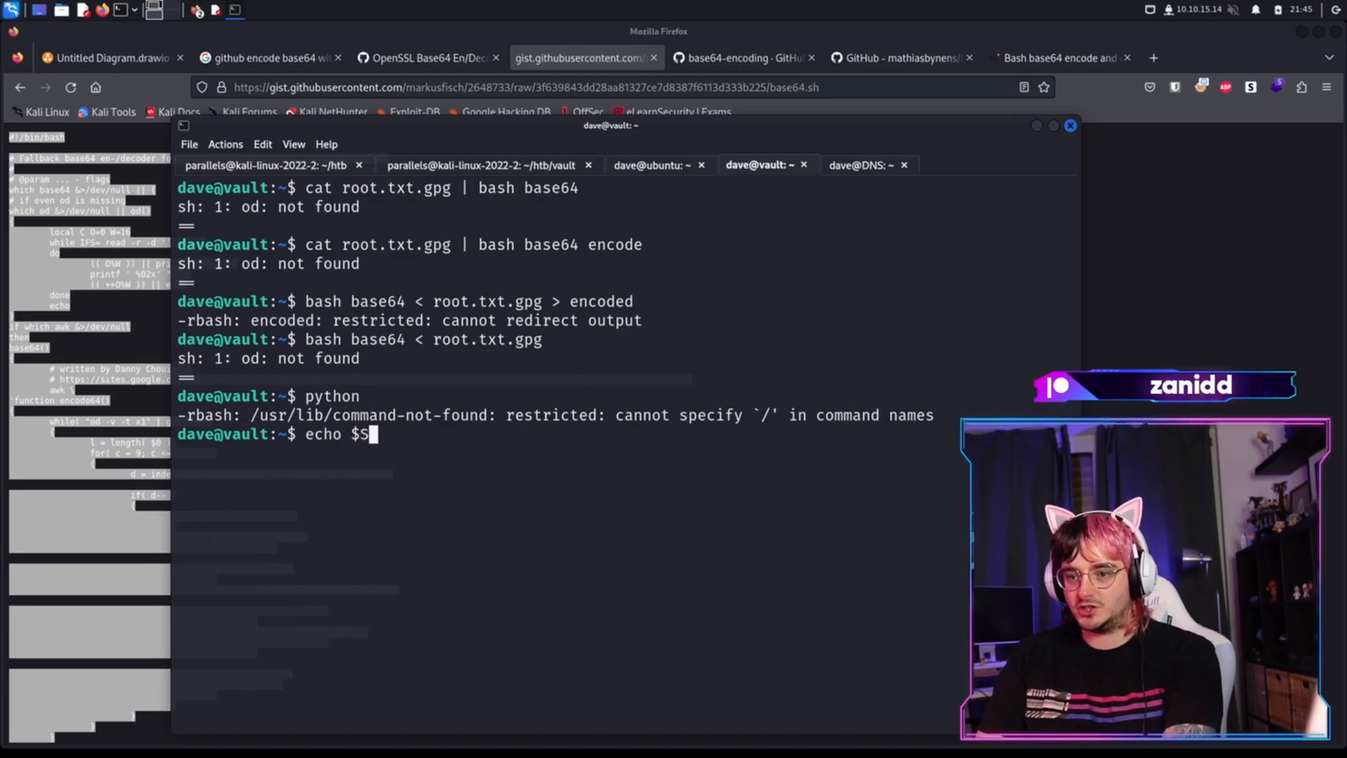
key("Return")
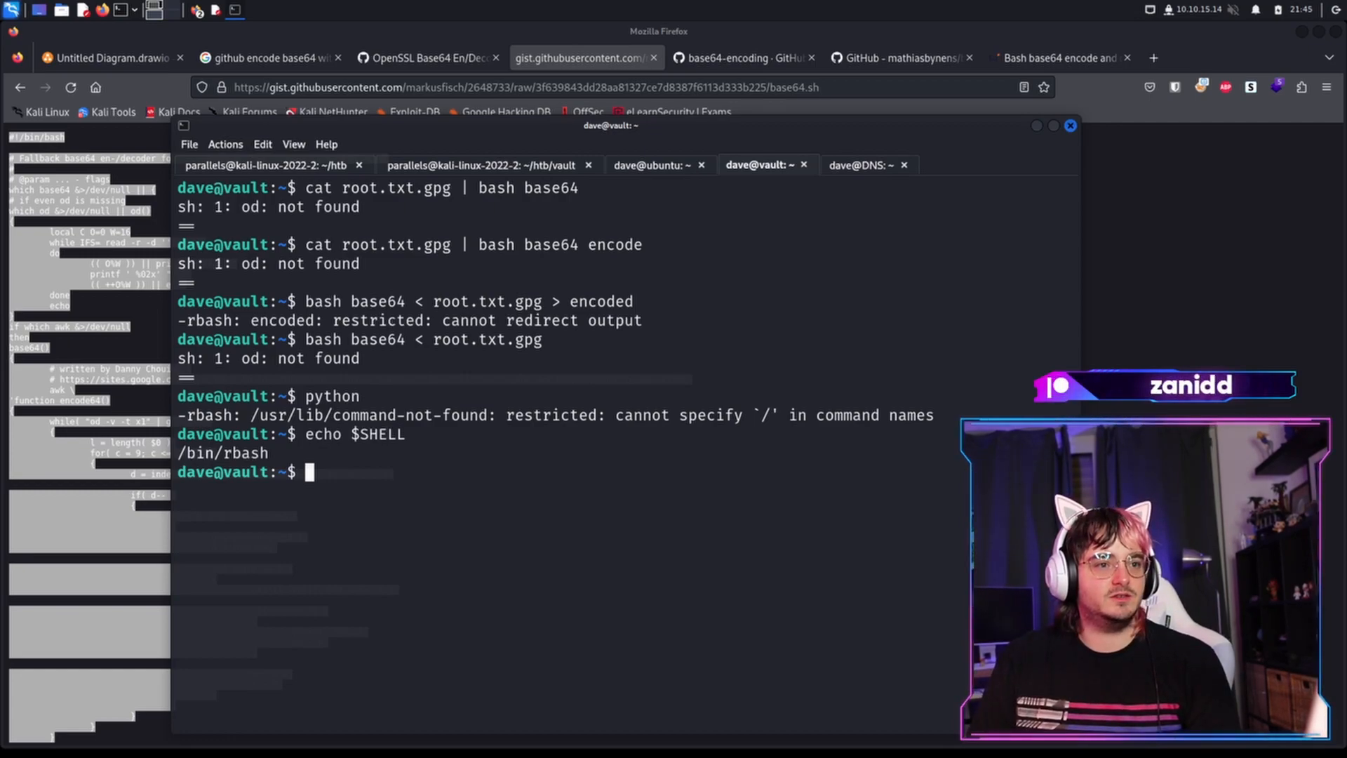
left_click(862, 164)
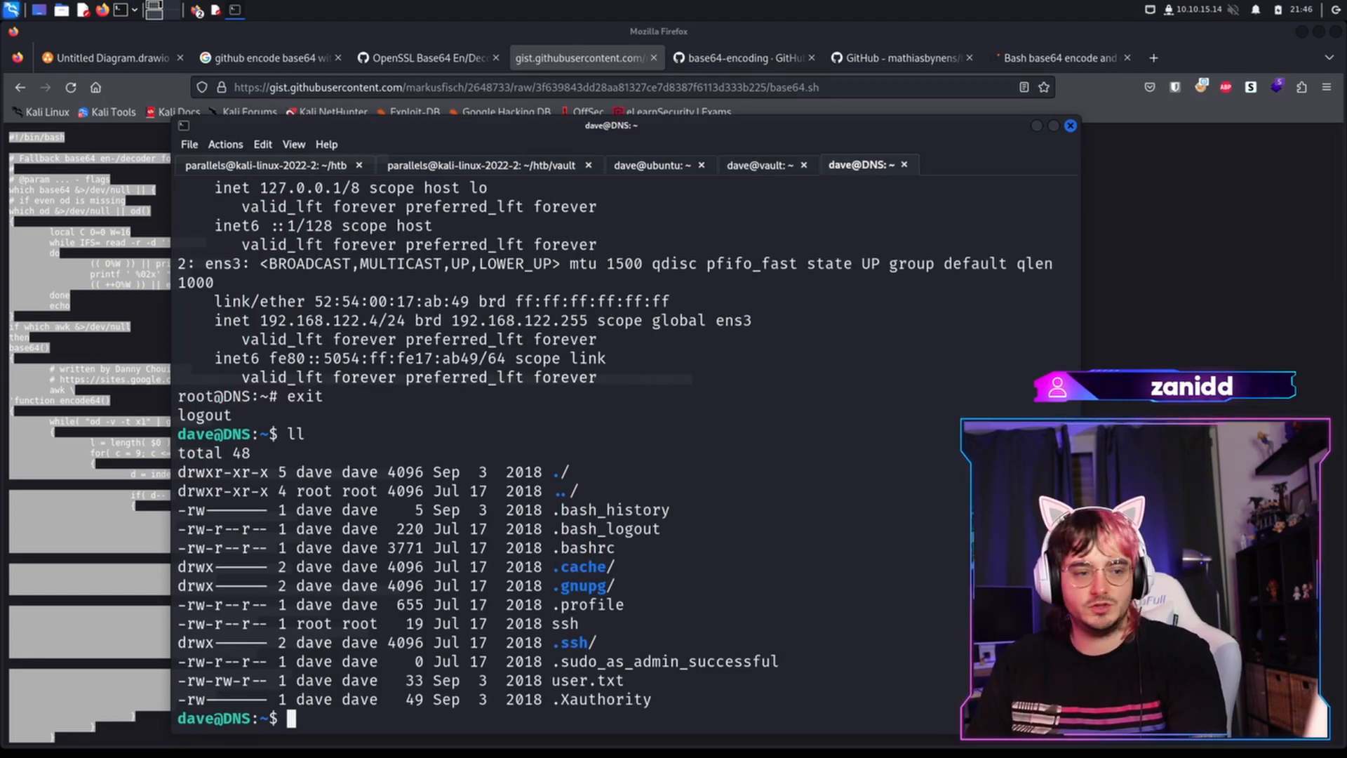
Start a background ncat listener on port 7777 relaying to 192.168.5.2:987
type("ncat -l 777")
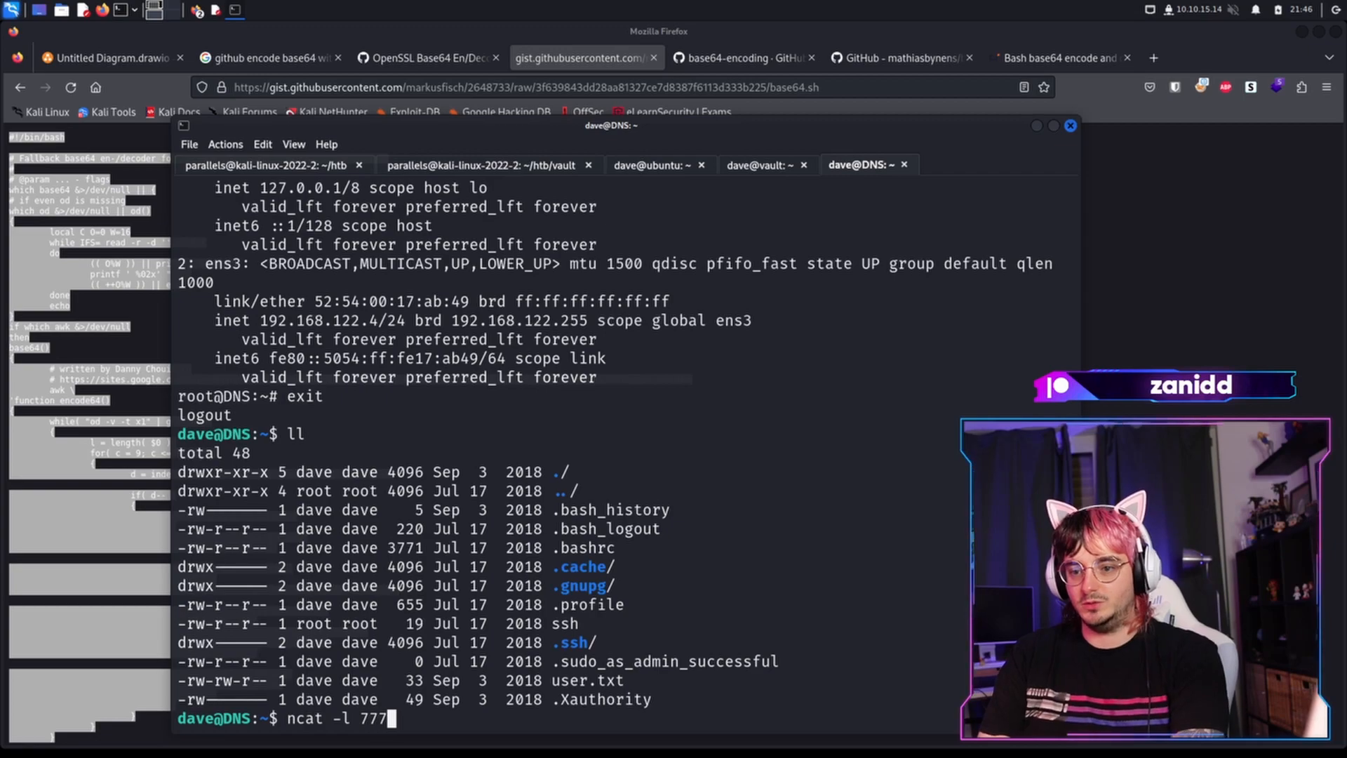
type("7")
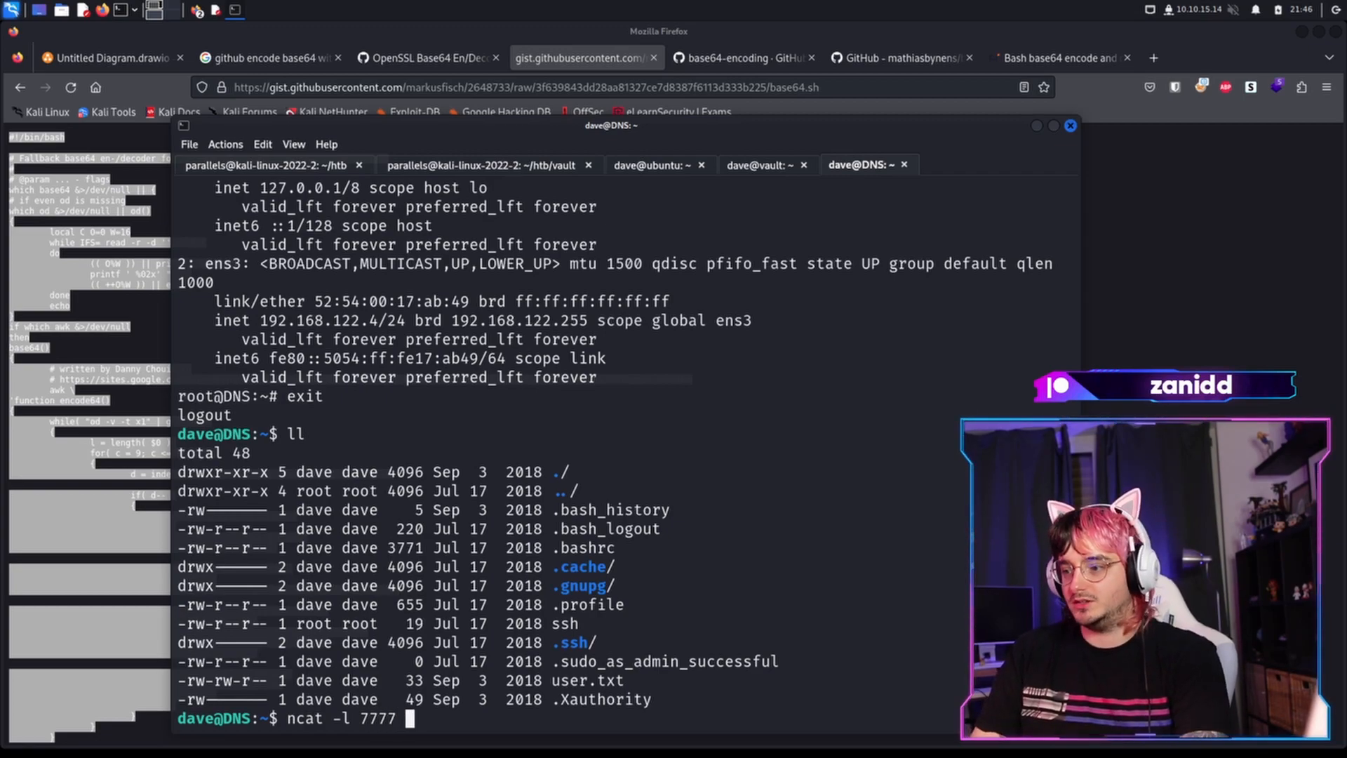
type("--sh-exec \"ncat 192.168")
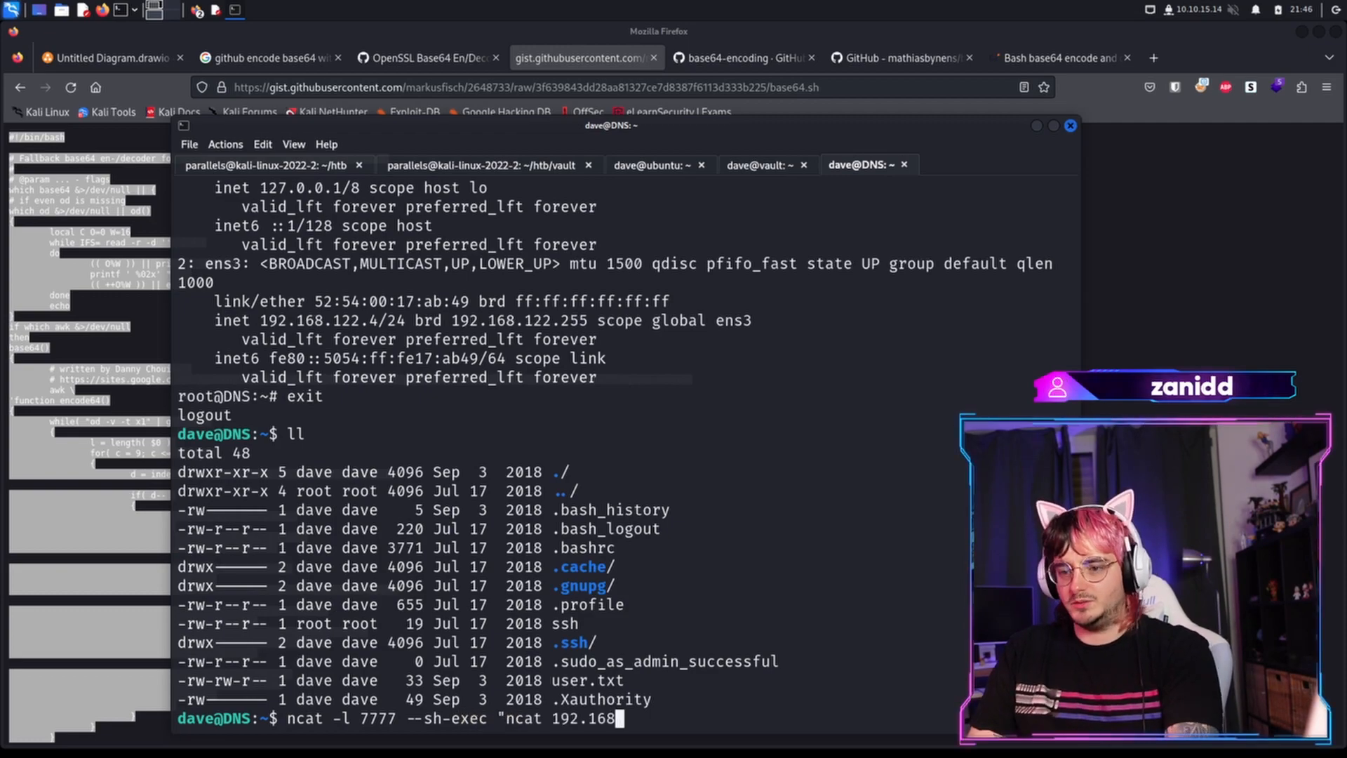
type("5.2 9")
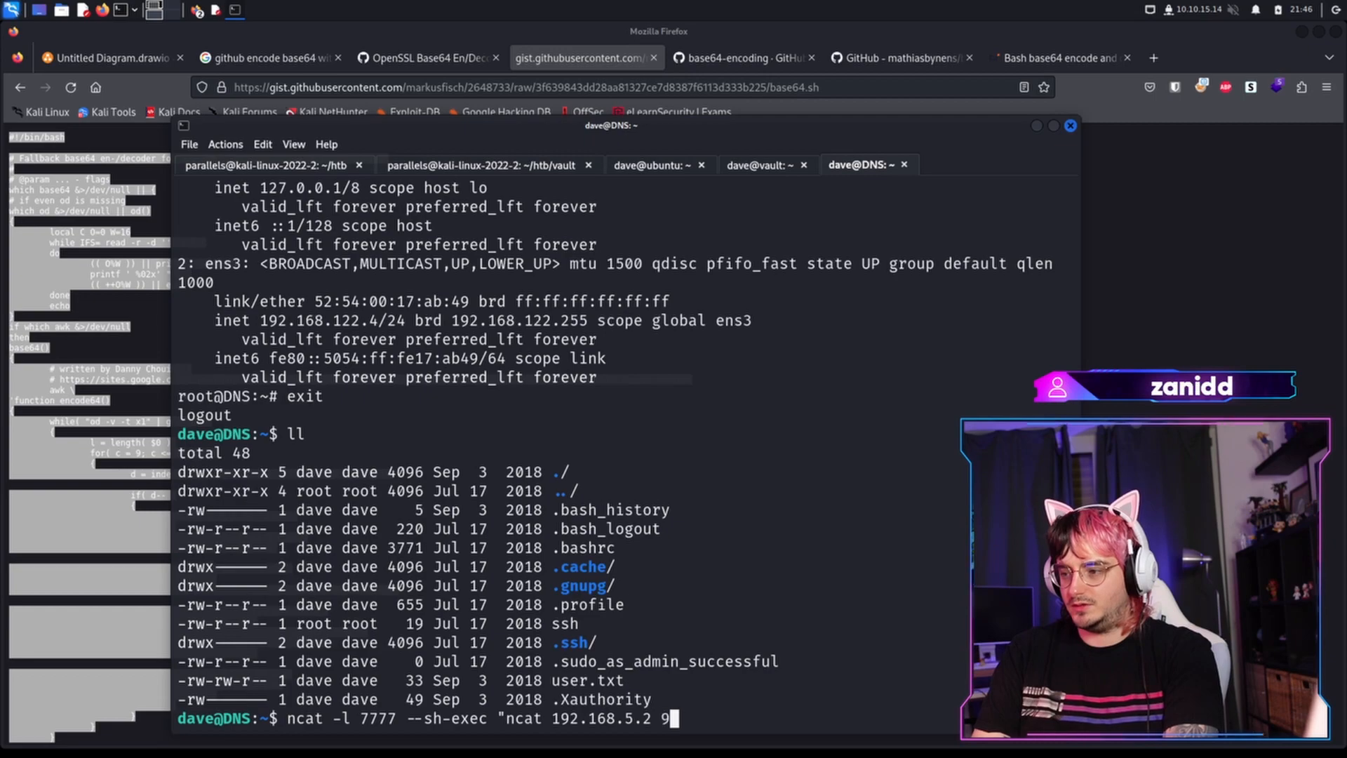
type("87 -p")
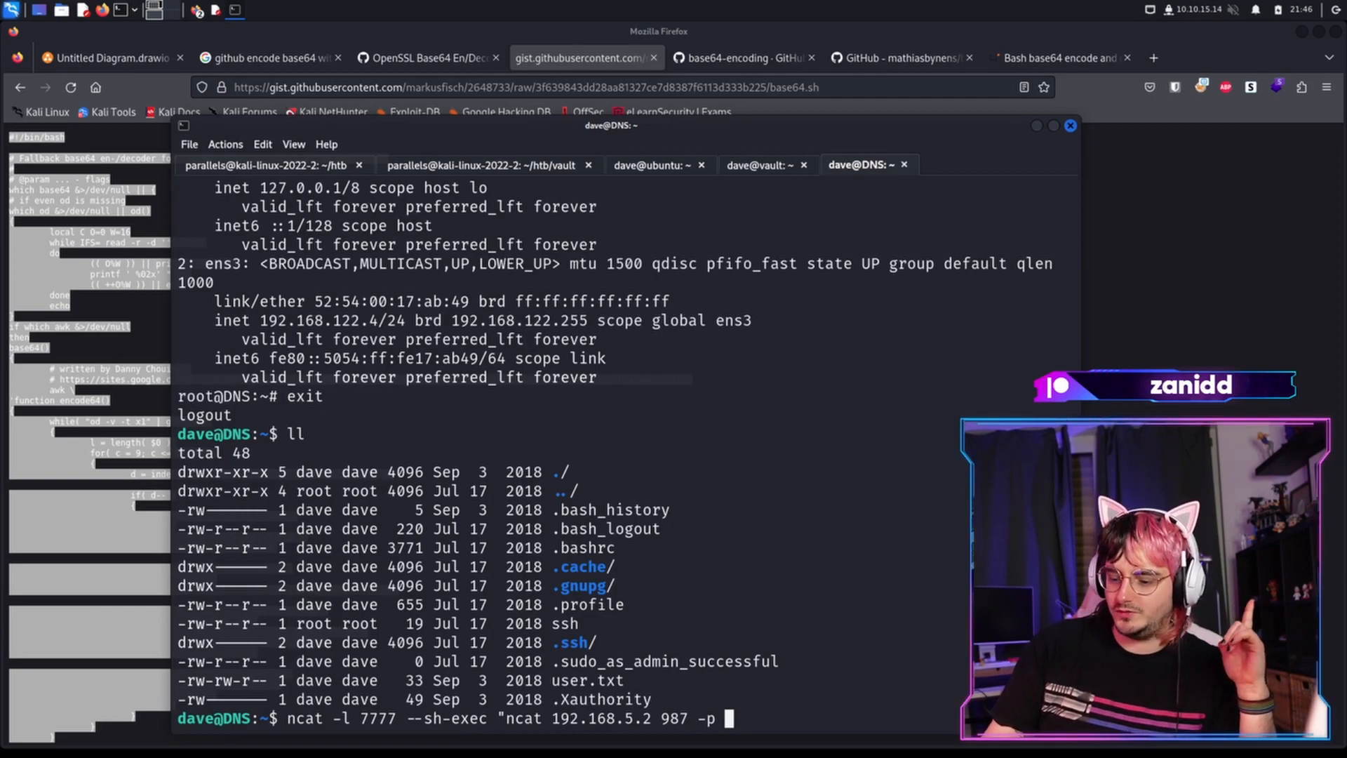
type("4444\"")
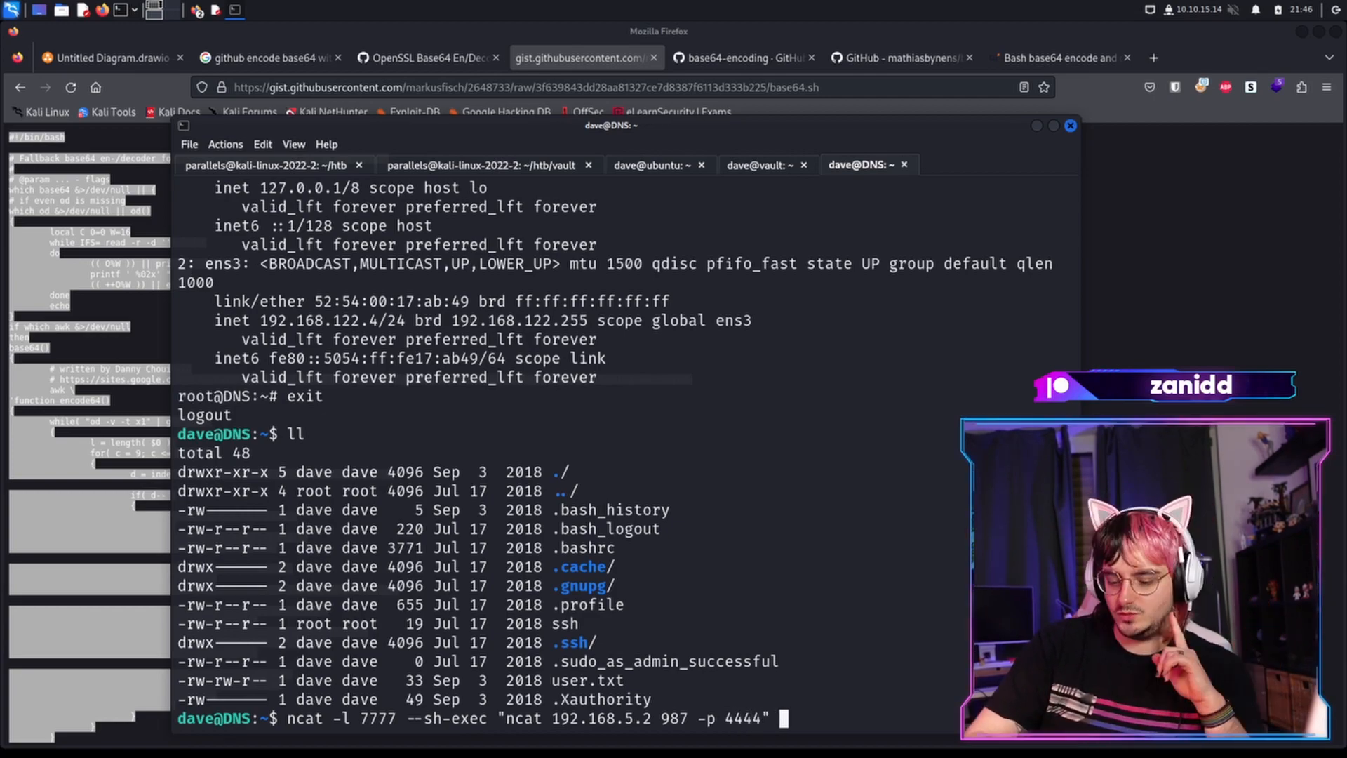
type("&")
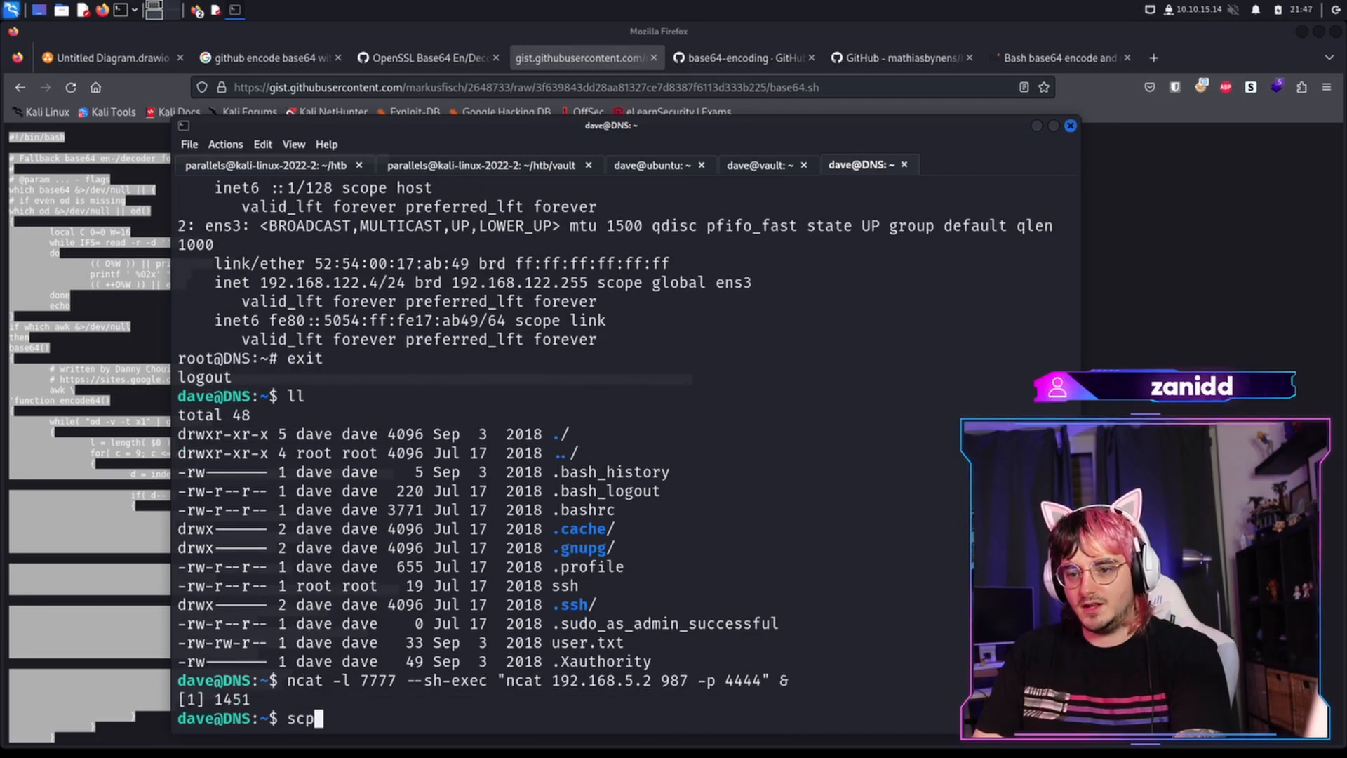
Scp root.txt.gpg through localhost port 7777 into /home and list dave's home
type("-P")
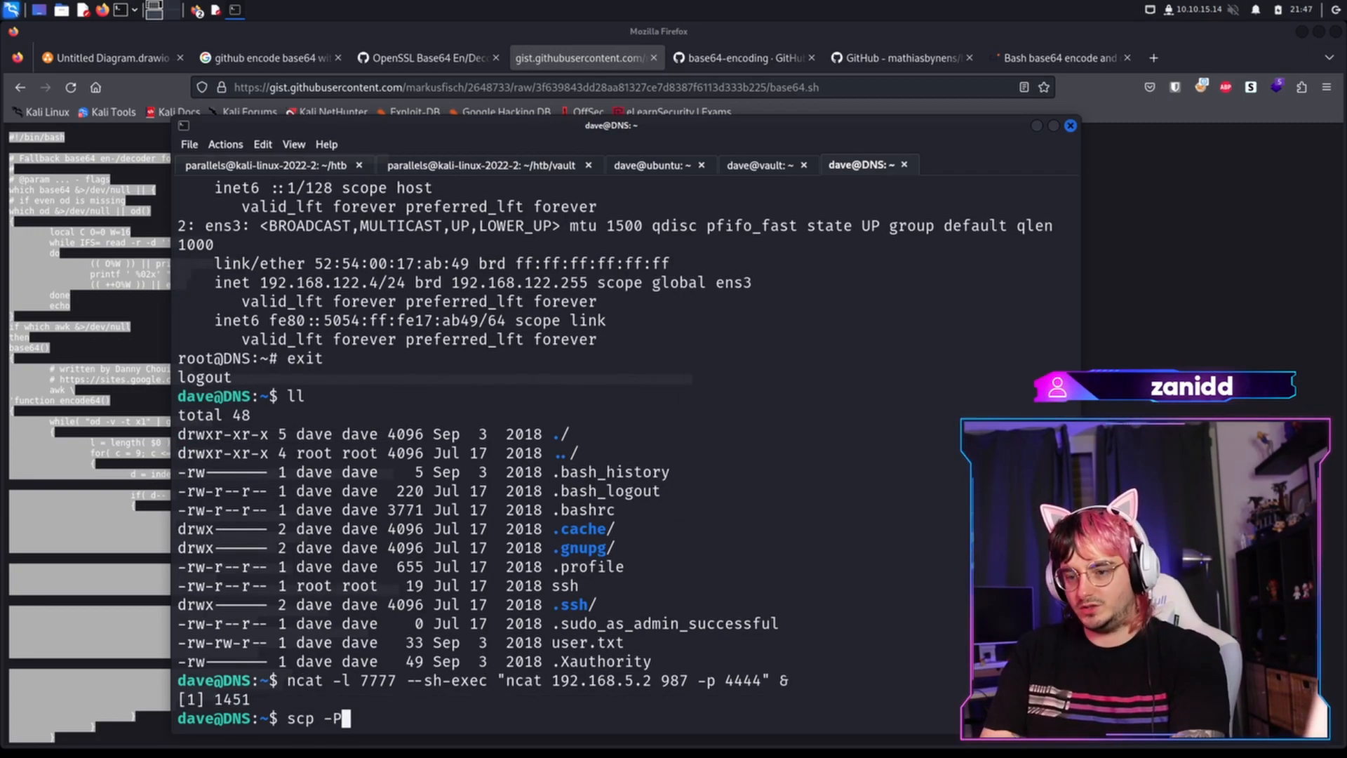
type("7777")
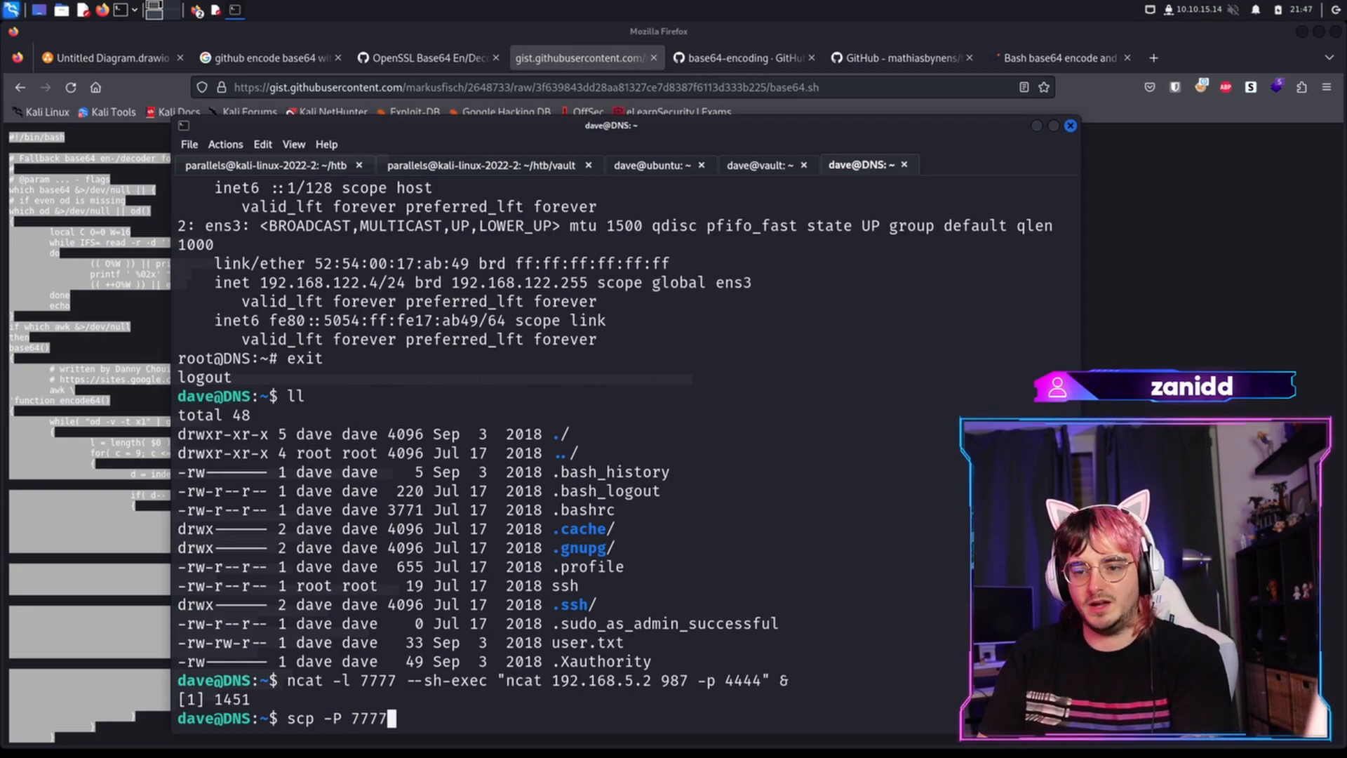
type("dave@")
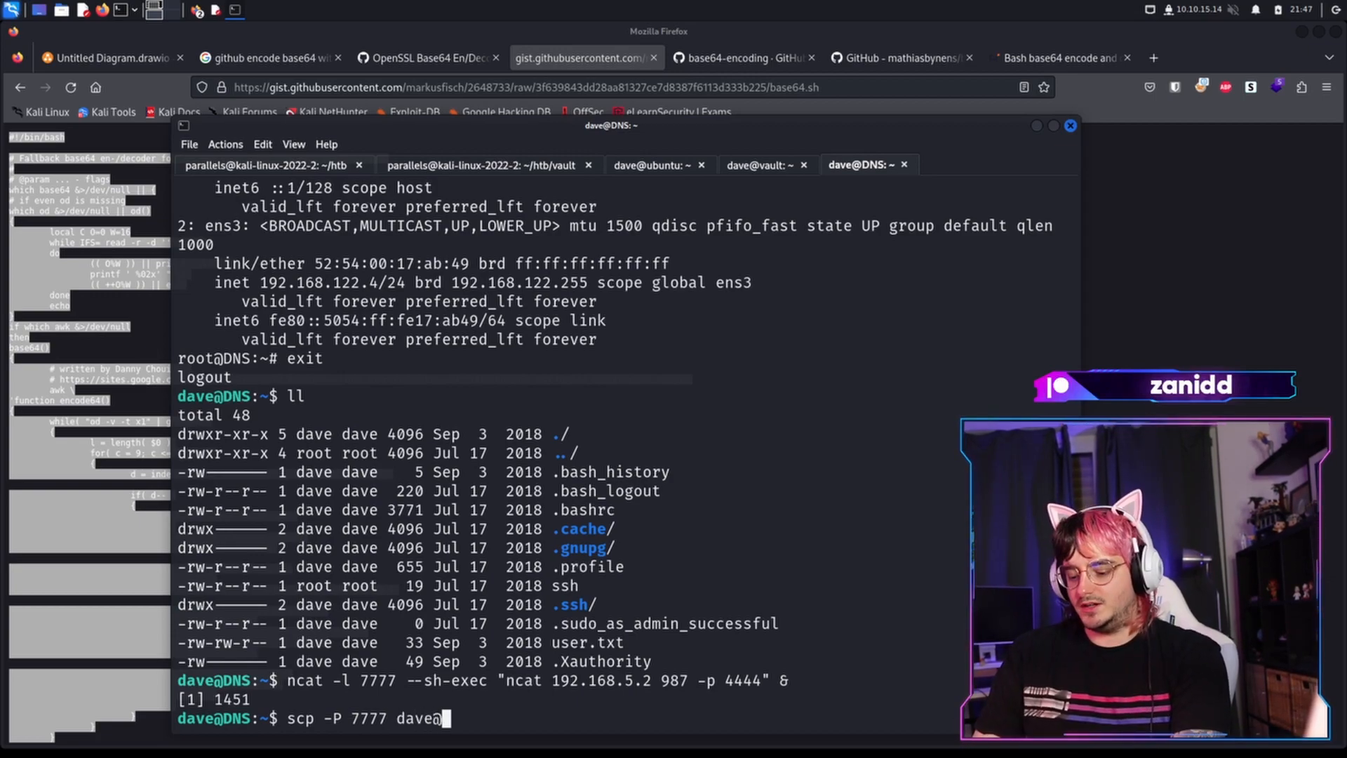
type("localhost:/home")
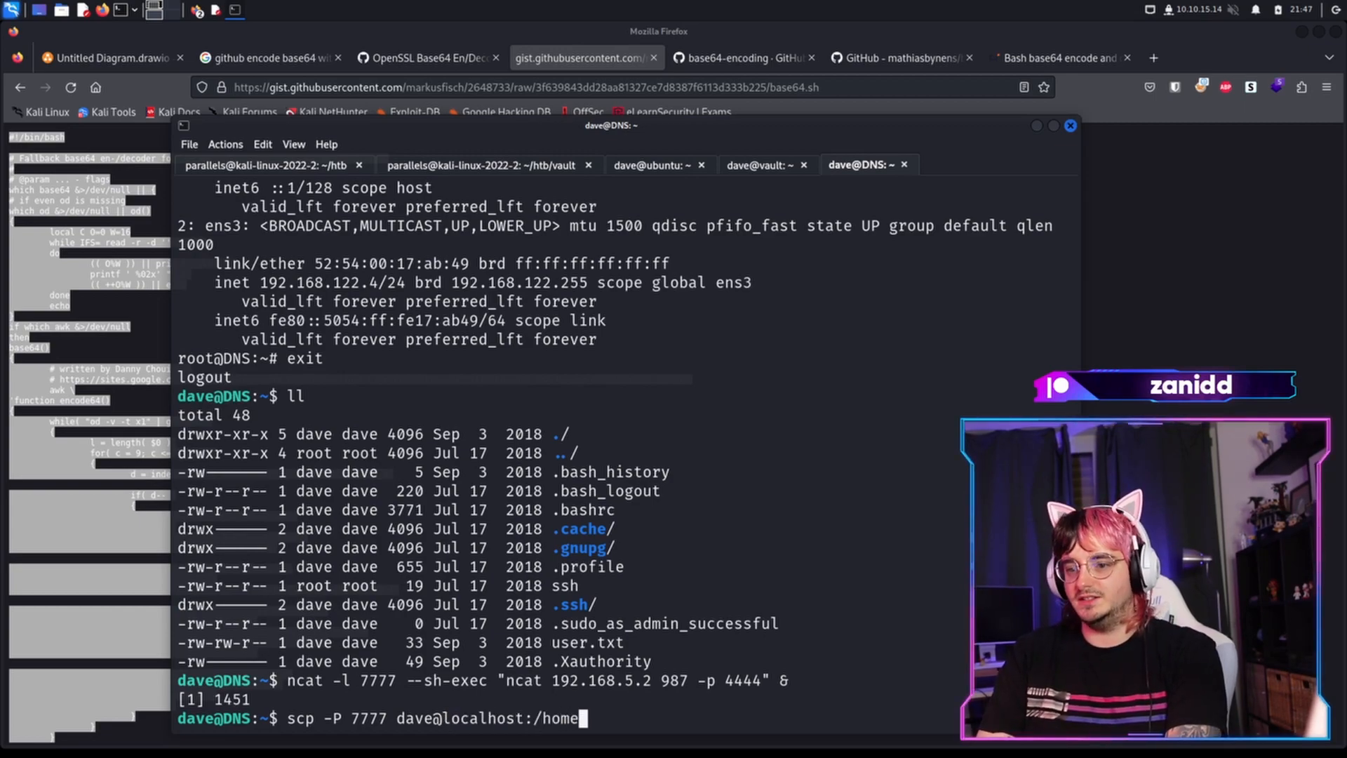
key("Return")
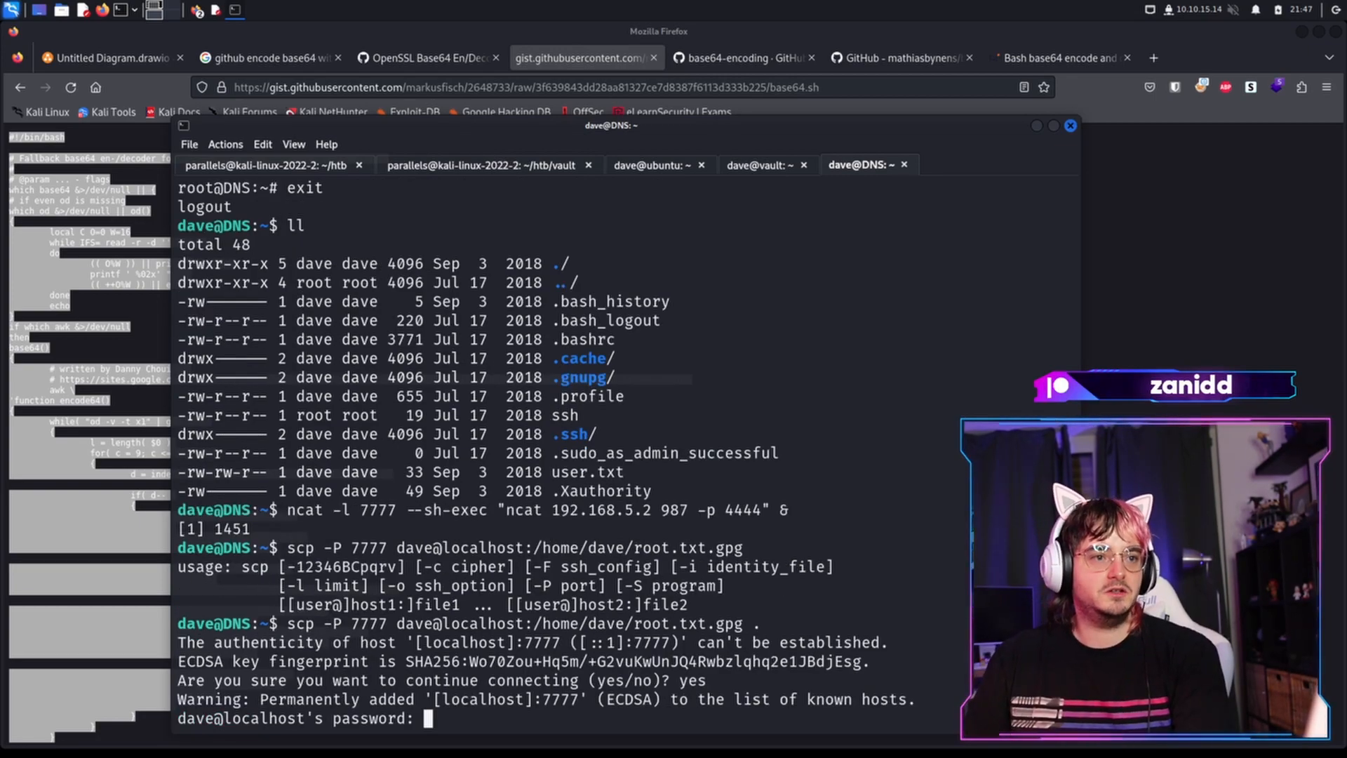
left_click(485, 165)
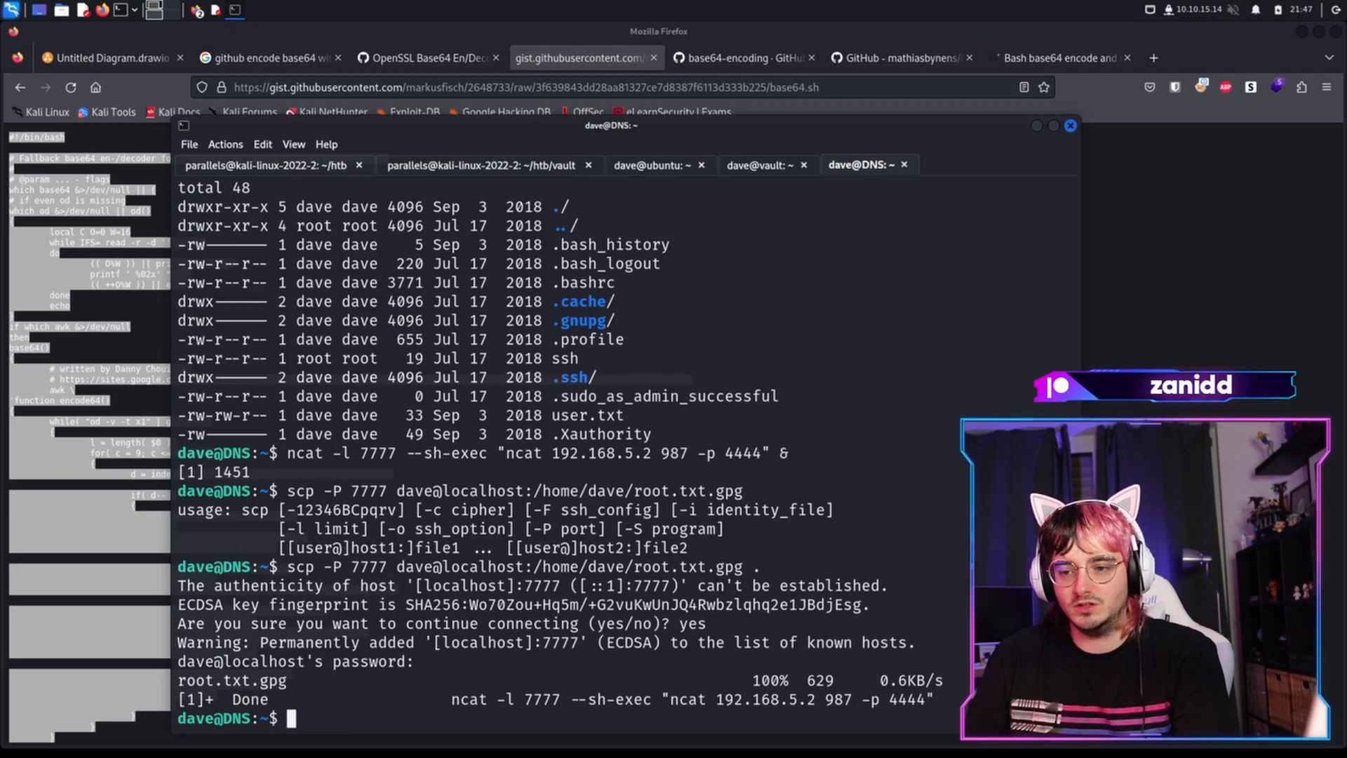
type("ll")
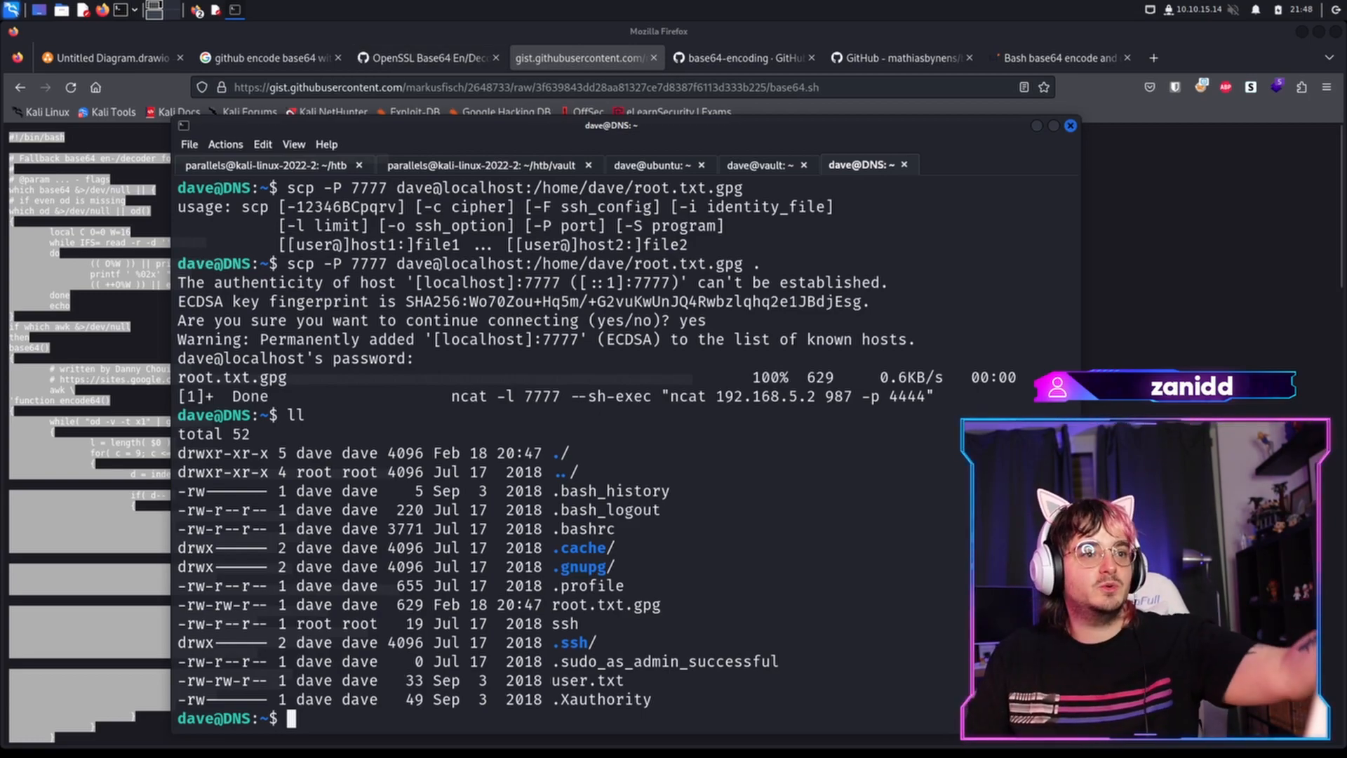
left_click(103, 57)
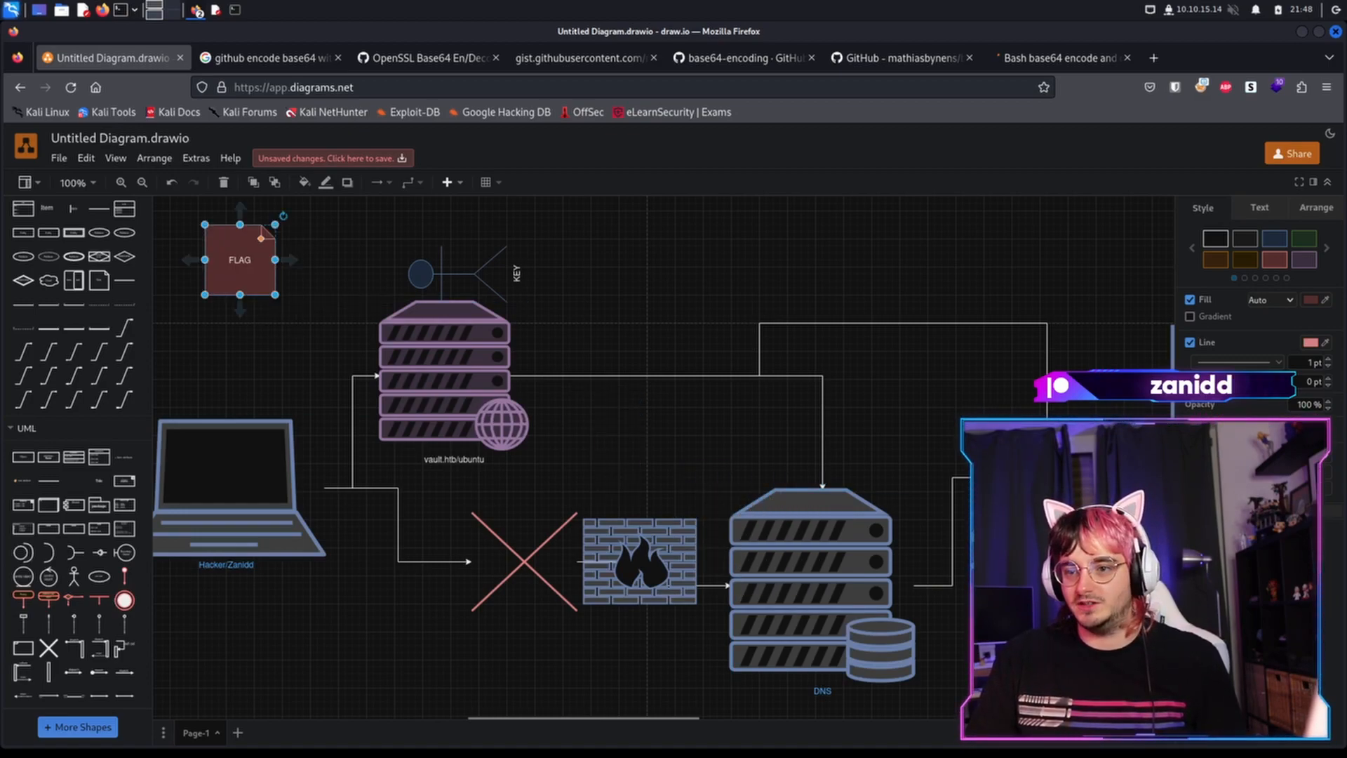
Drag the FLAG box to a new position in the network diagram
left_click_drag(238, 260, 513, 273)
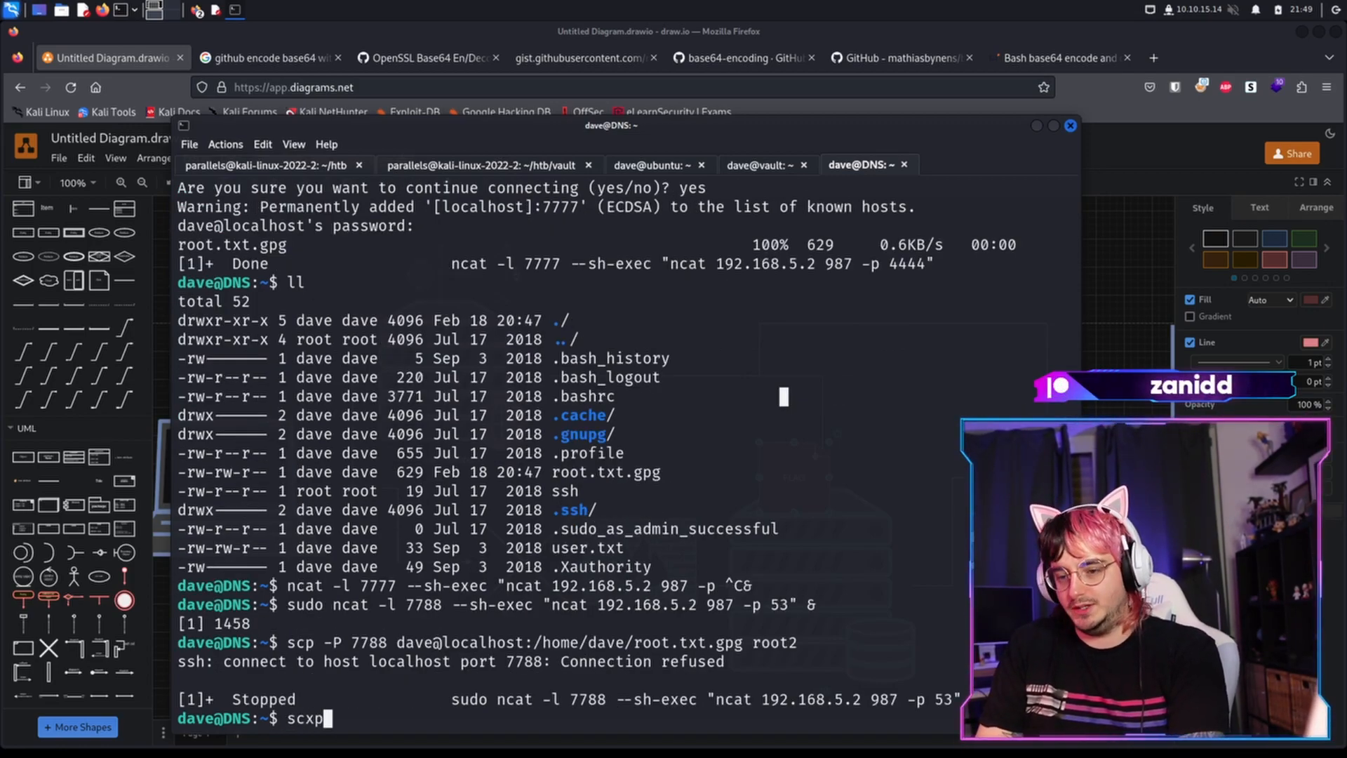
key("BackSpace")
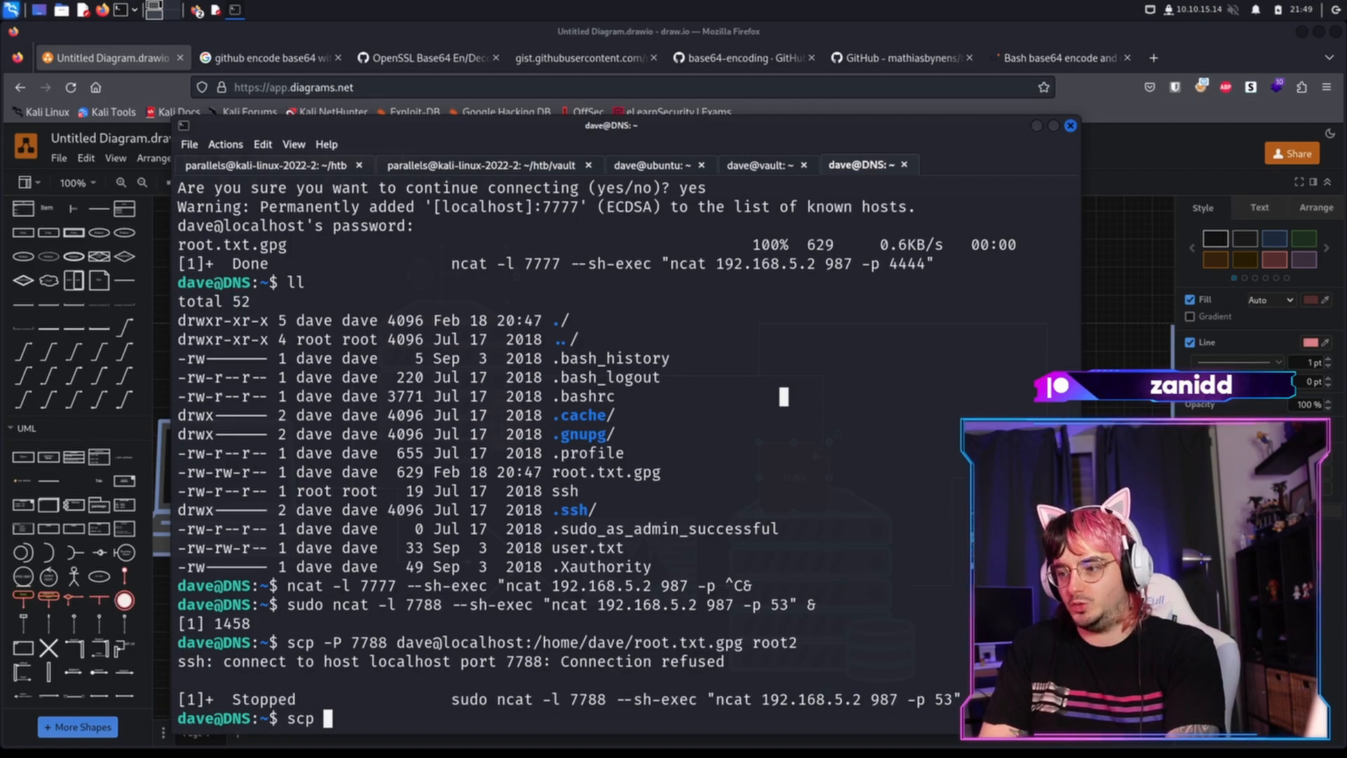
type("dave@")
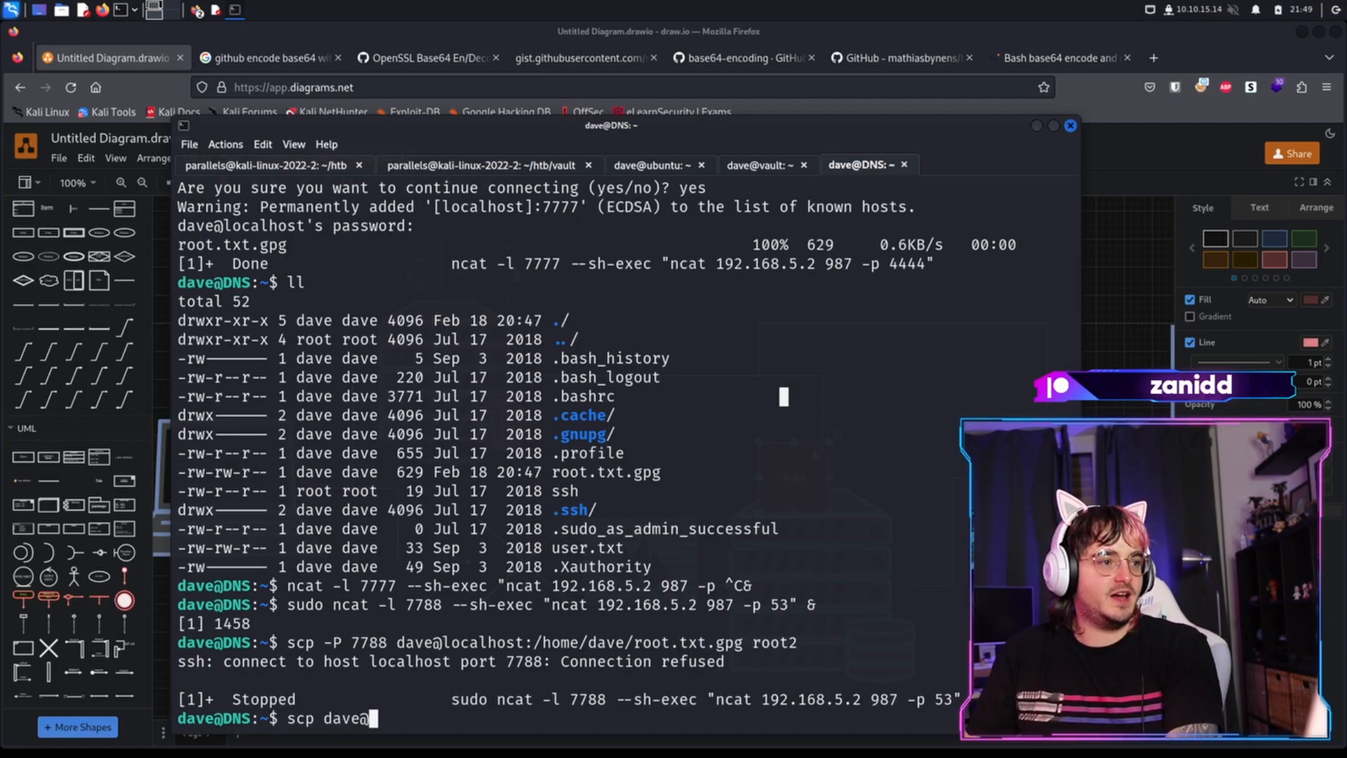
left_click(654, 164)
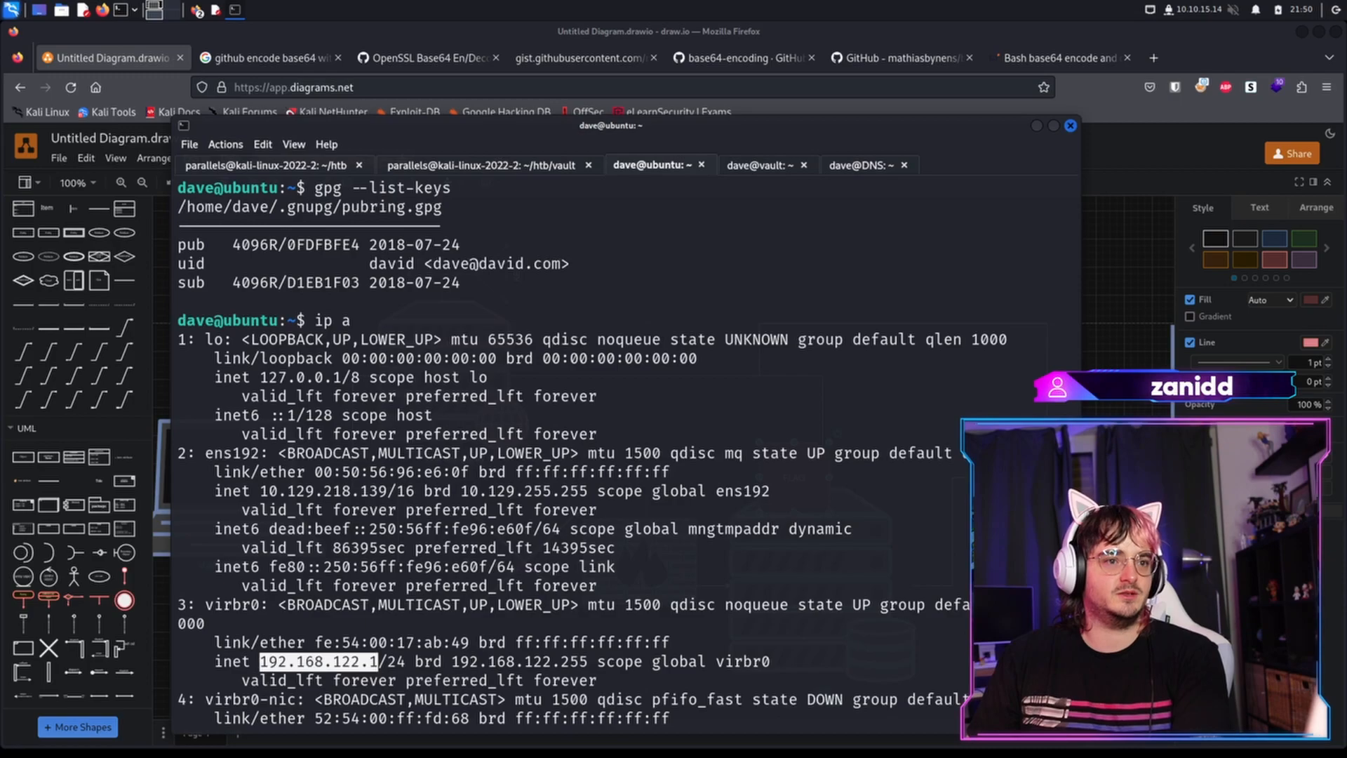
left_click(862, 164)
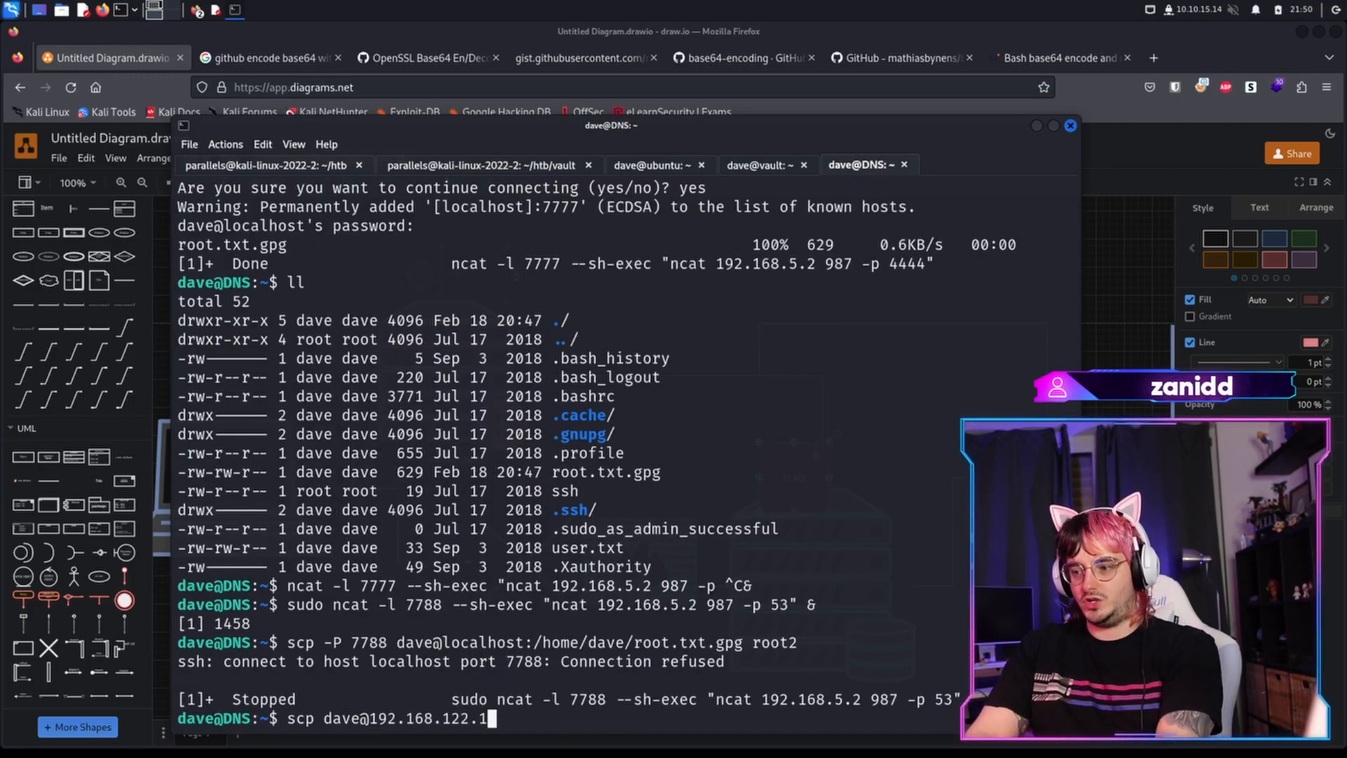
type(":")
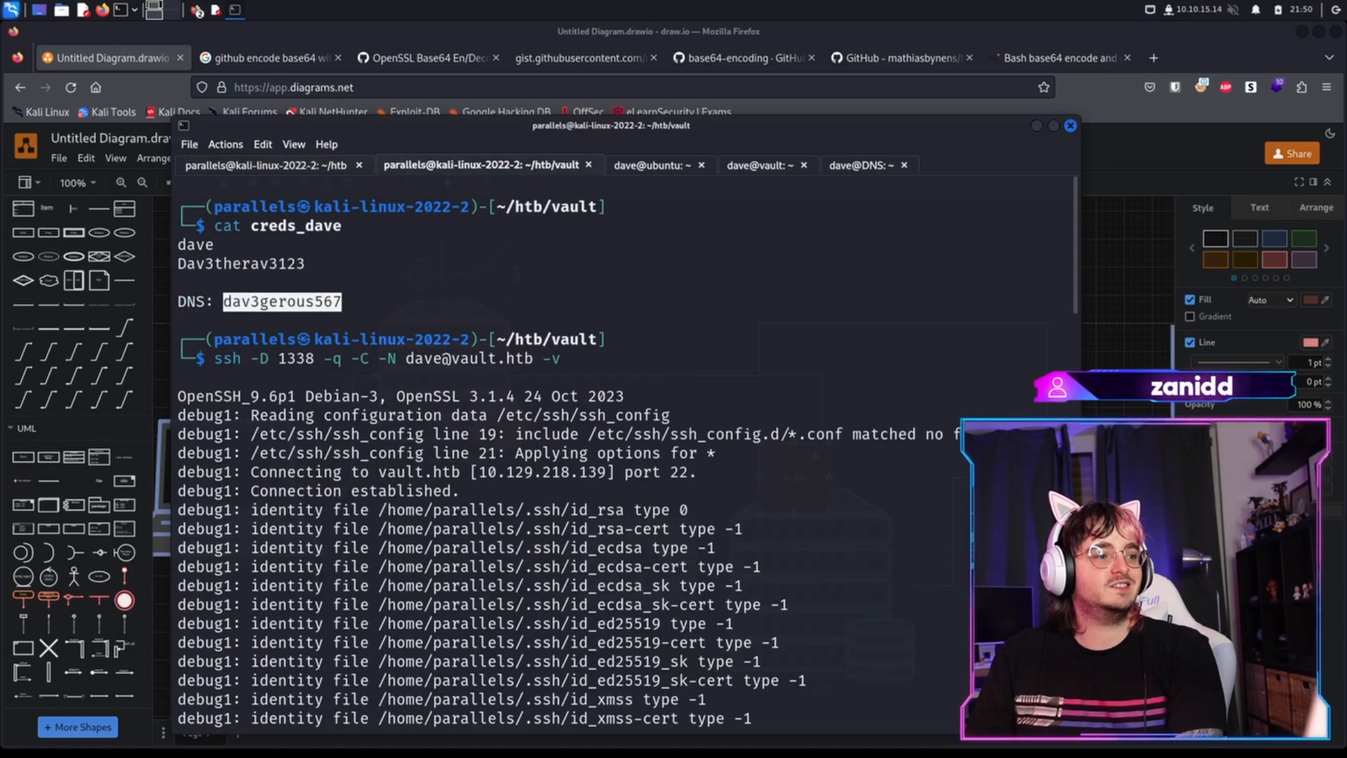
Enter dave's password from creds_dave and check root.txt.gpg in the Ubuntu session
double_click(240, 264)
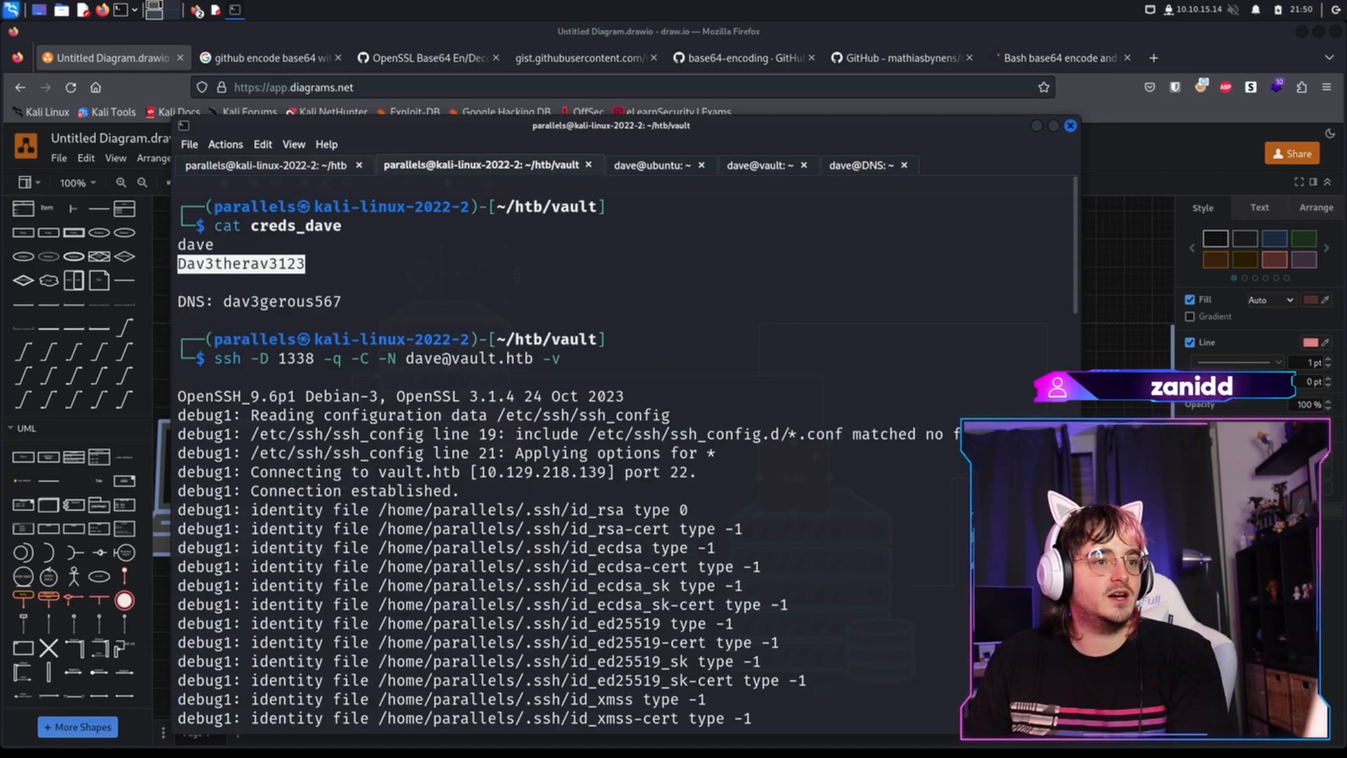
left_click(656, 165)
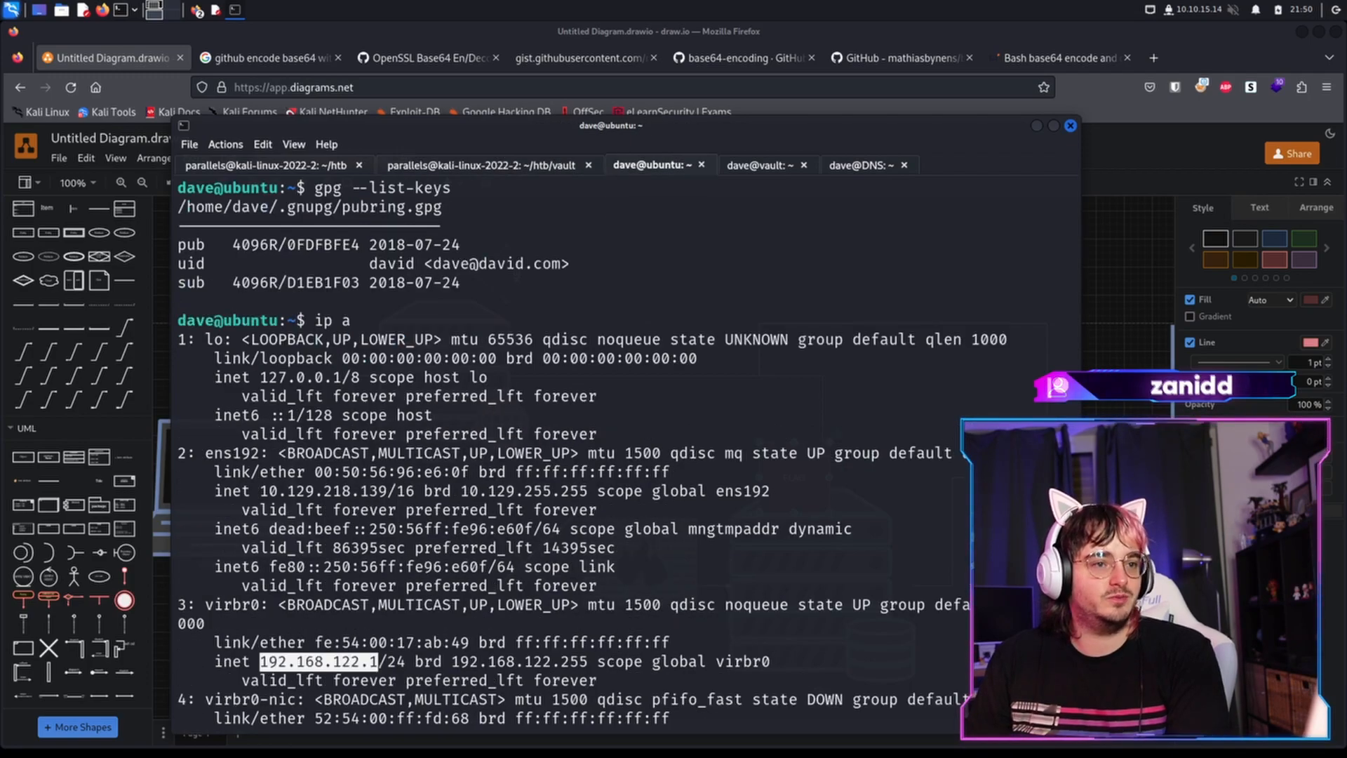
left_click(862, 164)
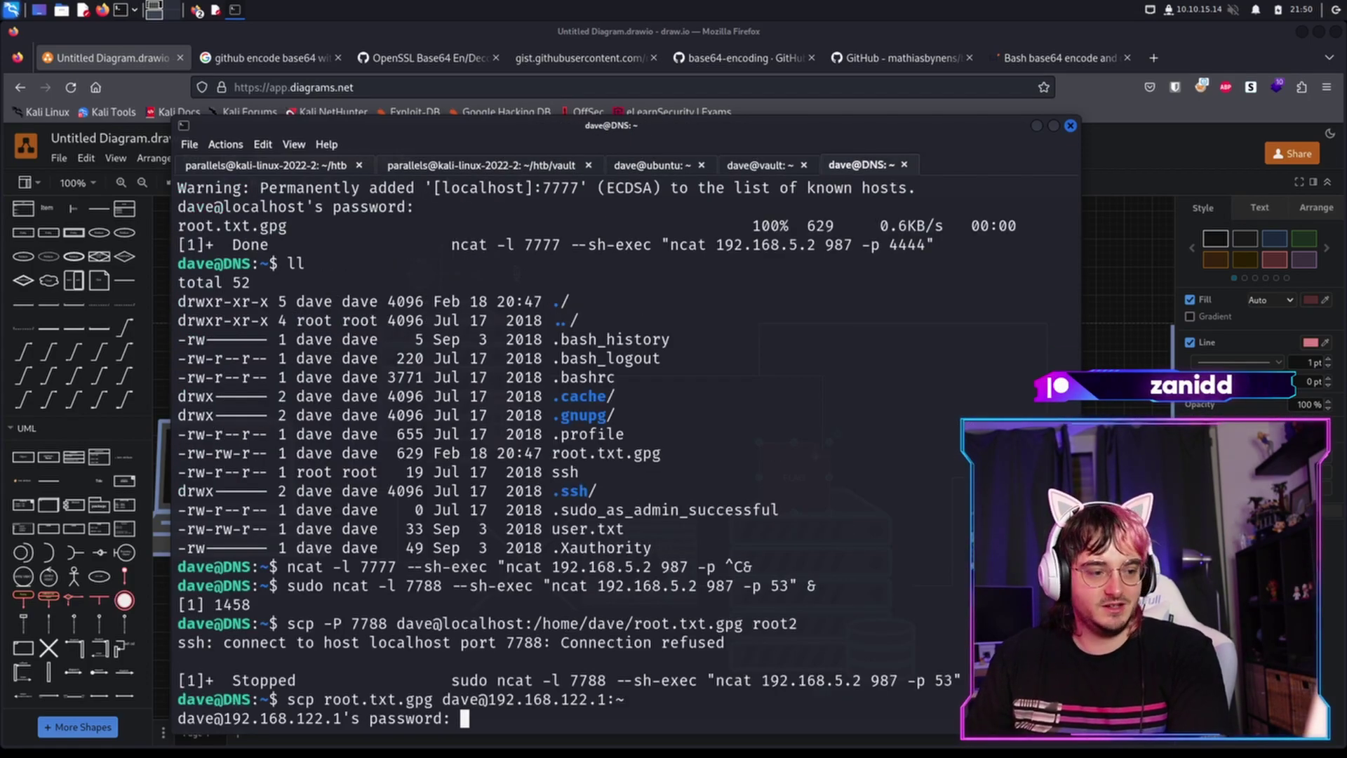
left_click(655, 165)
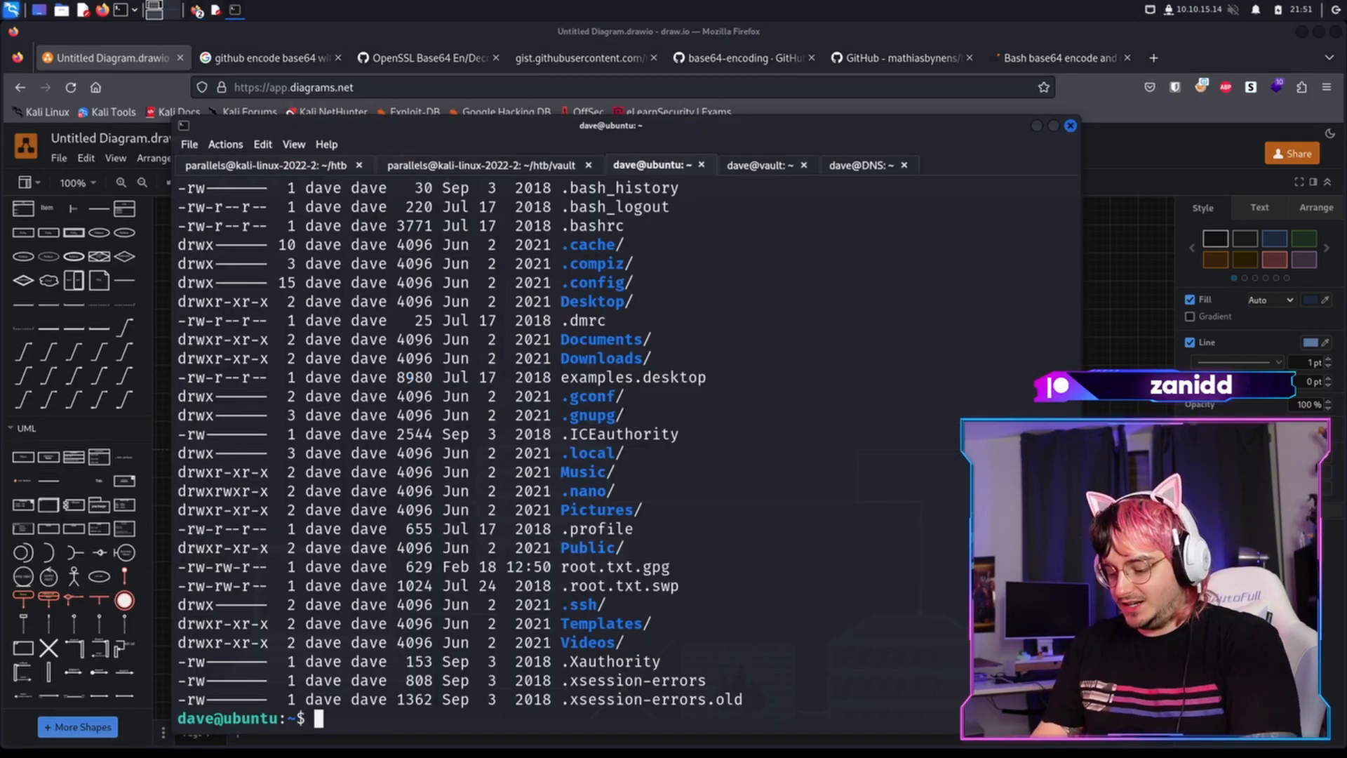
type("gpg")
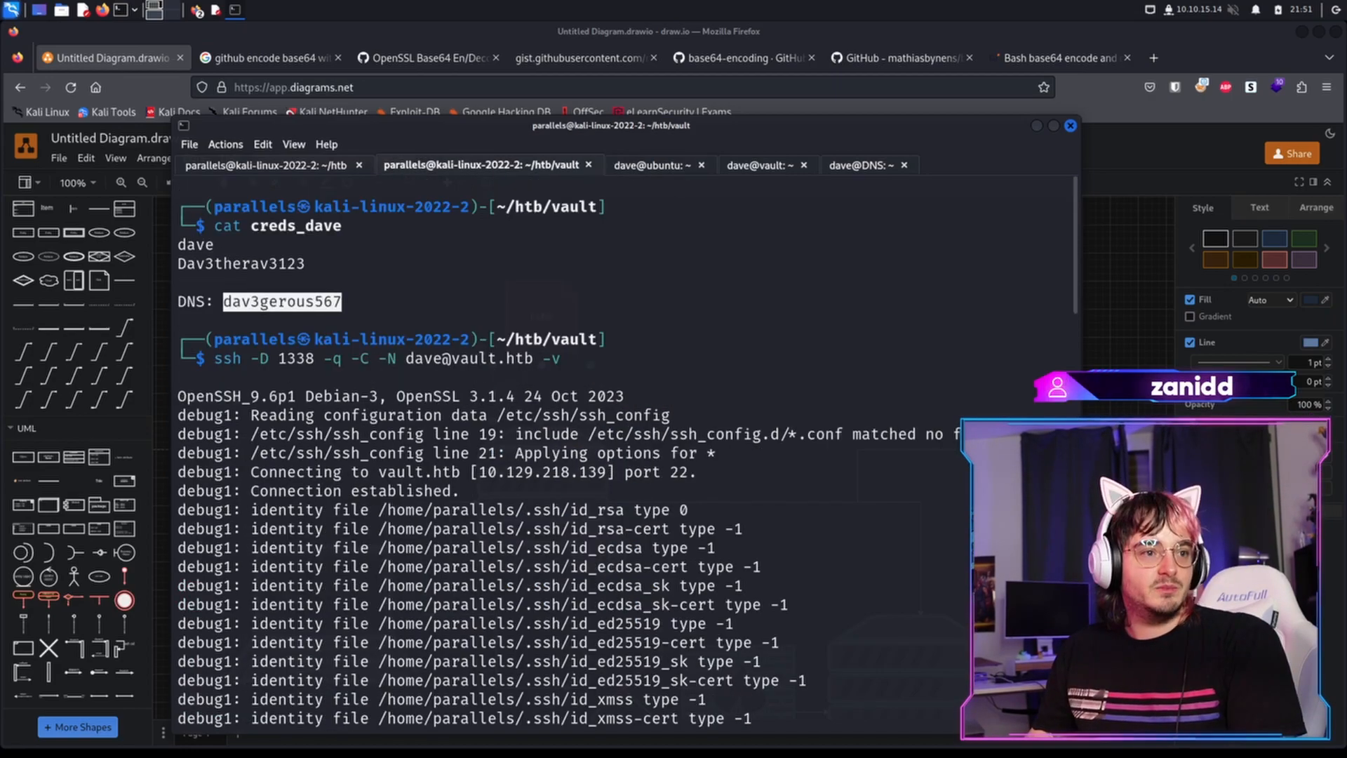
left_click(655, 165)
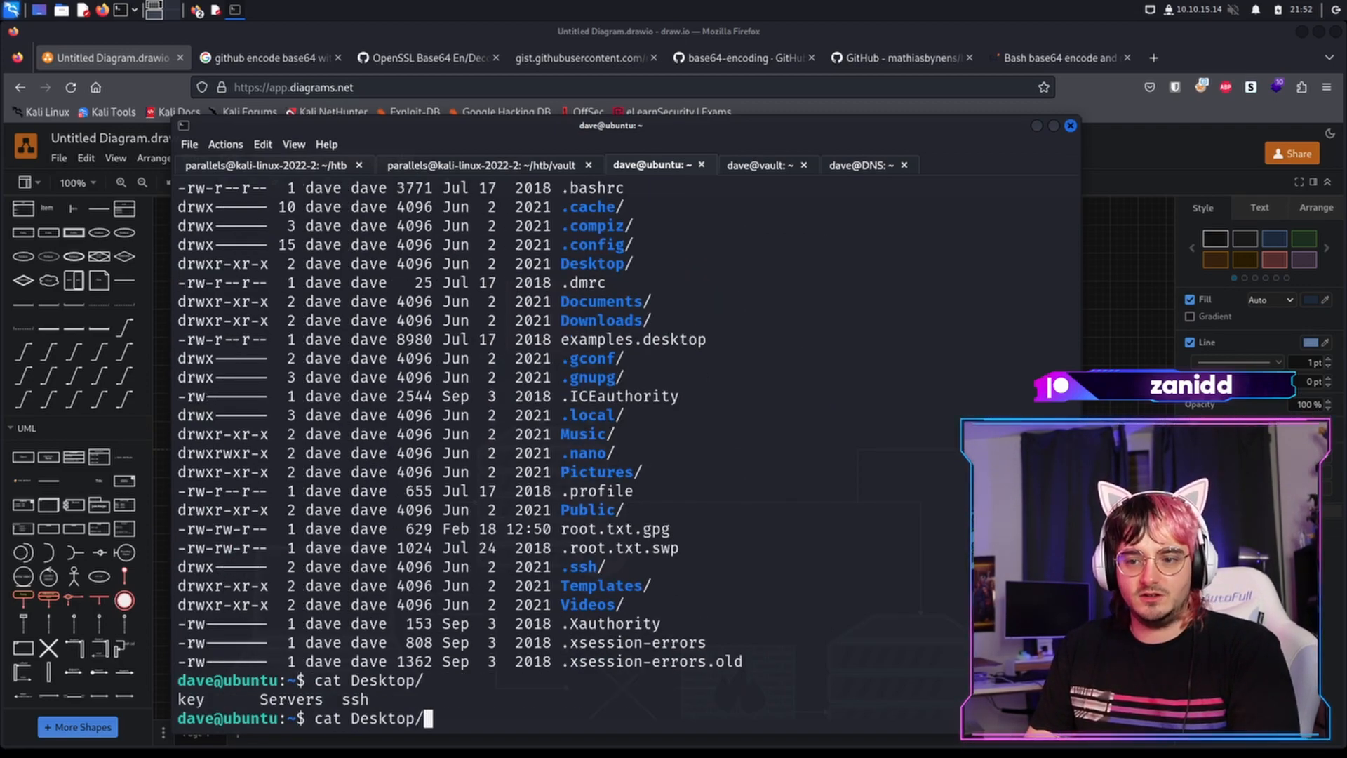
key("Return")
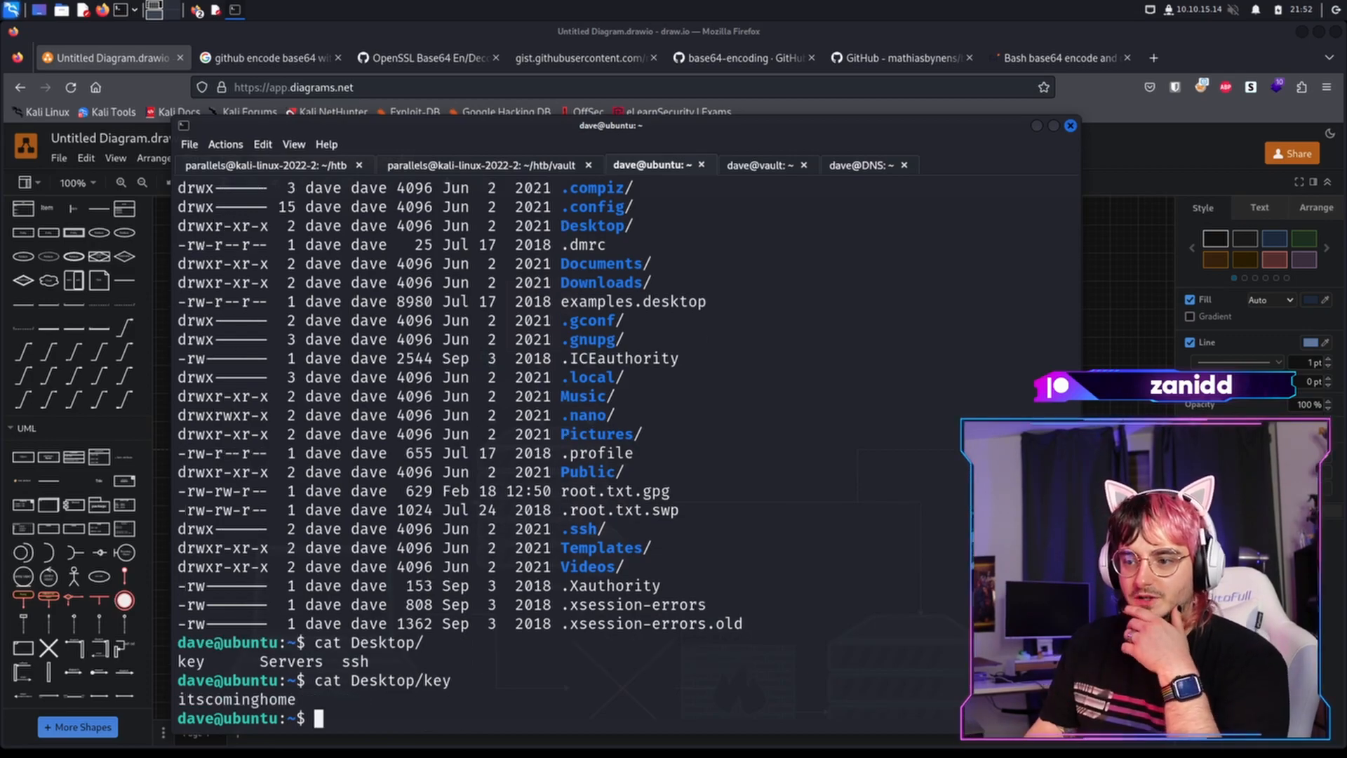
type("gpg root.txt.gpg")
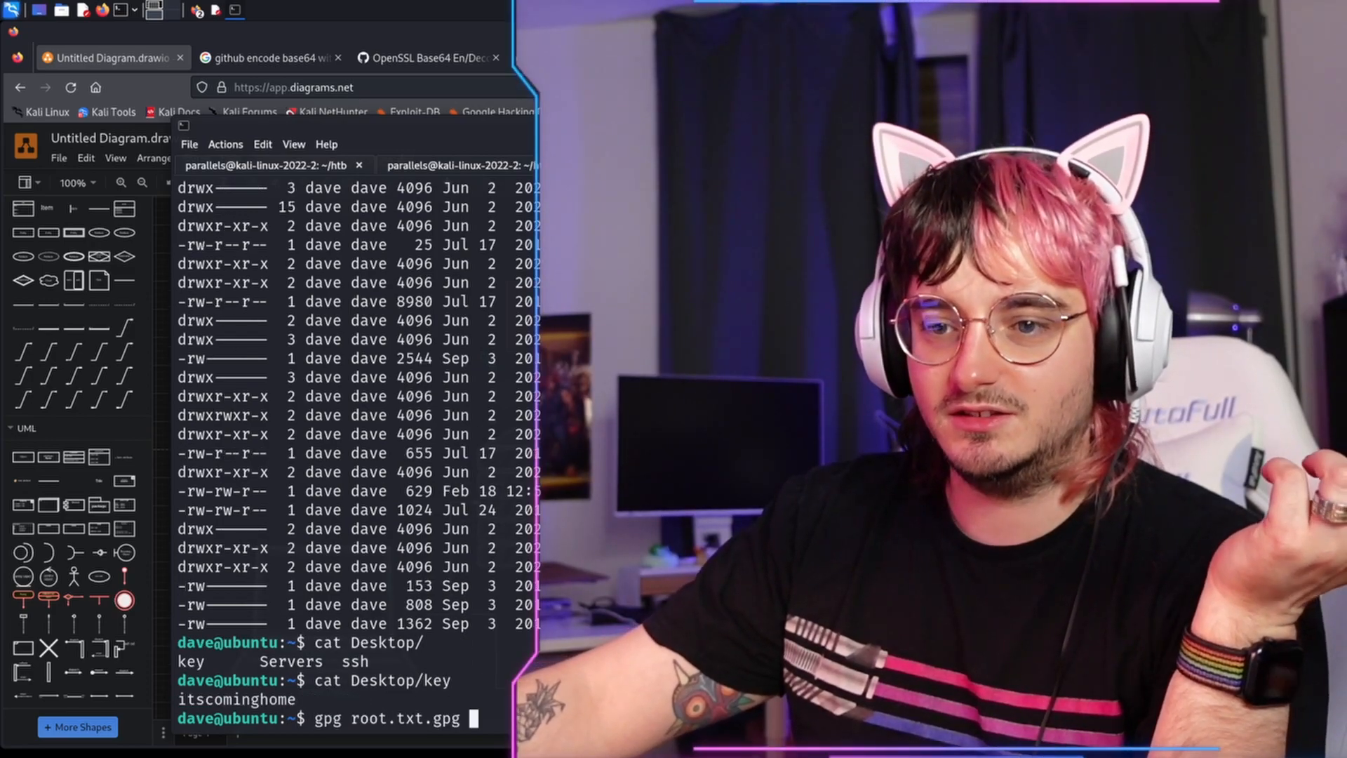
key("Return")
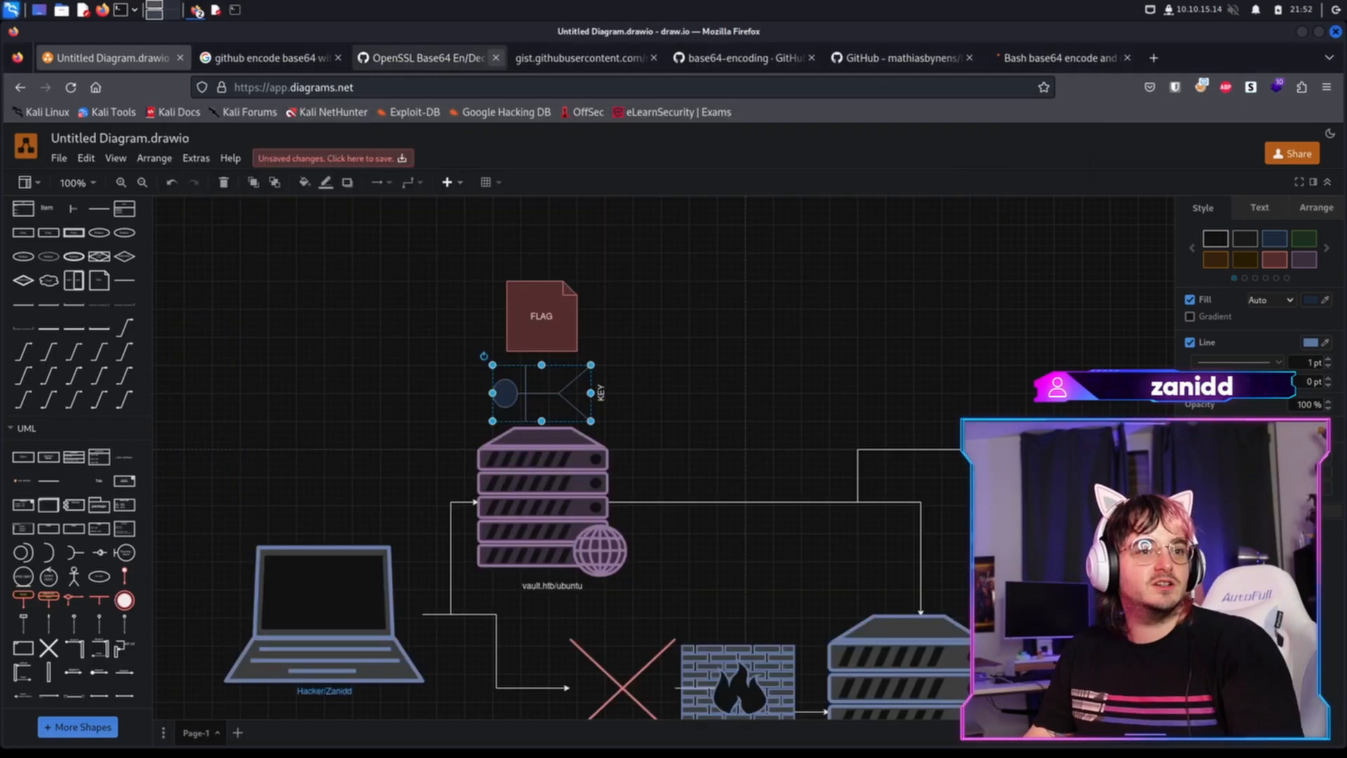
Select the key shape beneath the FLAG box above the vault server in draw.io
left_click(1153, 57)
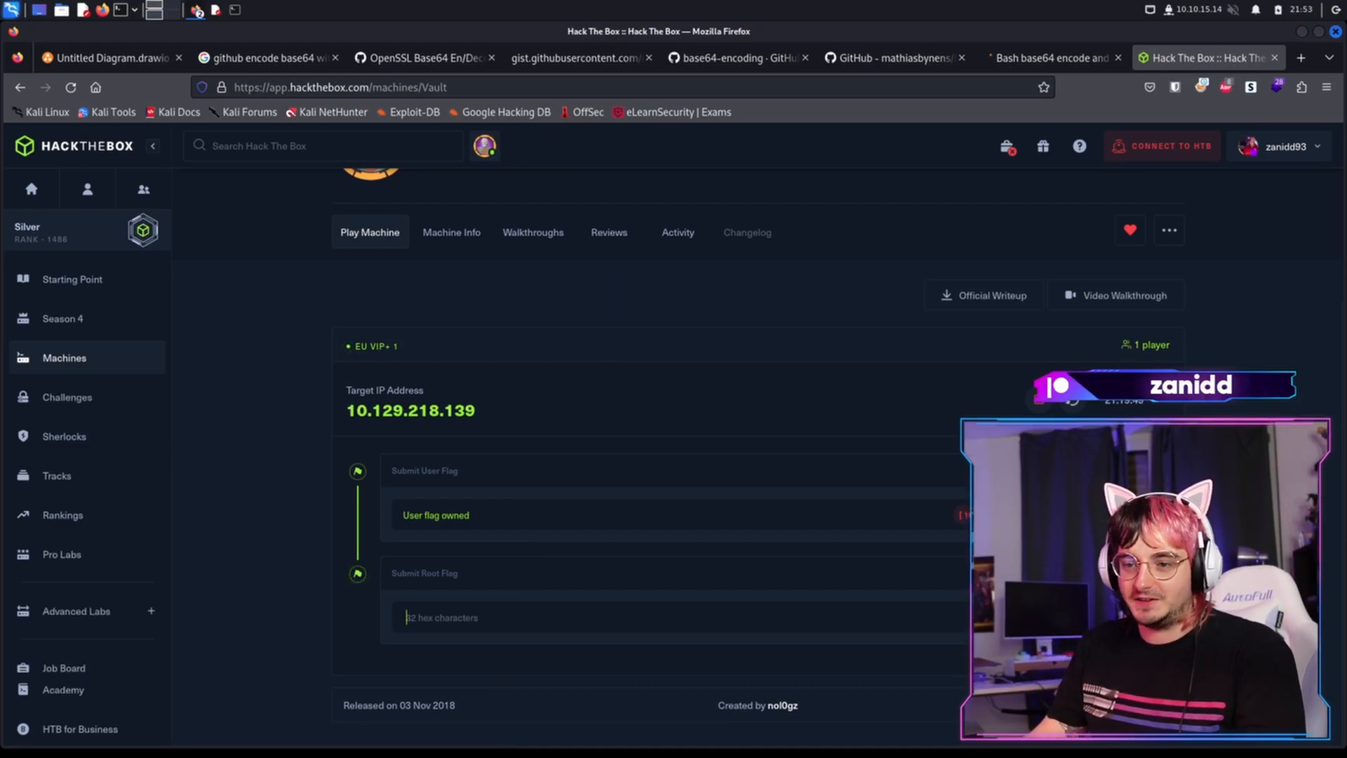
type("ca468370b91d1f5906e31093d9bfe819")
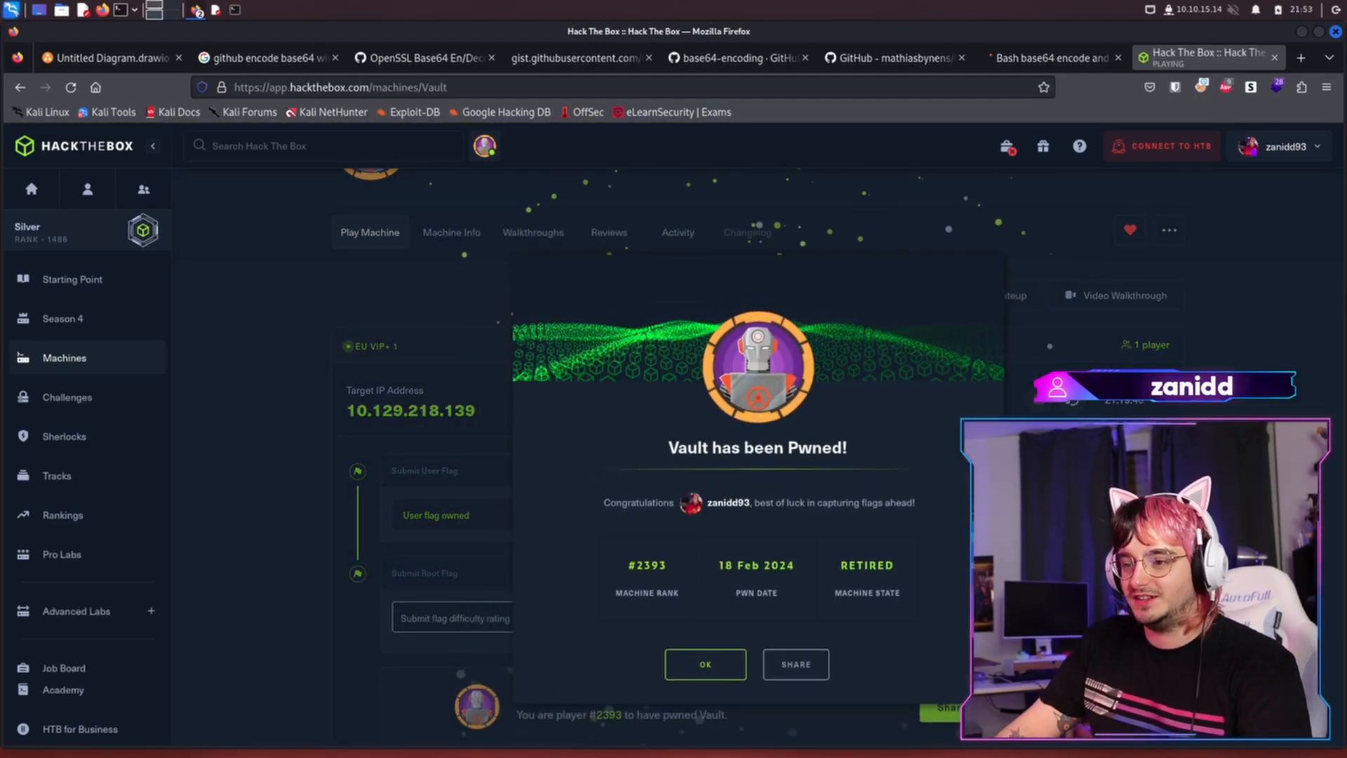
left_click(705, 664)
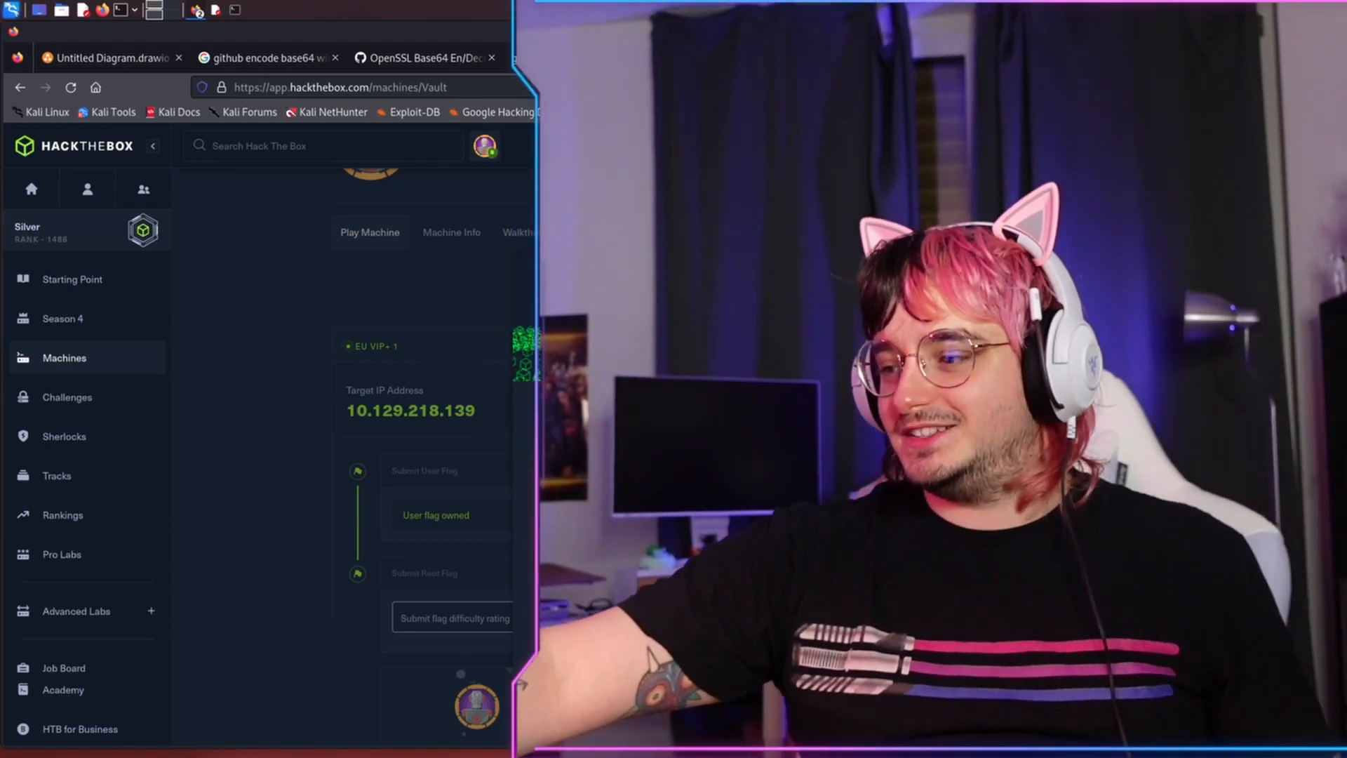